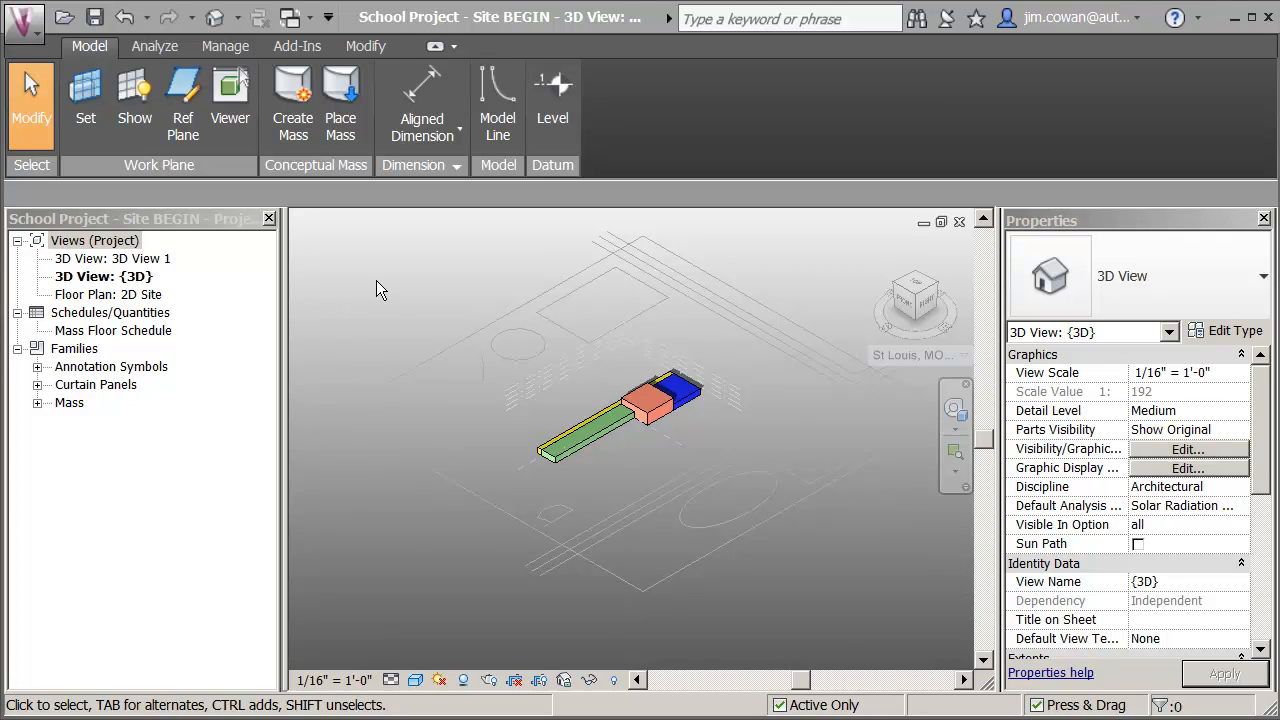
mouse_move(533, 272)
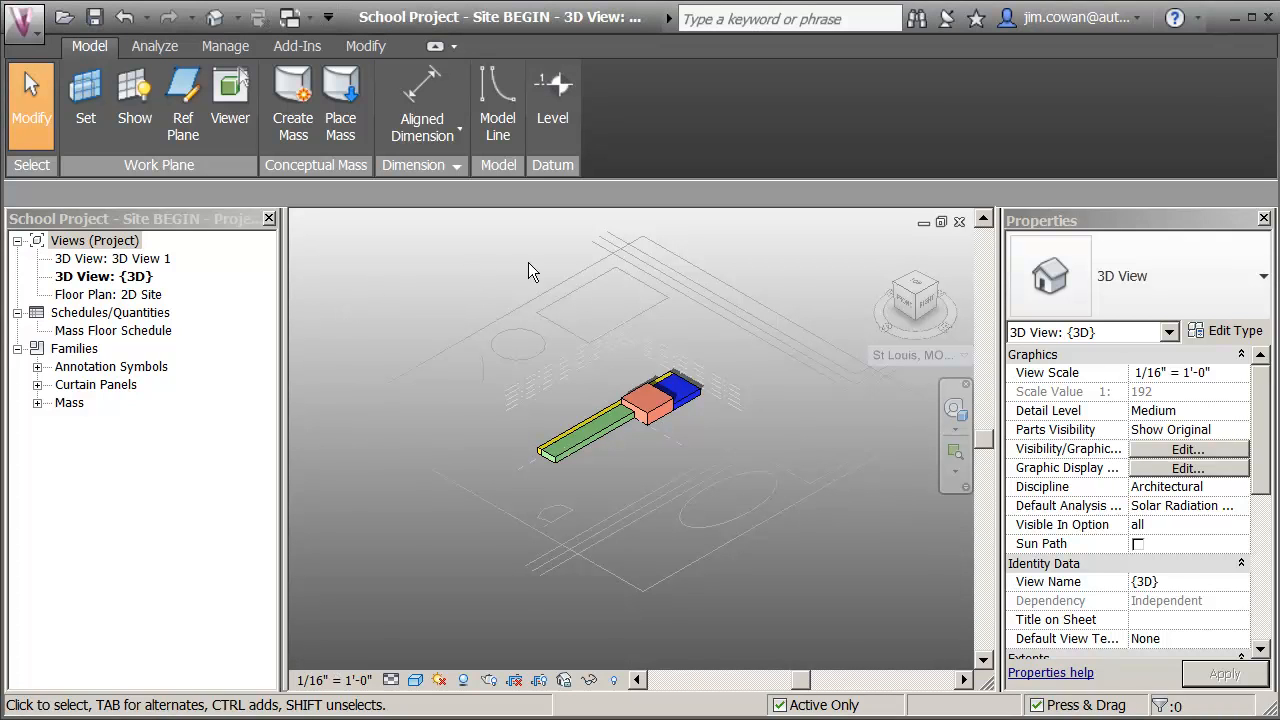
mouse_move(415, 32)
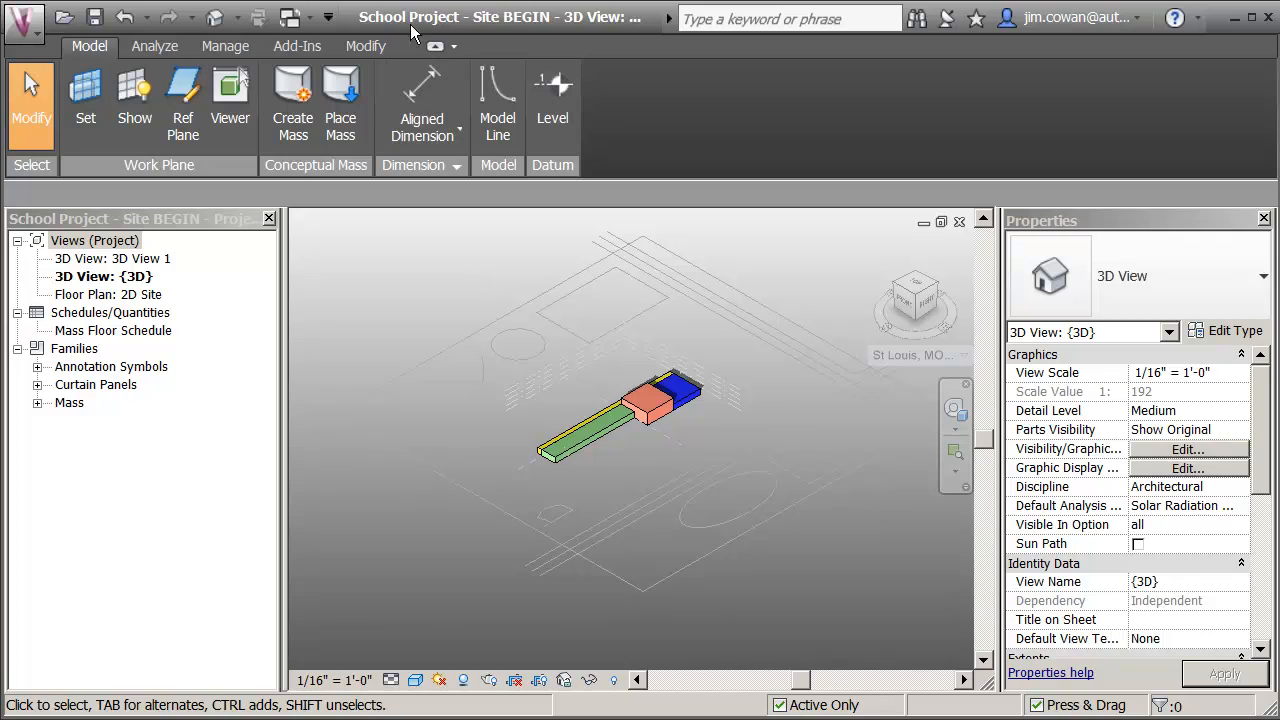
mouse_move(472, 283)
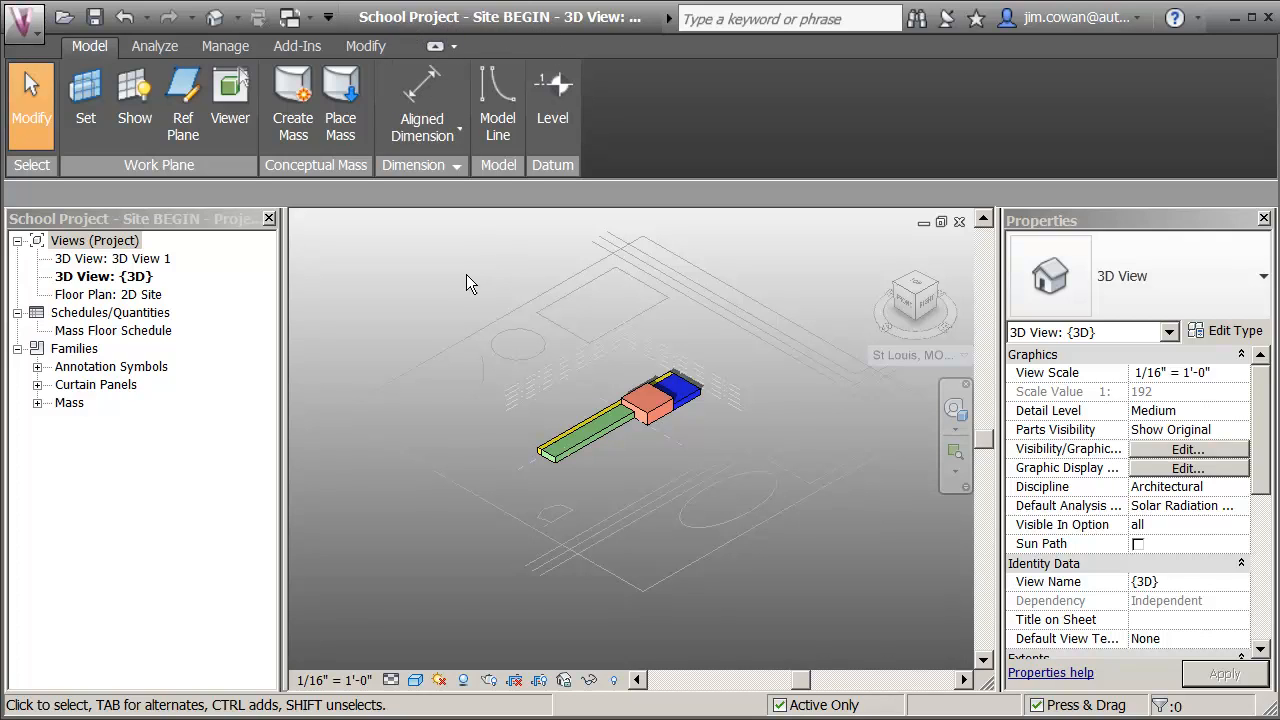
Set the active design option to Main Model, then select and deselect a site line to check it.
click(154, 46)
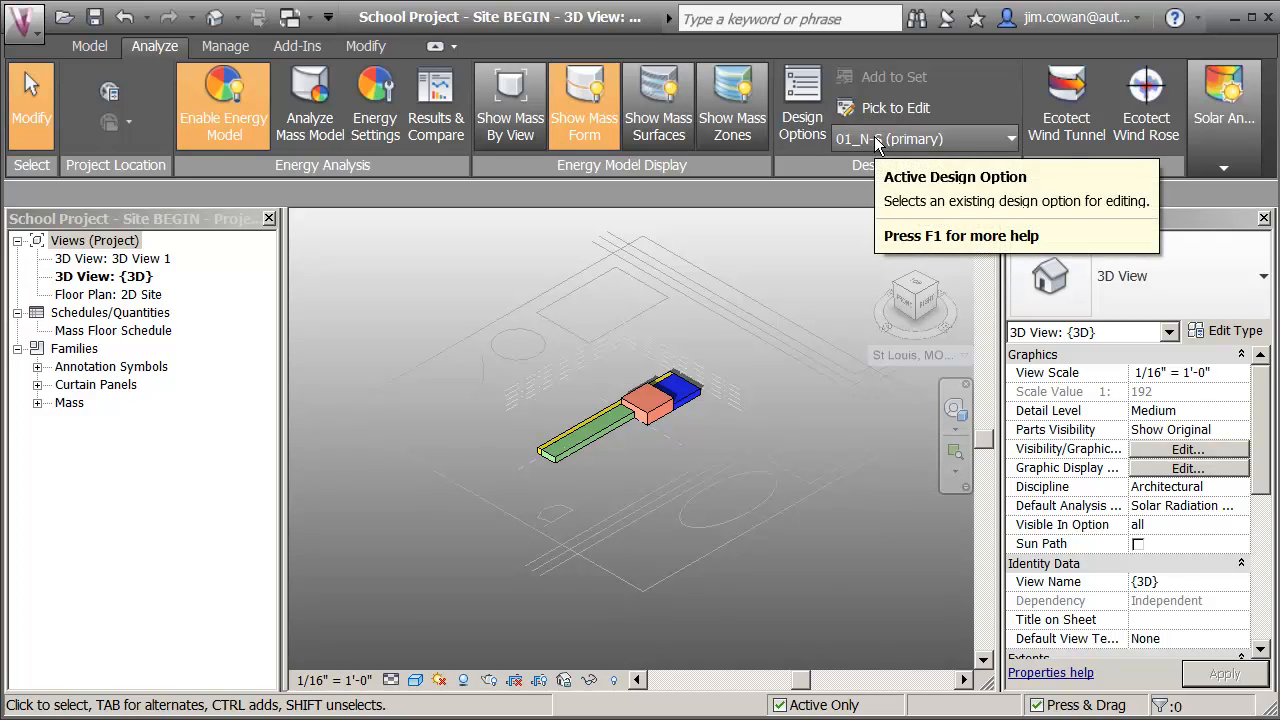
click(920, 139)
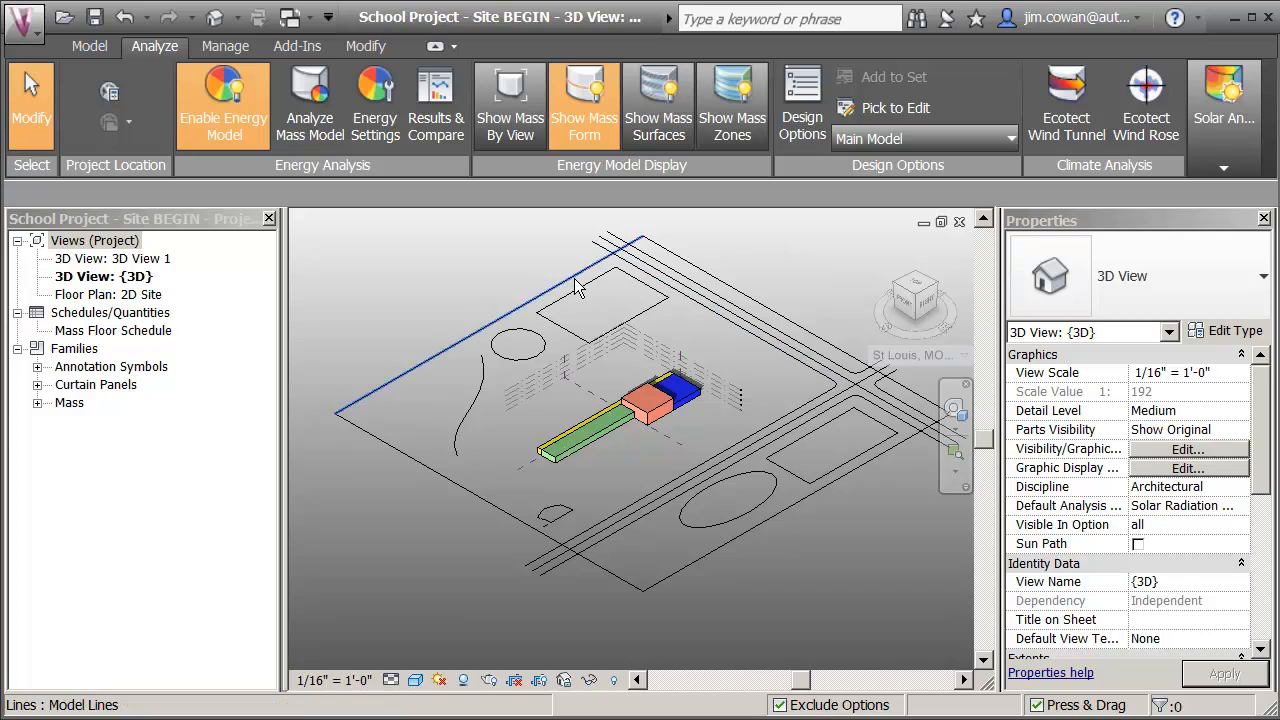
click(585, 290)
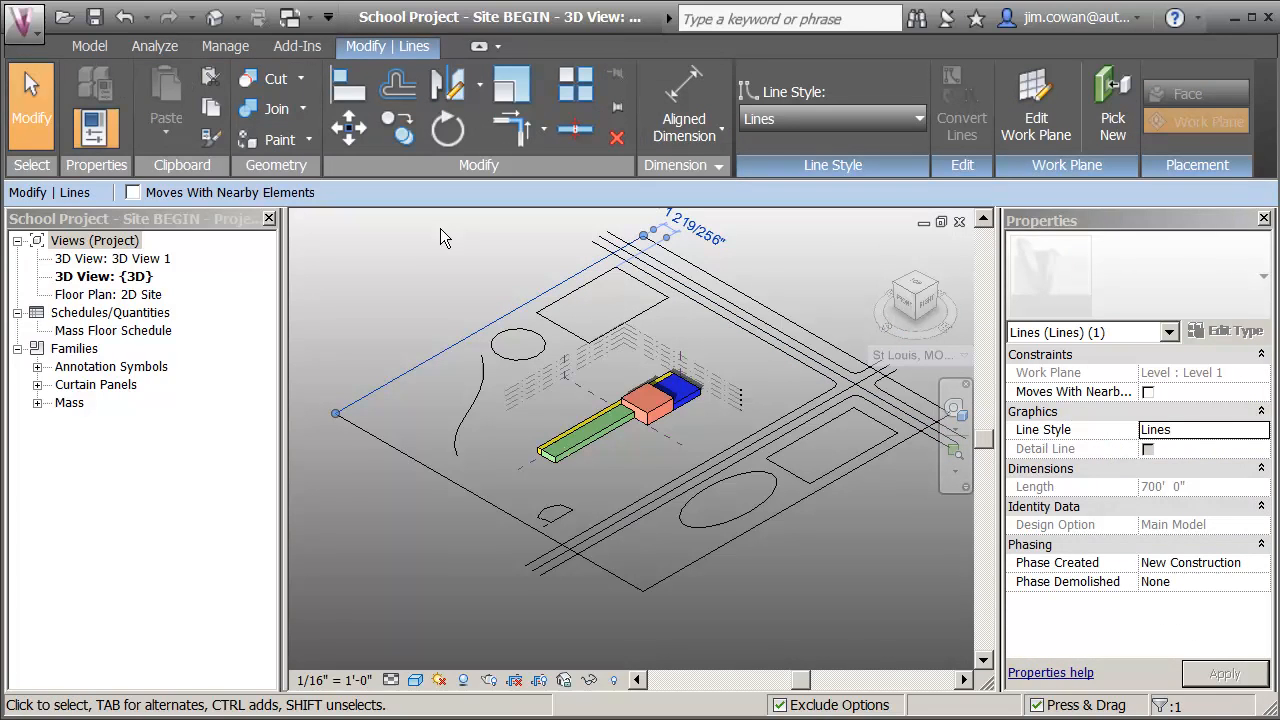
click(154, 46)
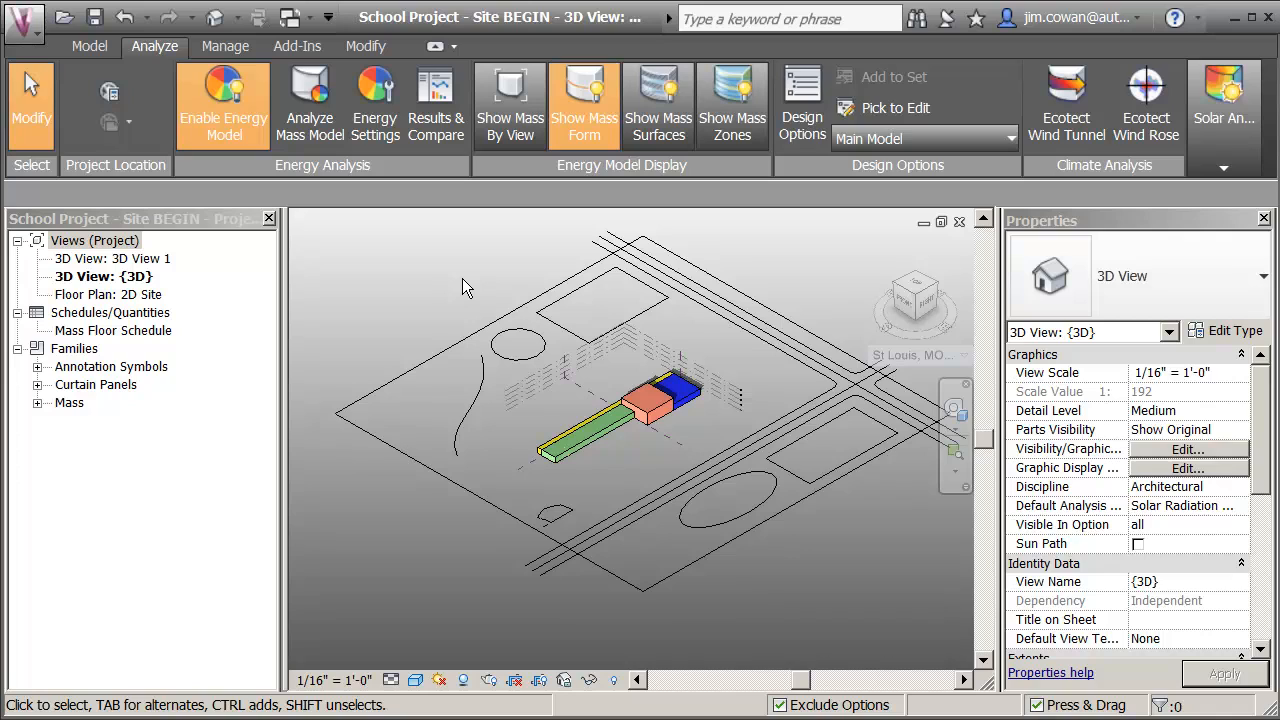
mouse_move(445, 283)
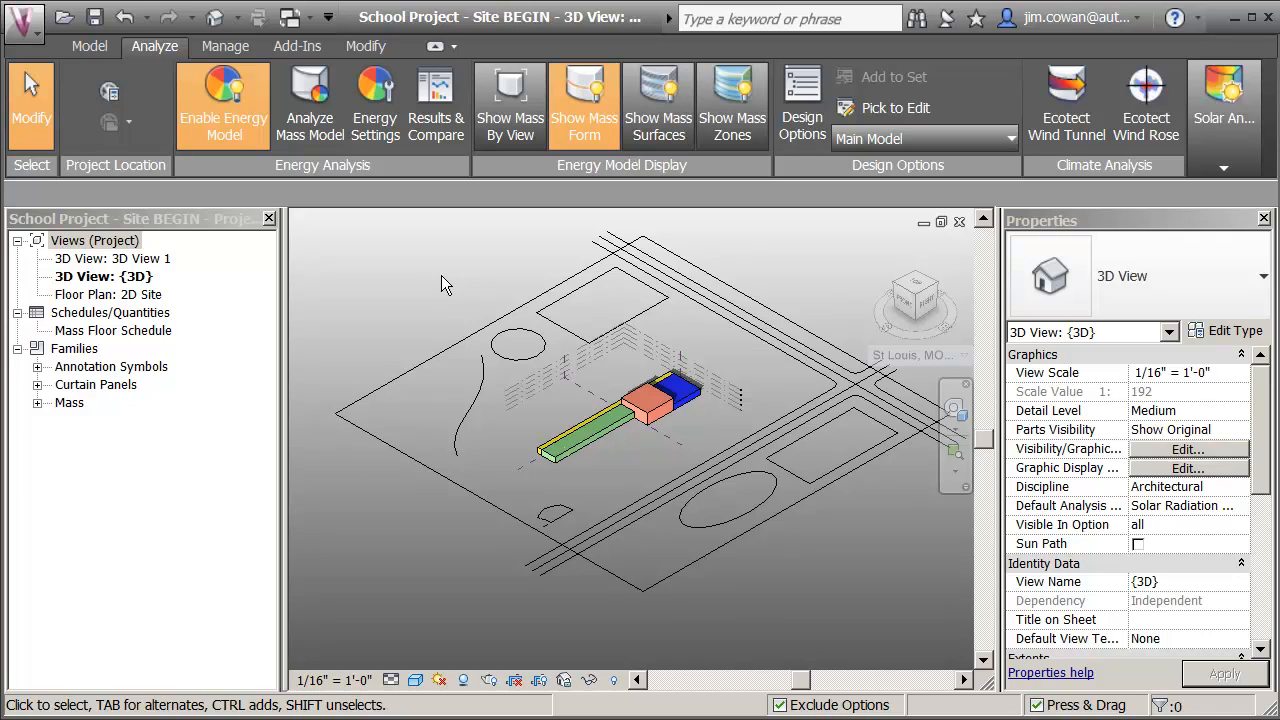
Start an in-place mass and sketch a rectangular outline north of the site.
click(88, 46)
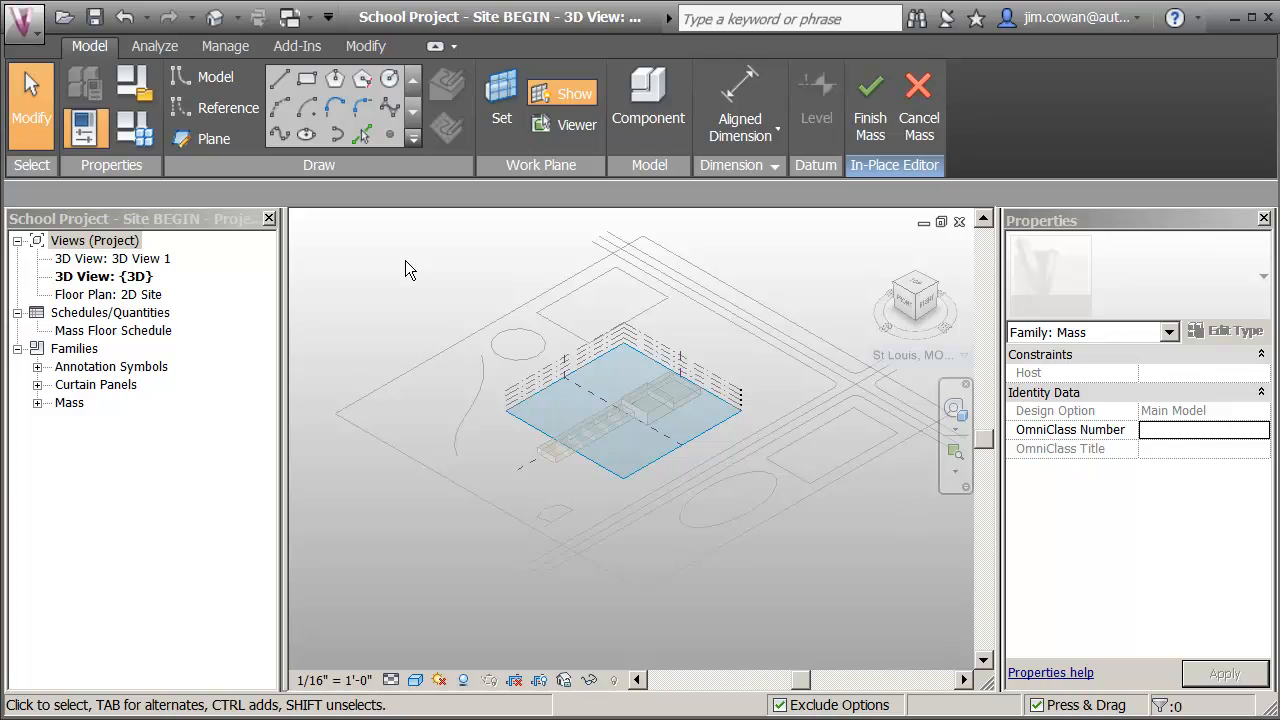
mouse_move(307, 78)
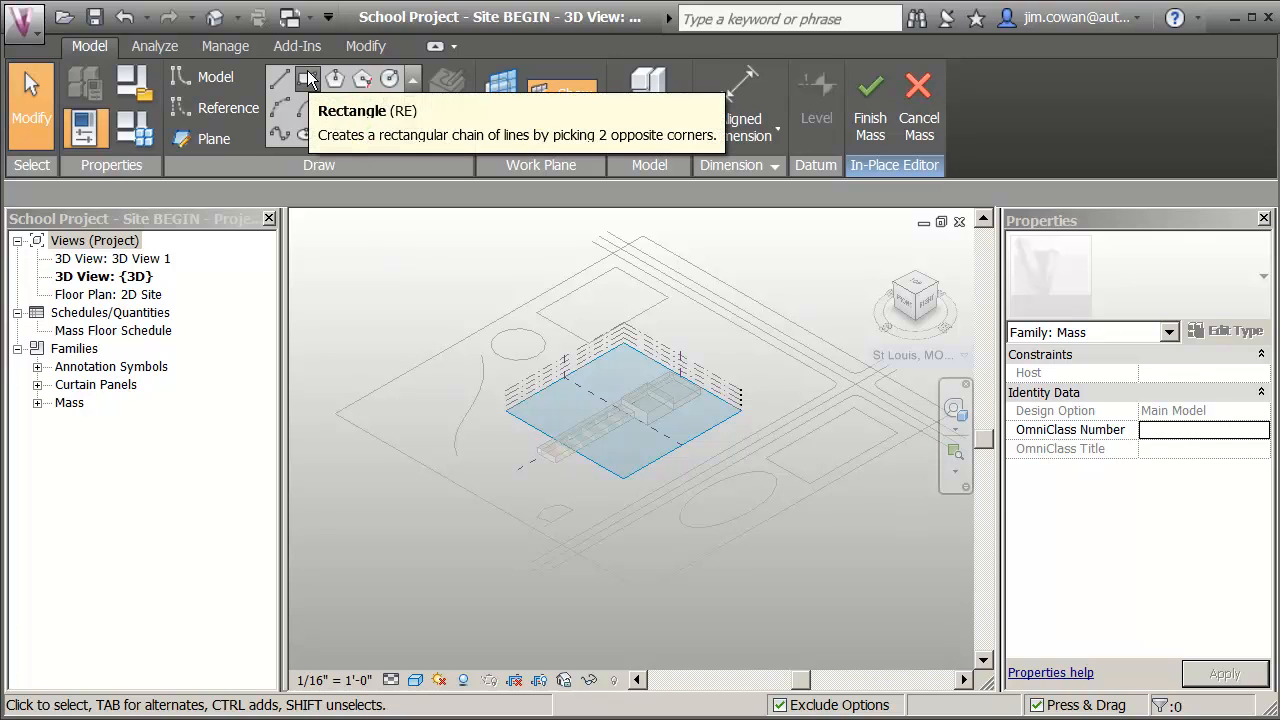
click(308, 79)
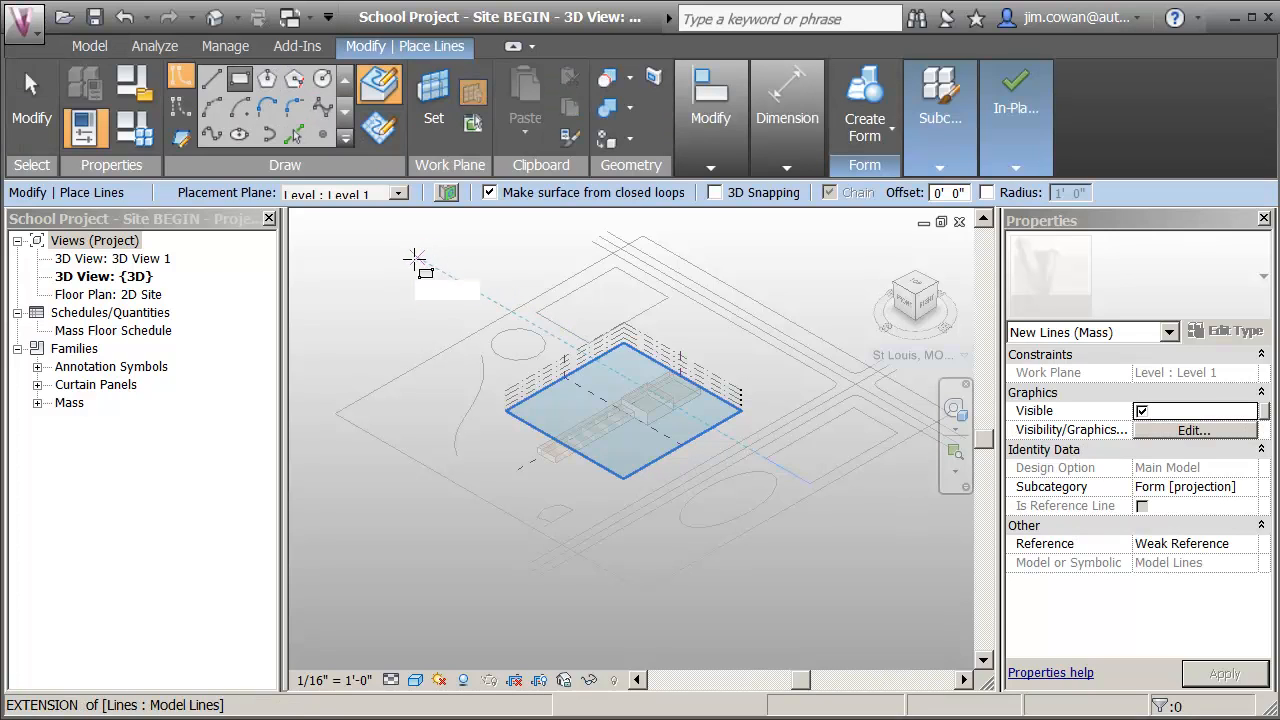
mouse_move(355, 230)
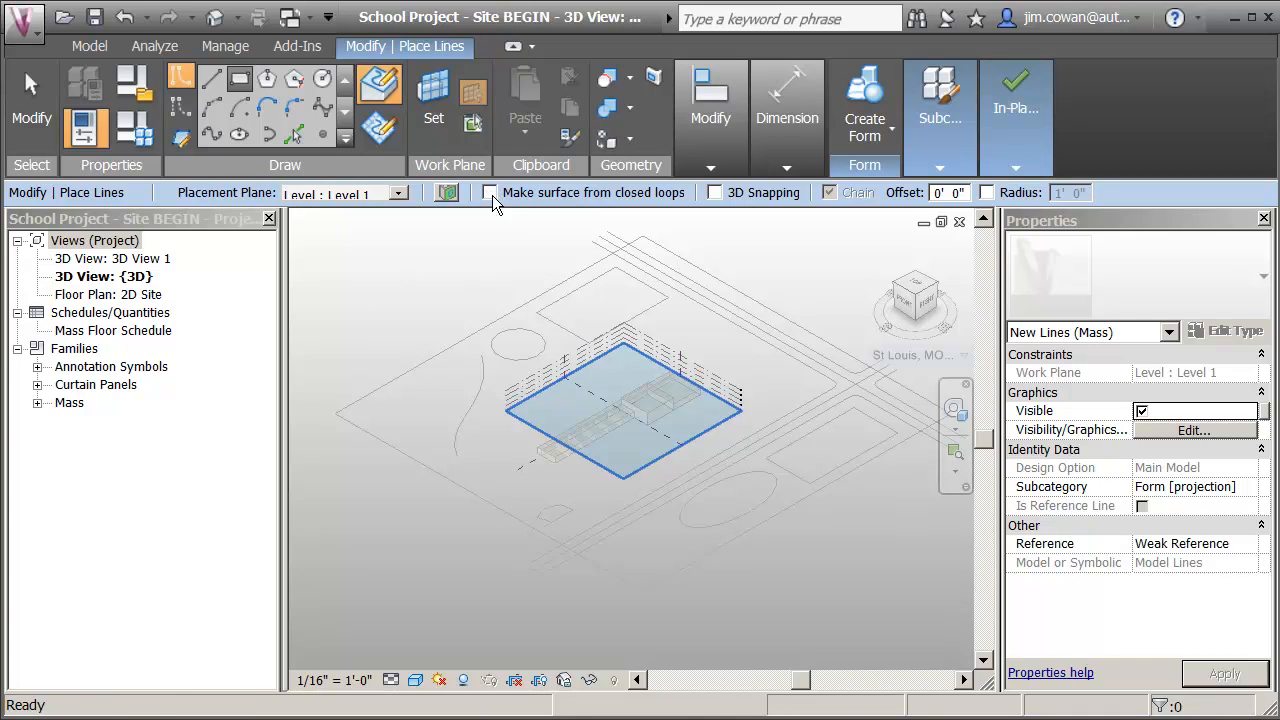
mouse_move(523, 218)
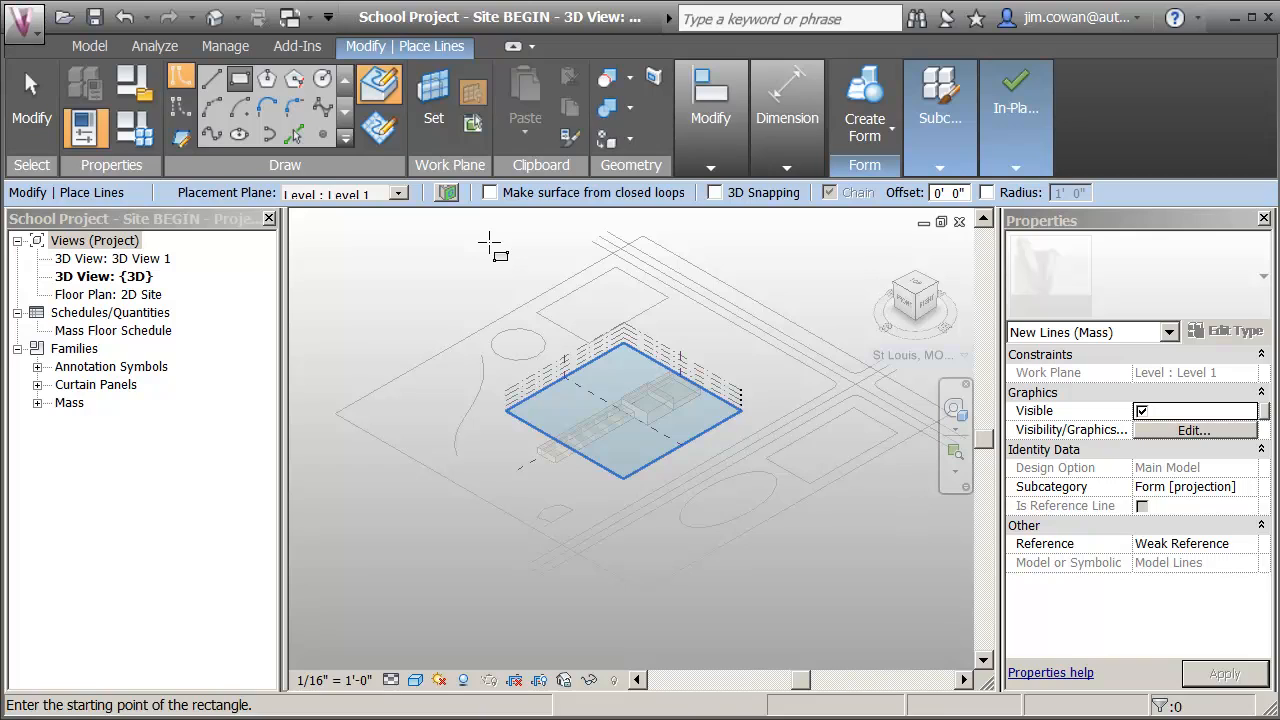
mouse_move(410, 225)
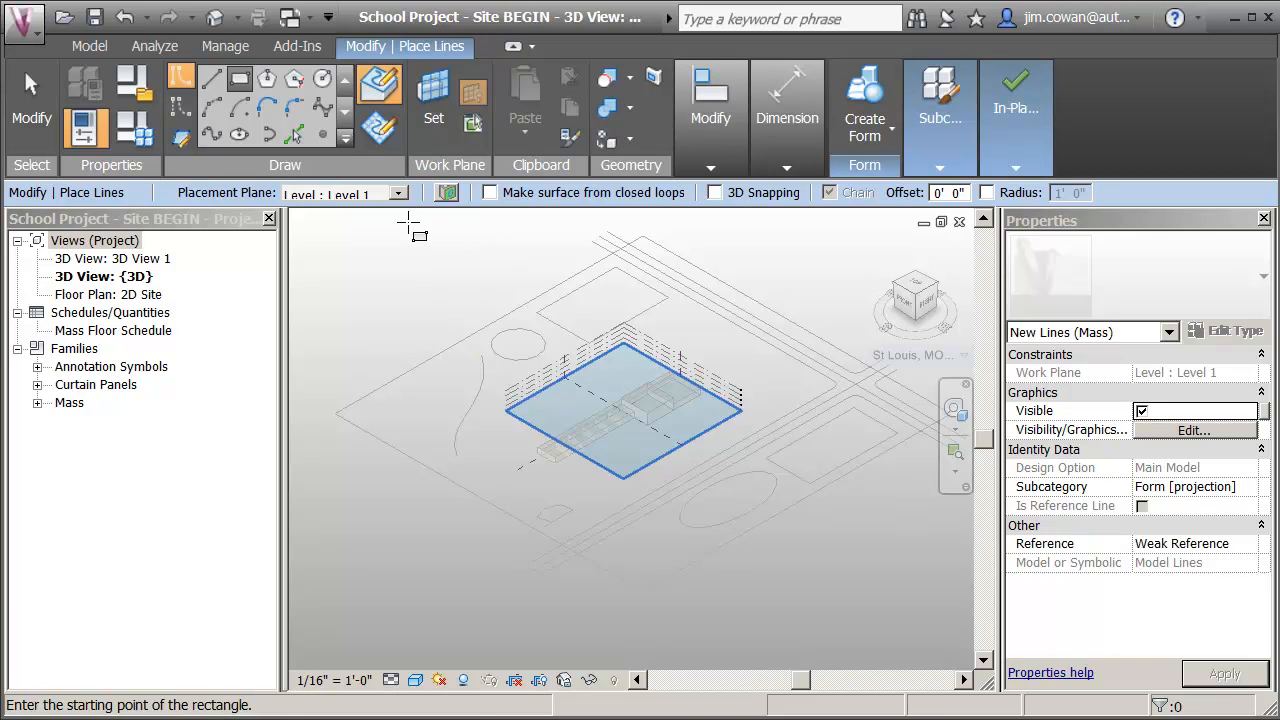
mouse_move(540, 297)
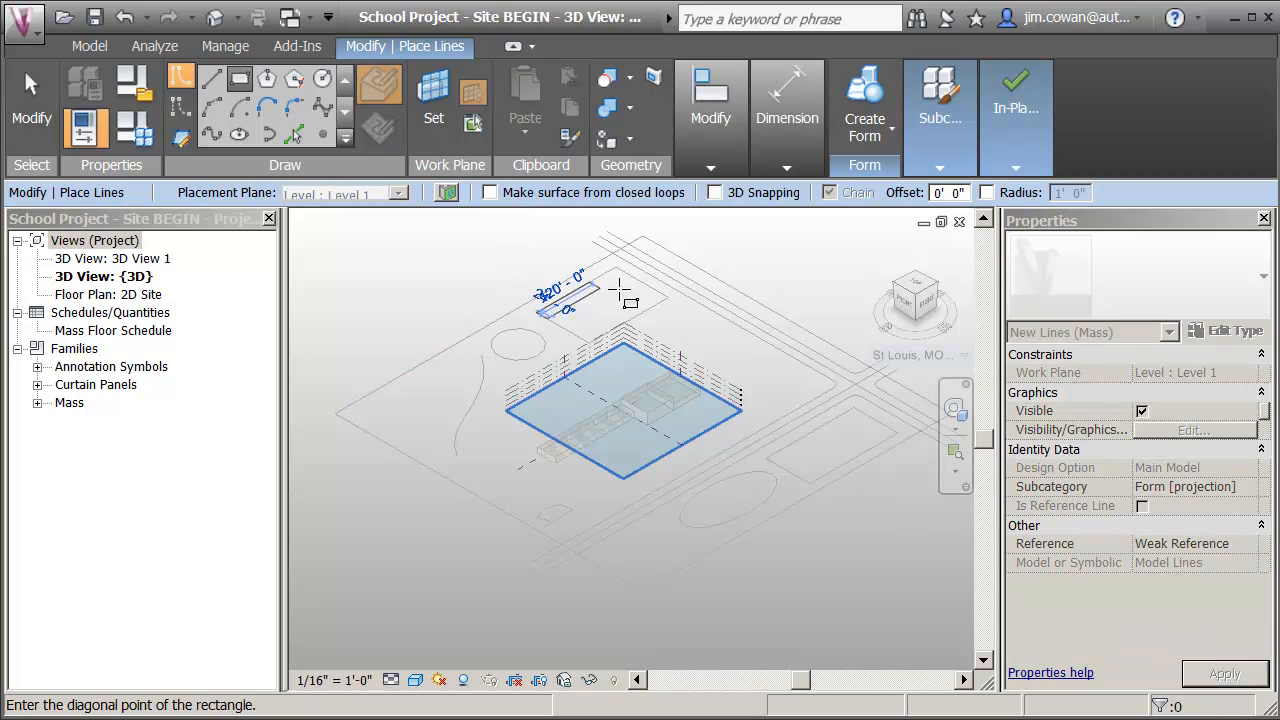
mouse_move(668, 295)
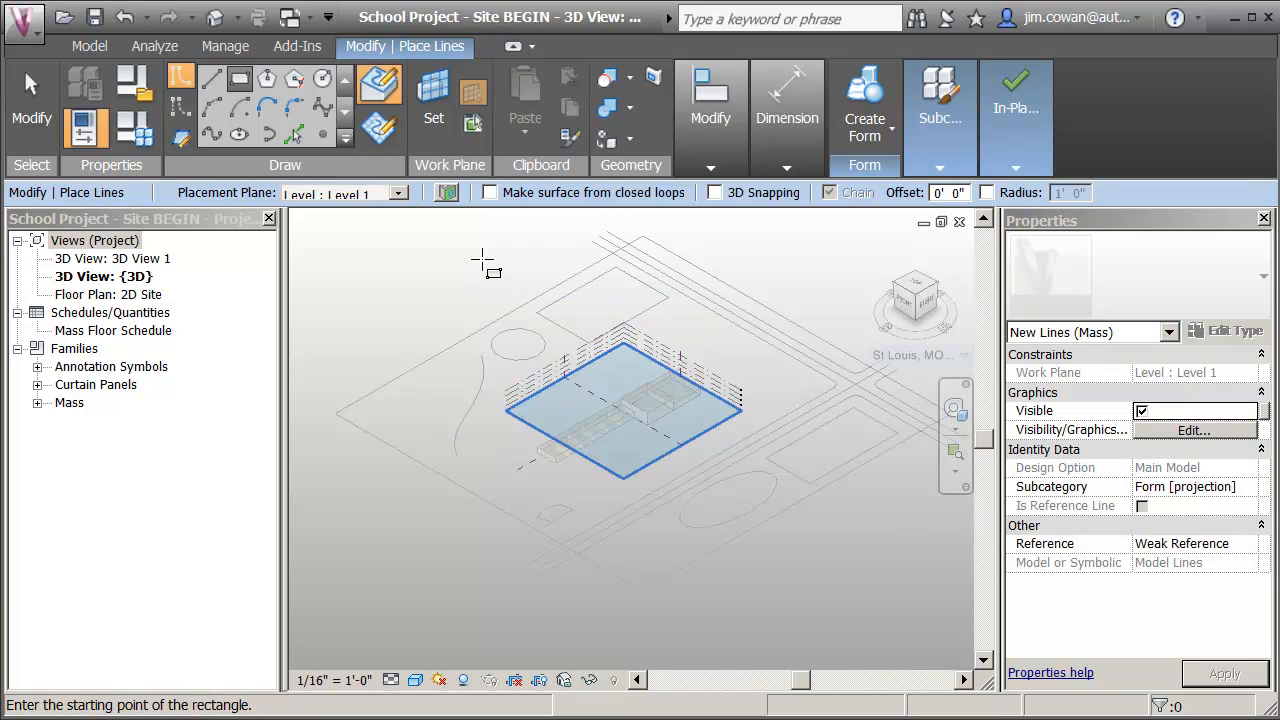
Extrude the rectangle into a solid form and set its height to 80 feet.
key(Escape)
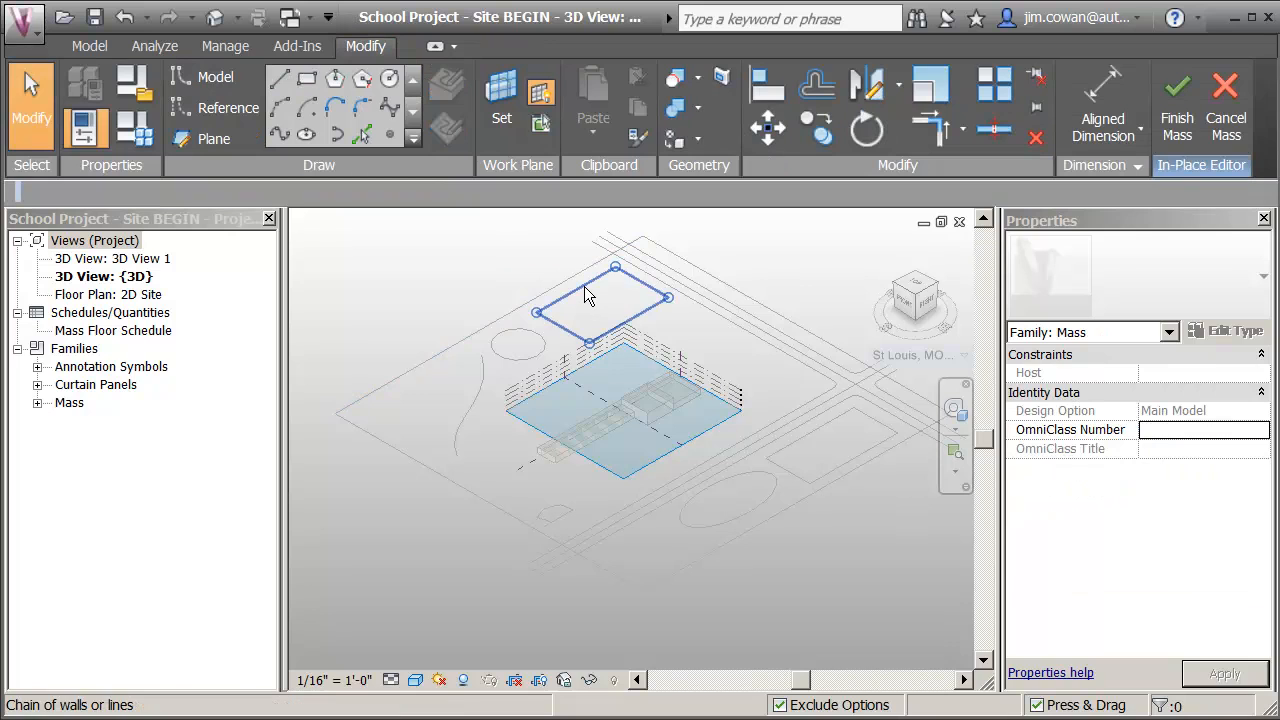
click(575, 280)
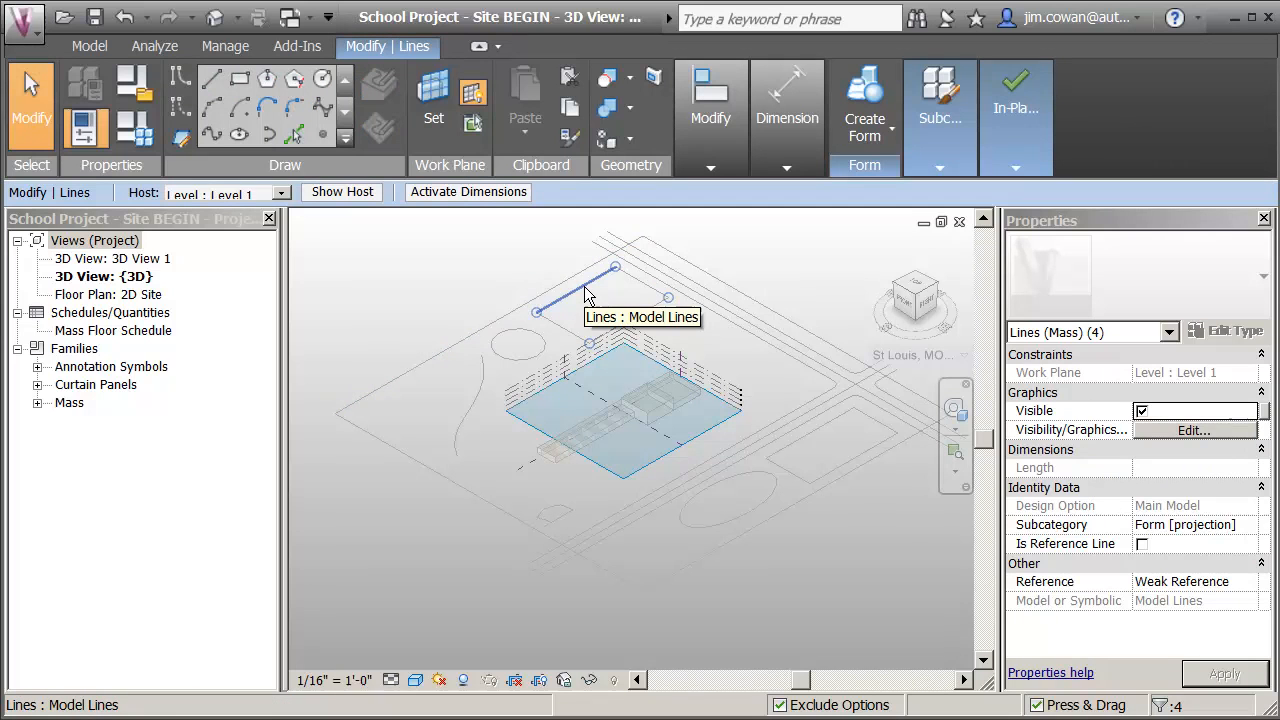
click(864, 100)
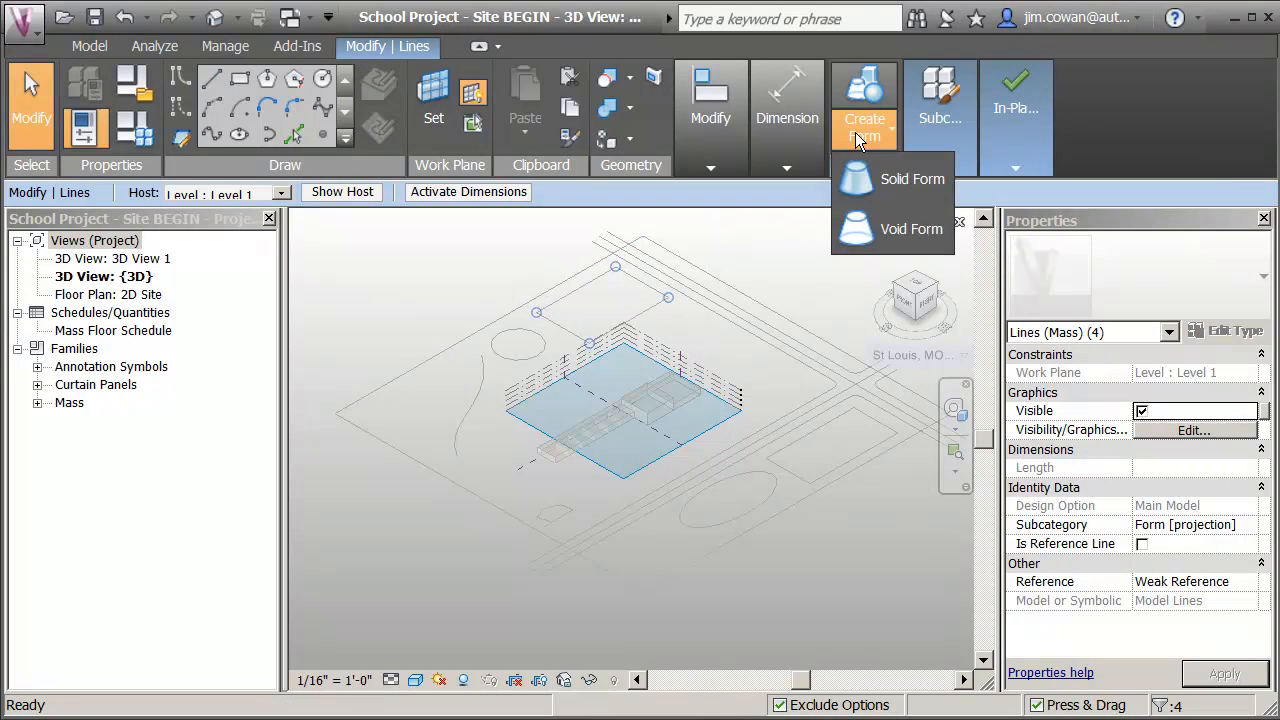
click(911, 178)
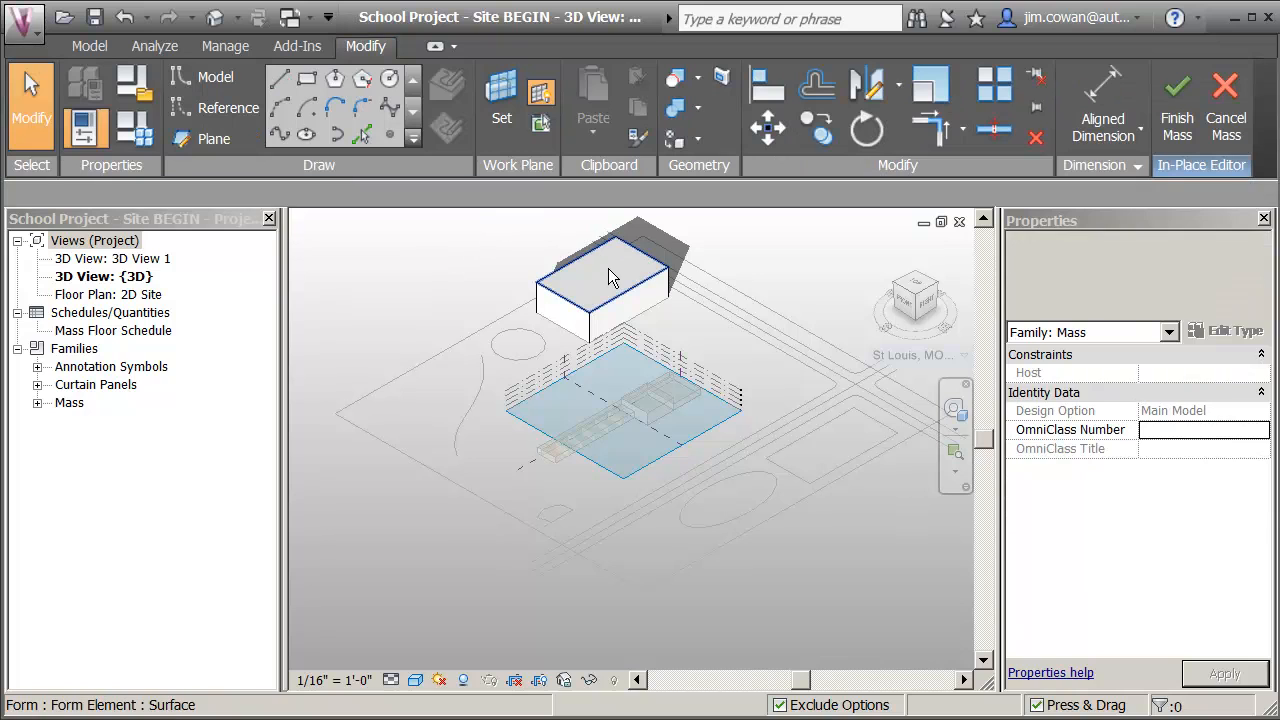
click(600, 270)
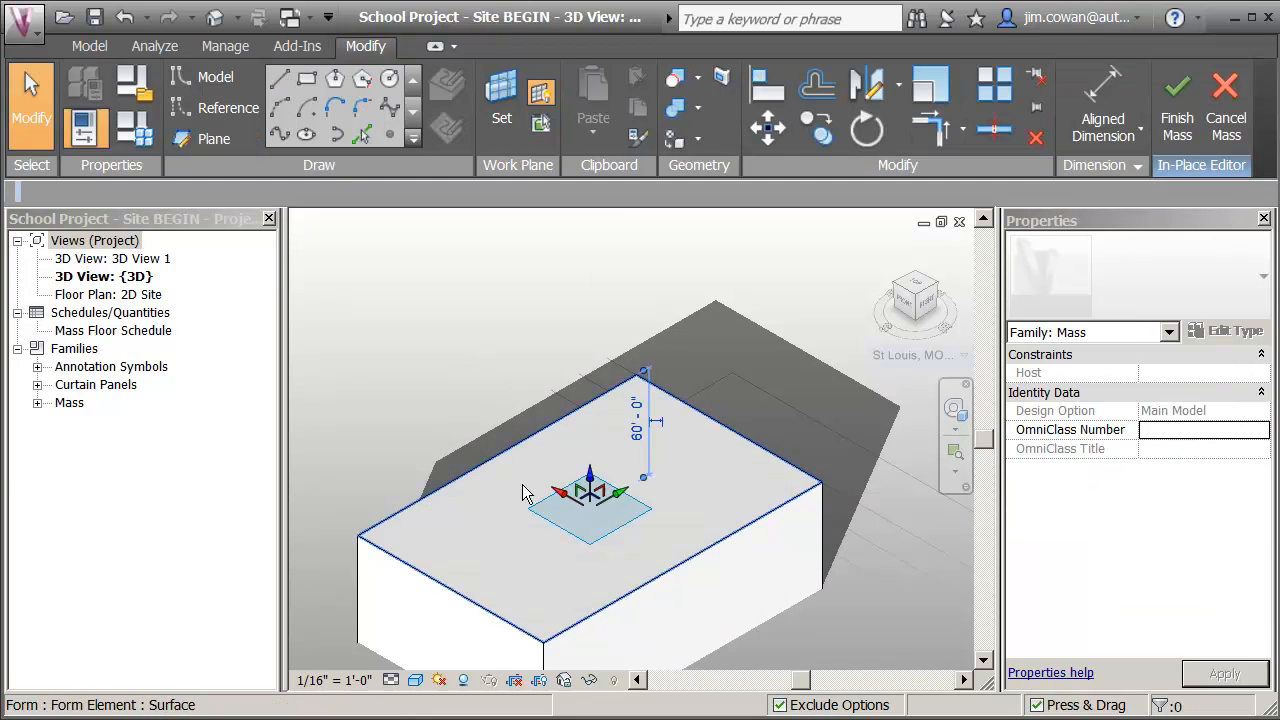
click(600, 450)
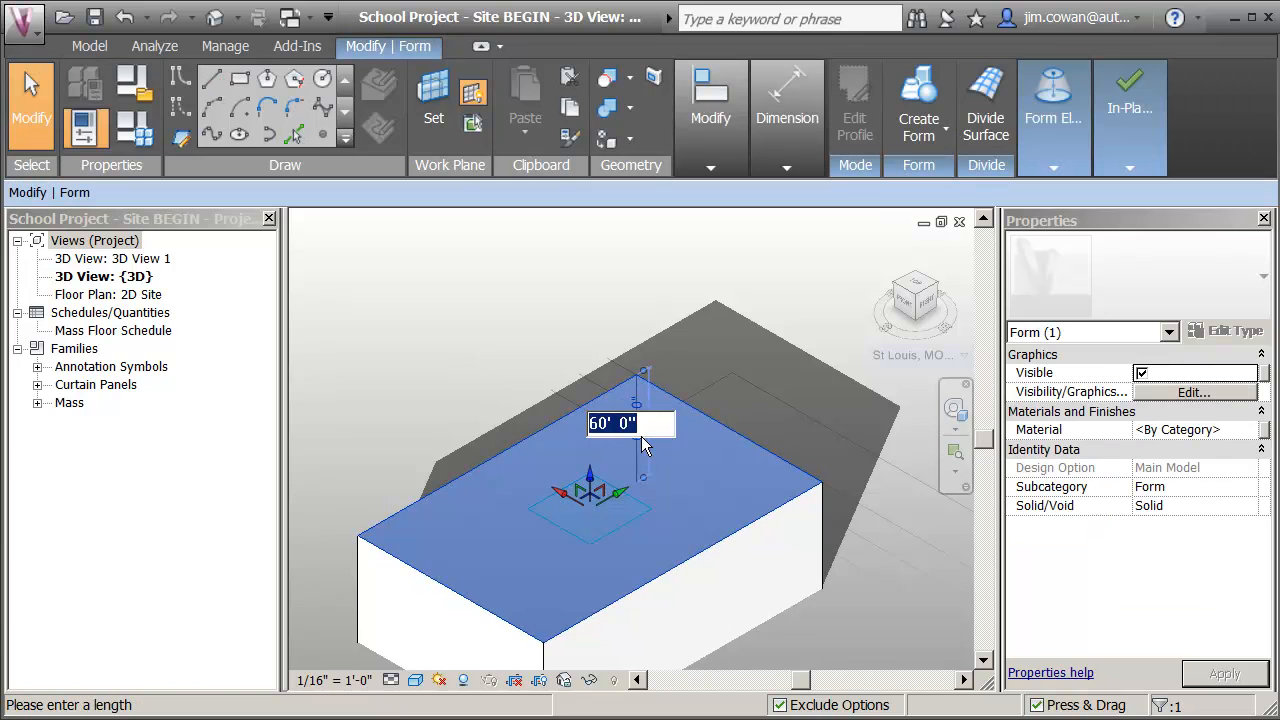
text(80)
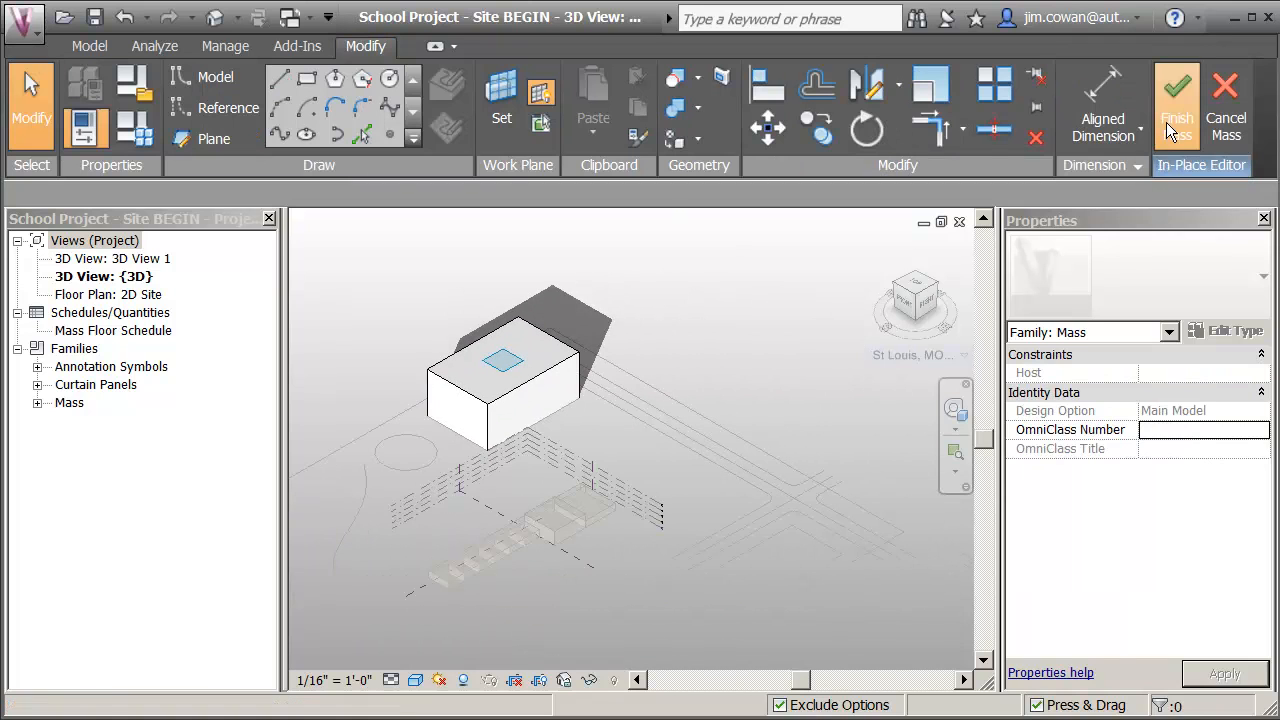
Finish the box mass and begin a new in-place mass.
click(1177, 105)
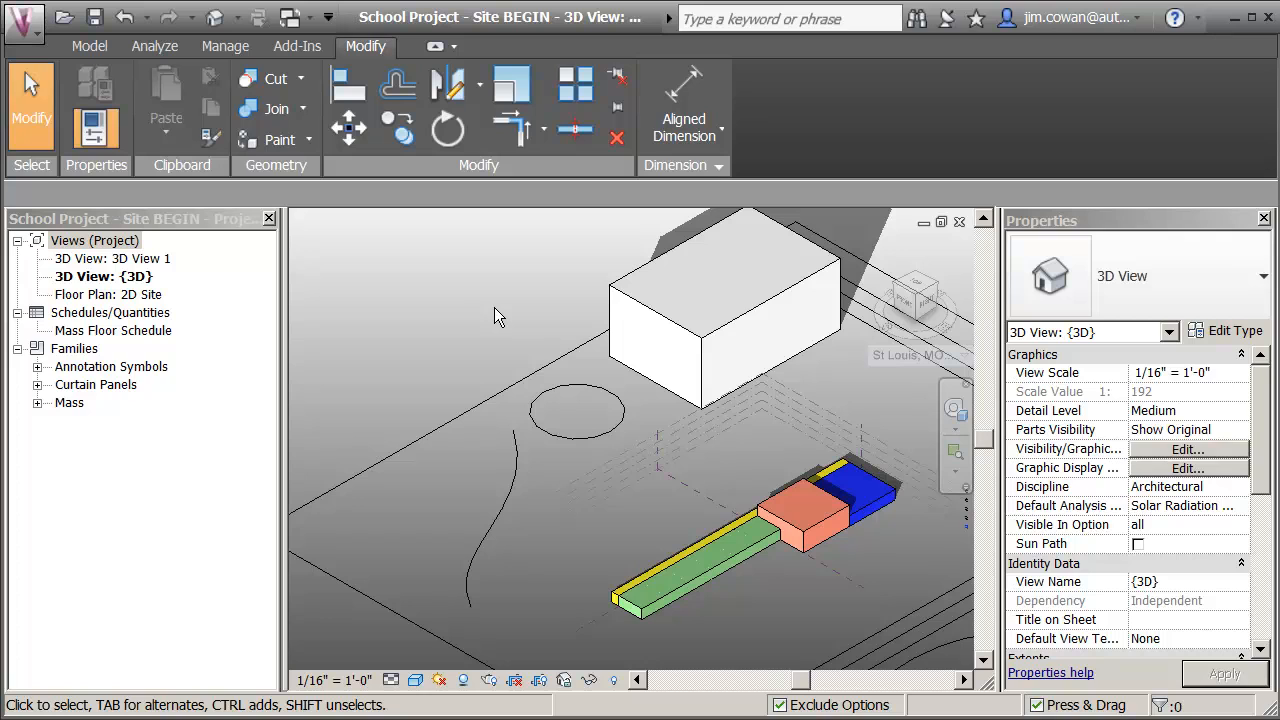
click(89, 46)
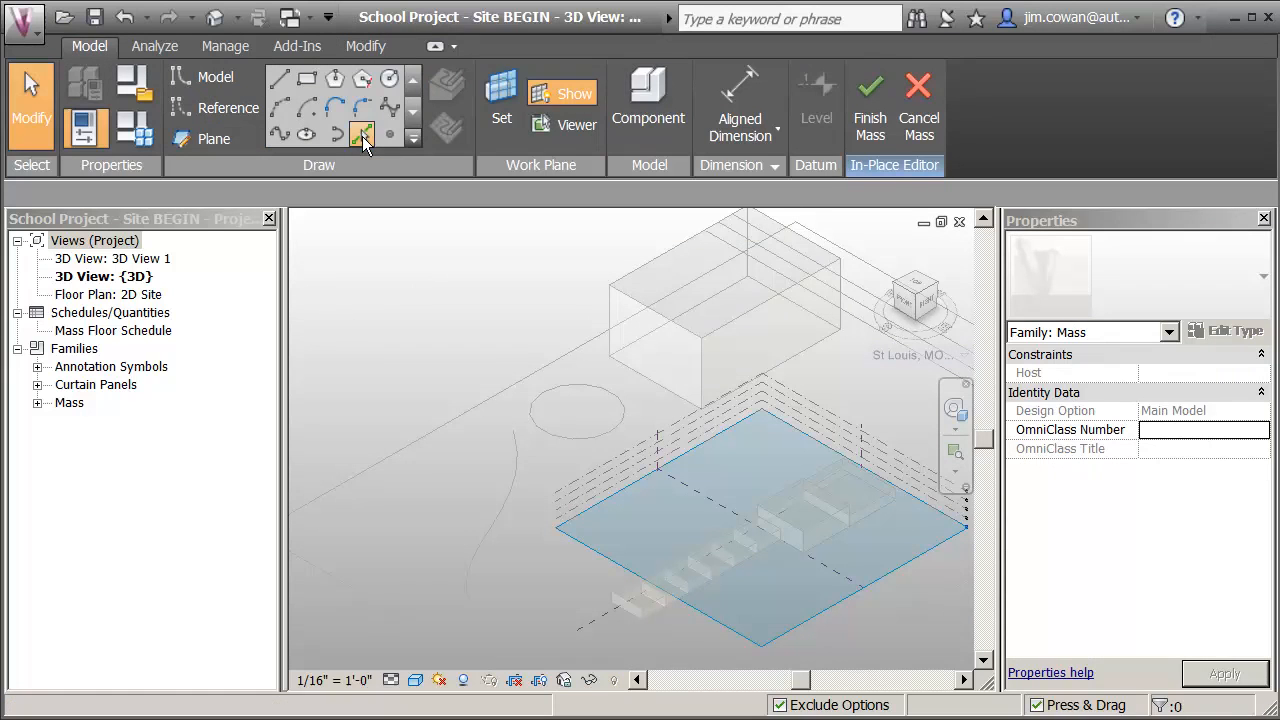
Pick the site circle and turn it into a solid sphere form.
click(363, 135)
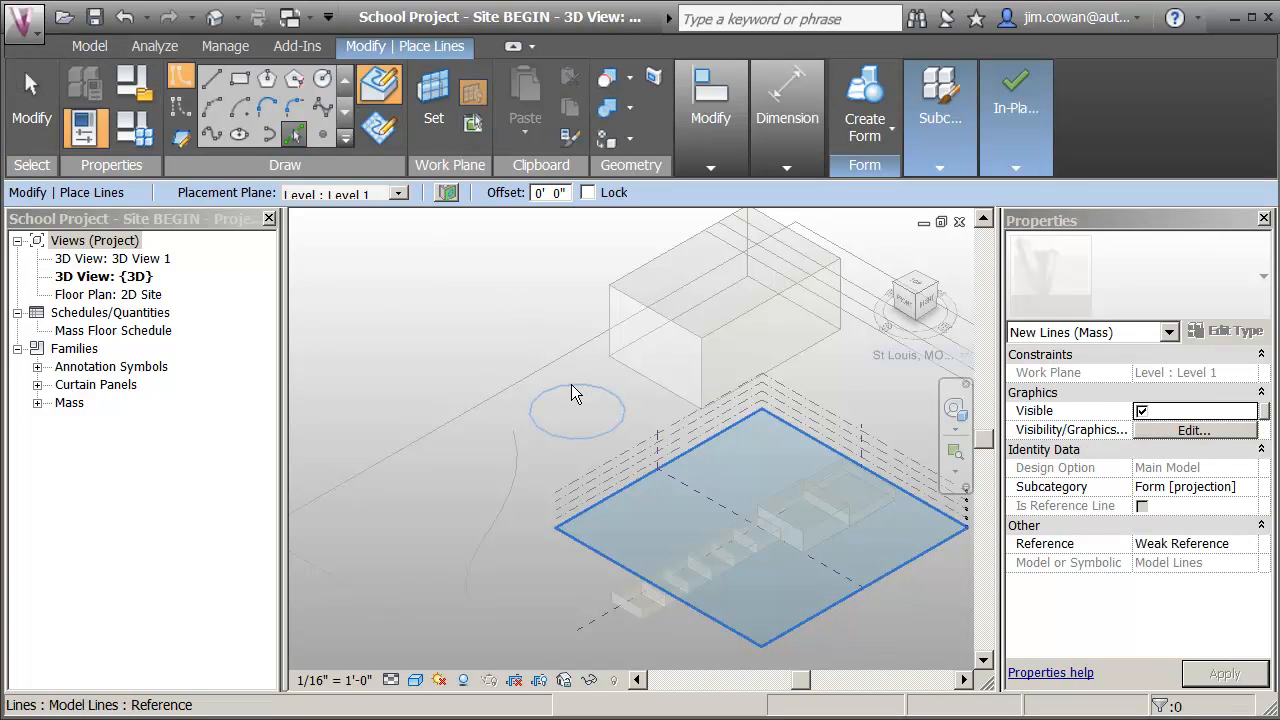
mouse_move(575, 390)
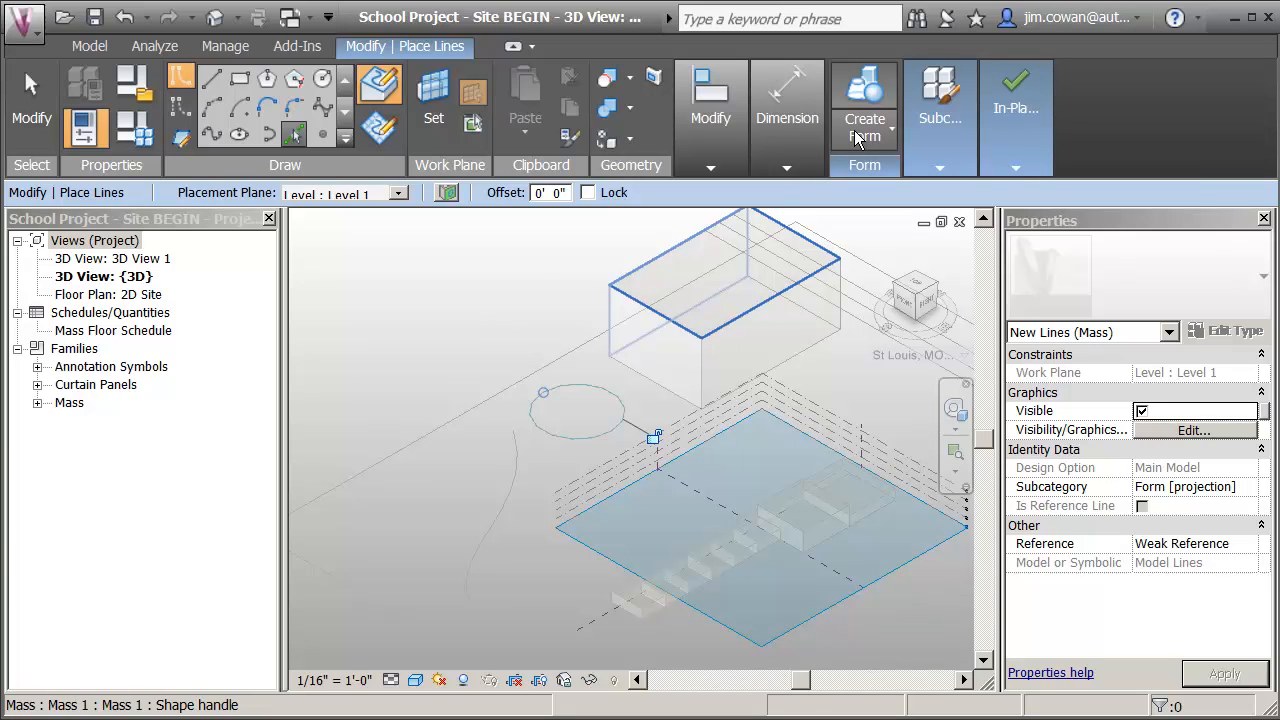
click(864, 110)
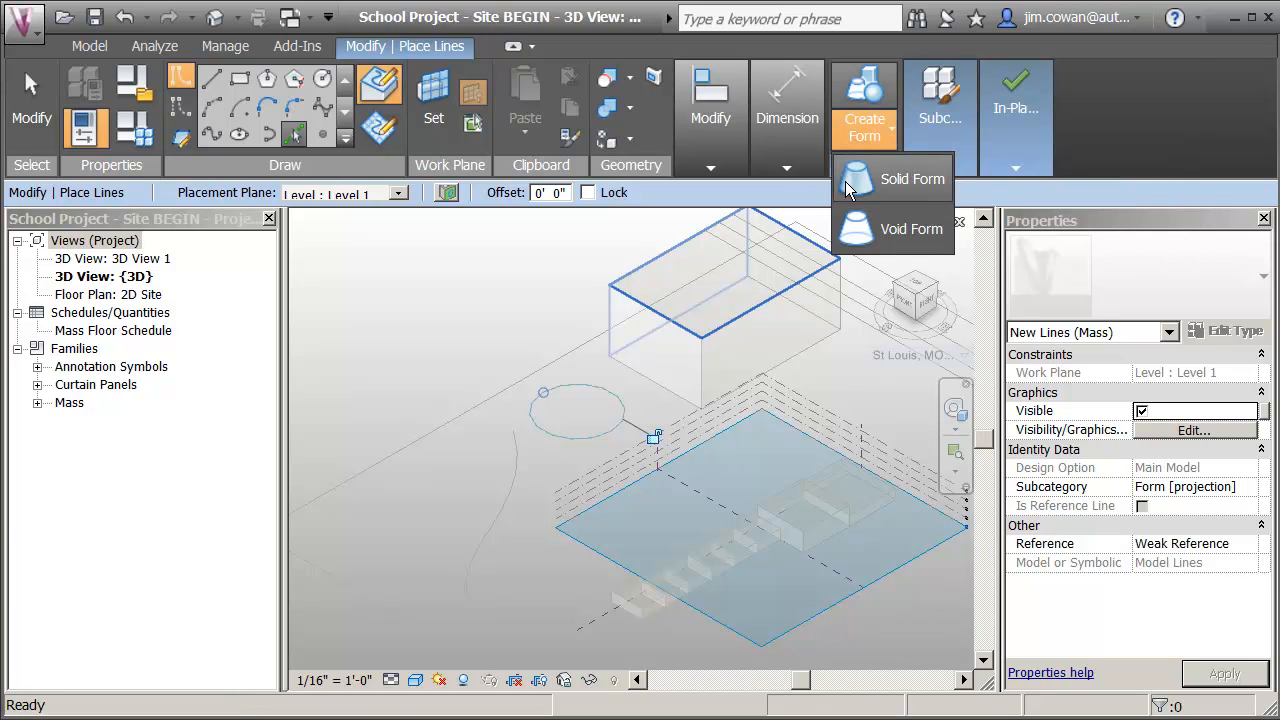
click(911, 179)
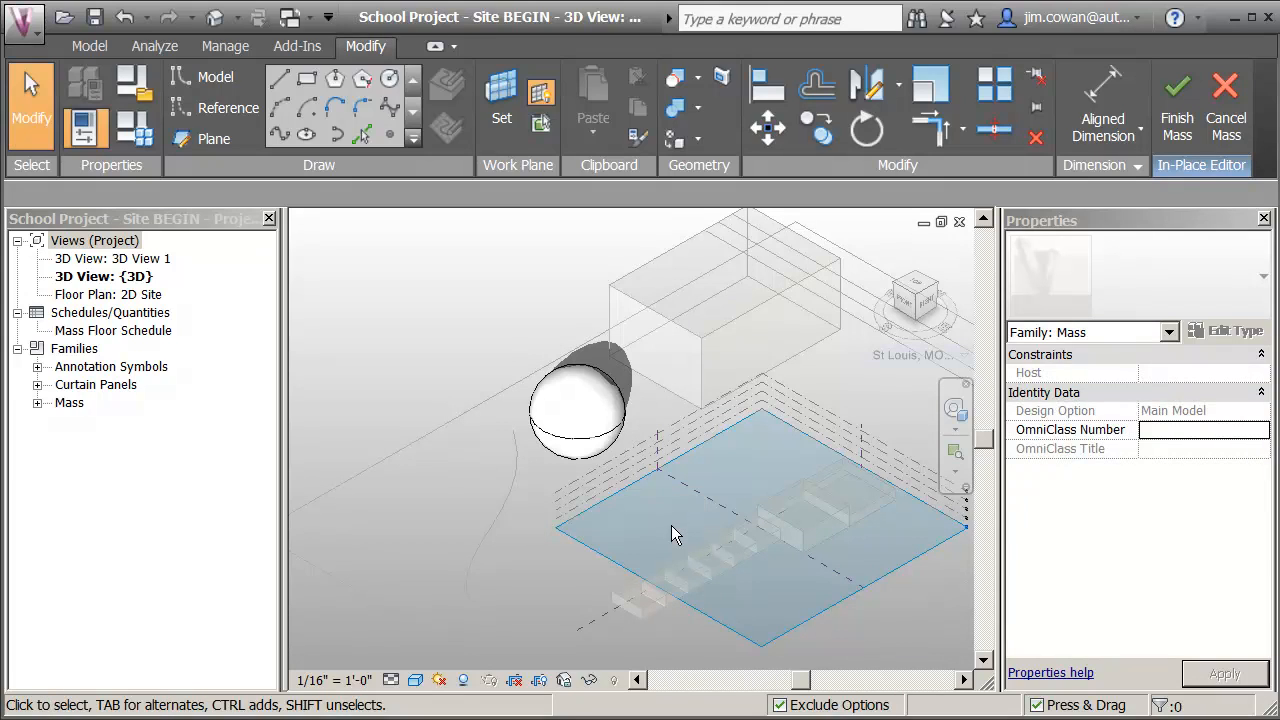
Give the sphere a 180° Start Angle to make a half-dome, then finish the mass.
click(575, 410)
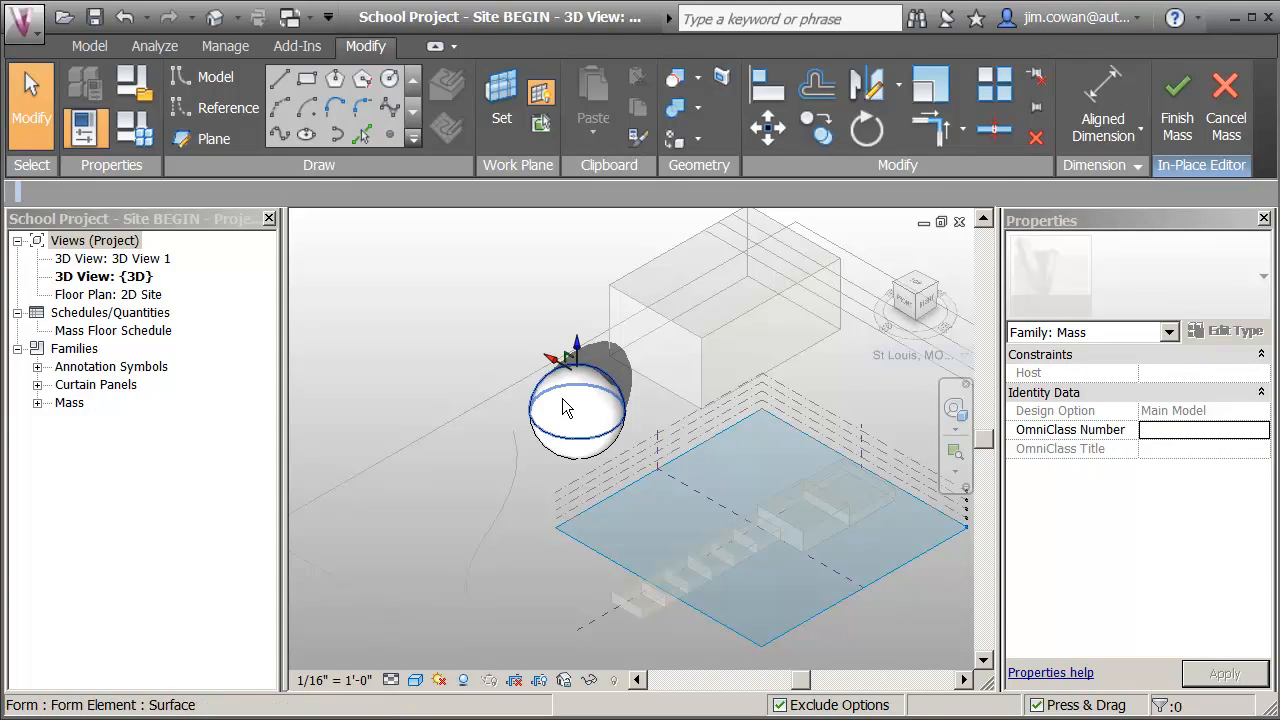
click(575, 405)
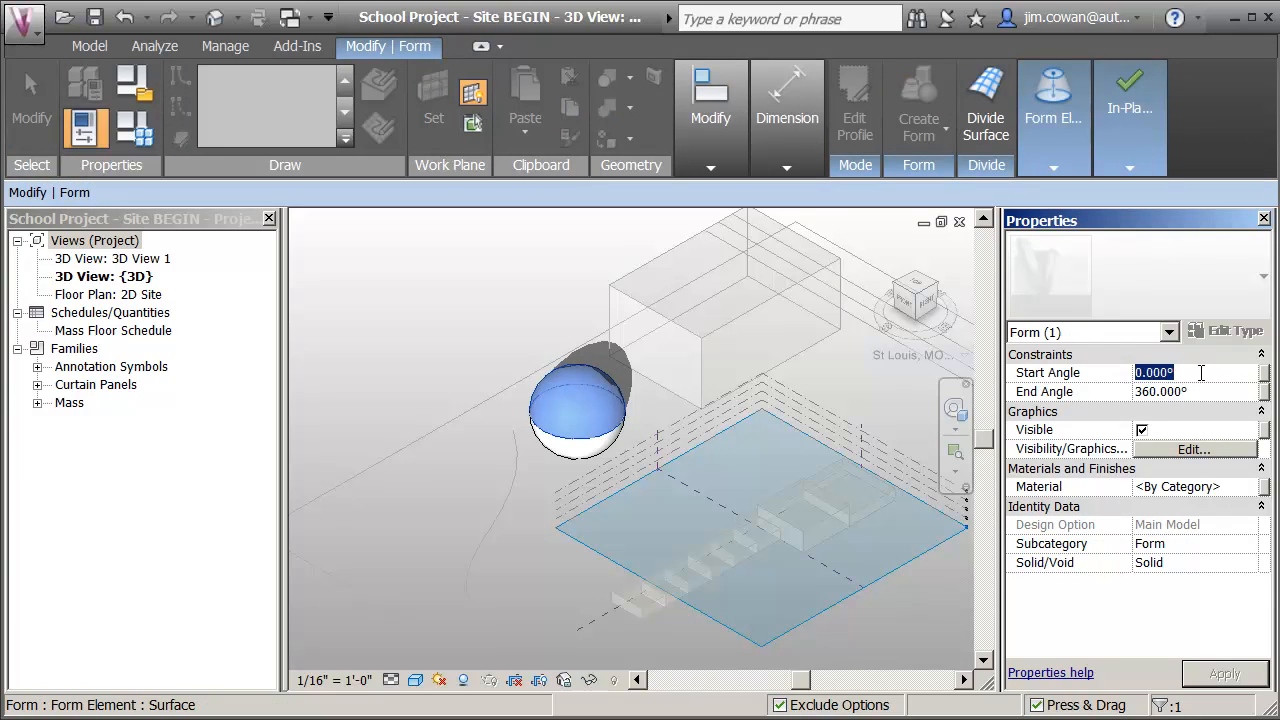
text(180)
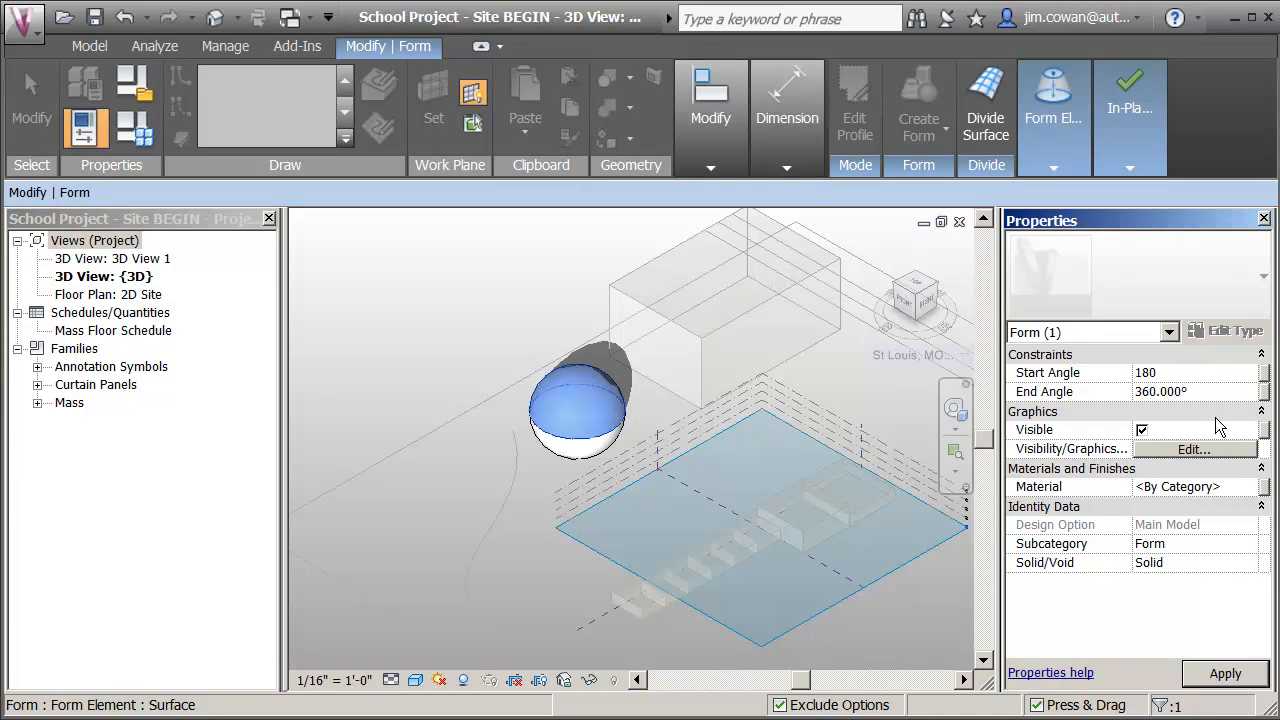
mouse_move(1195, 400)
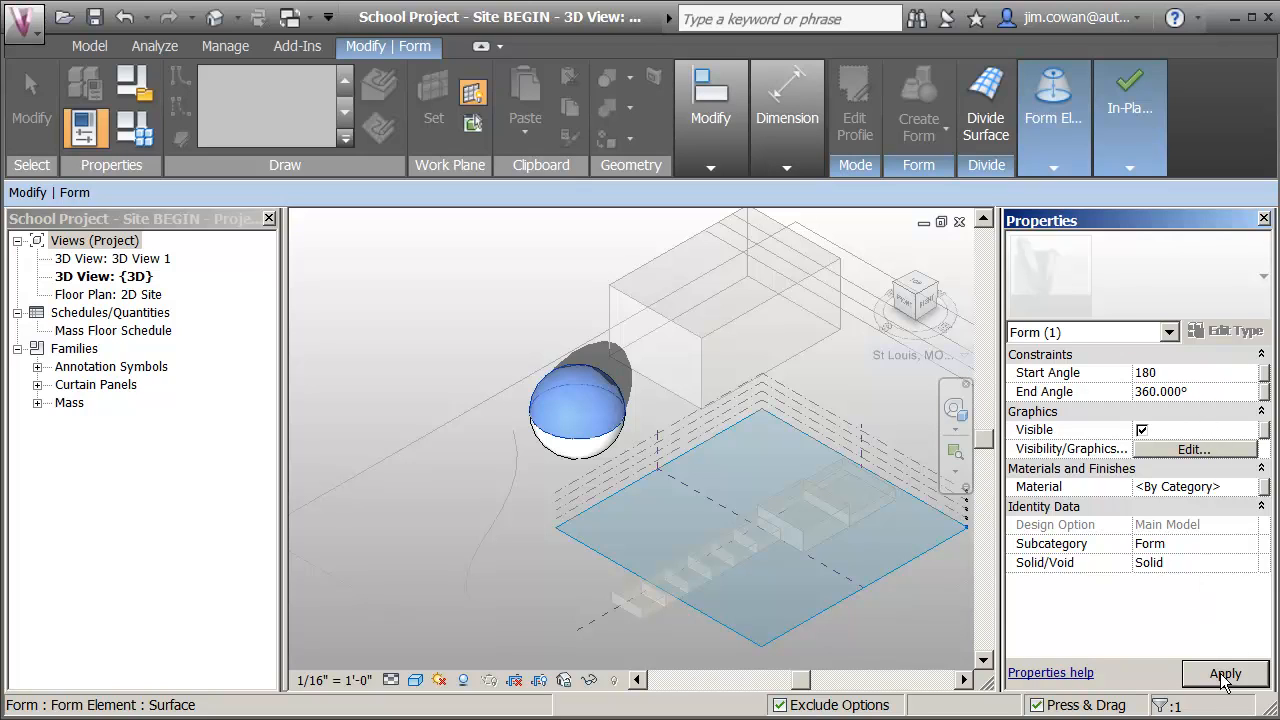
click(1225, 673)
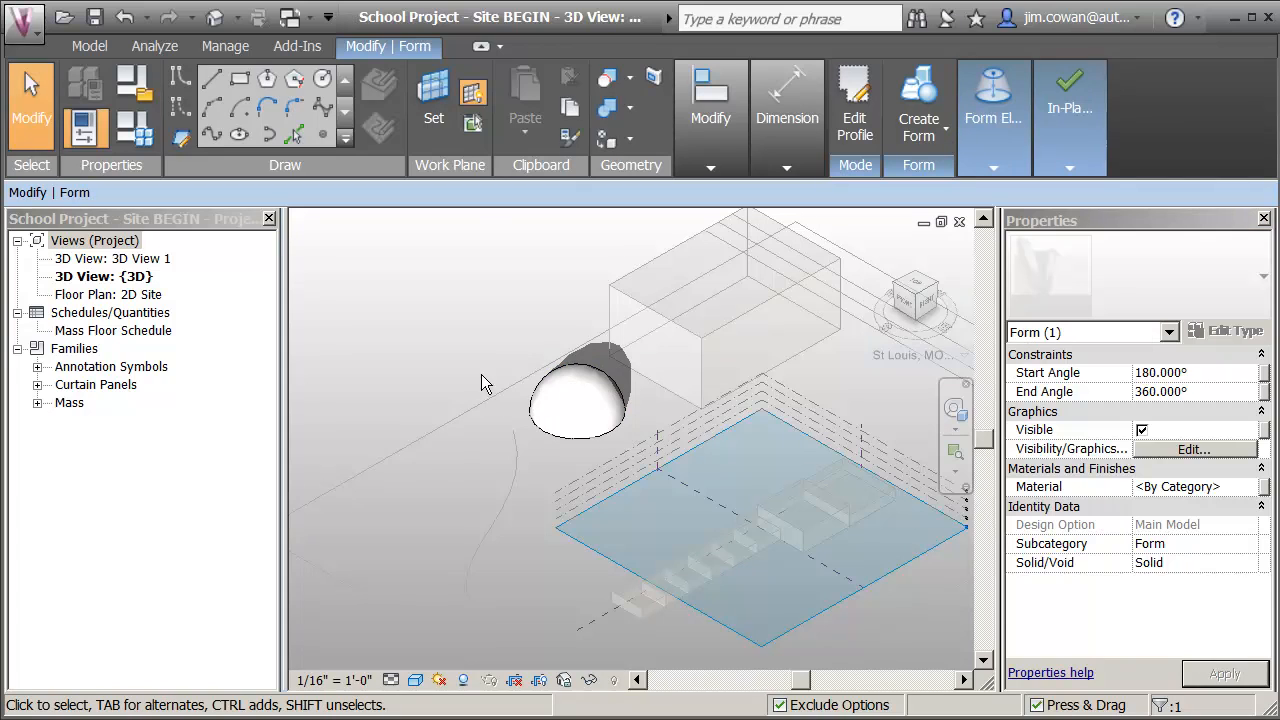
click(570, 405)
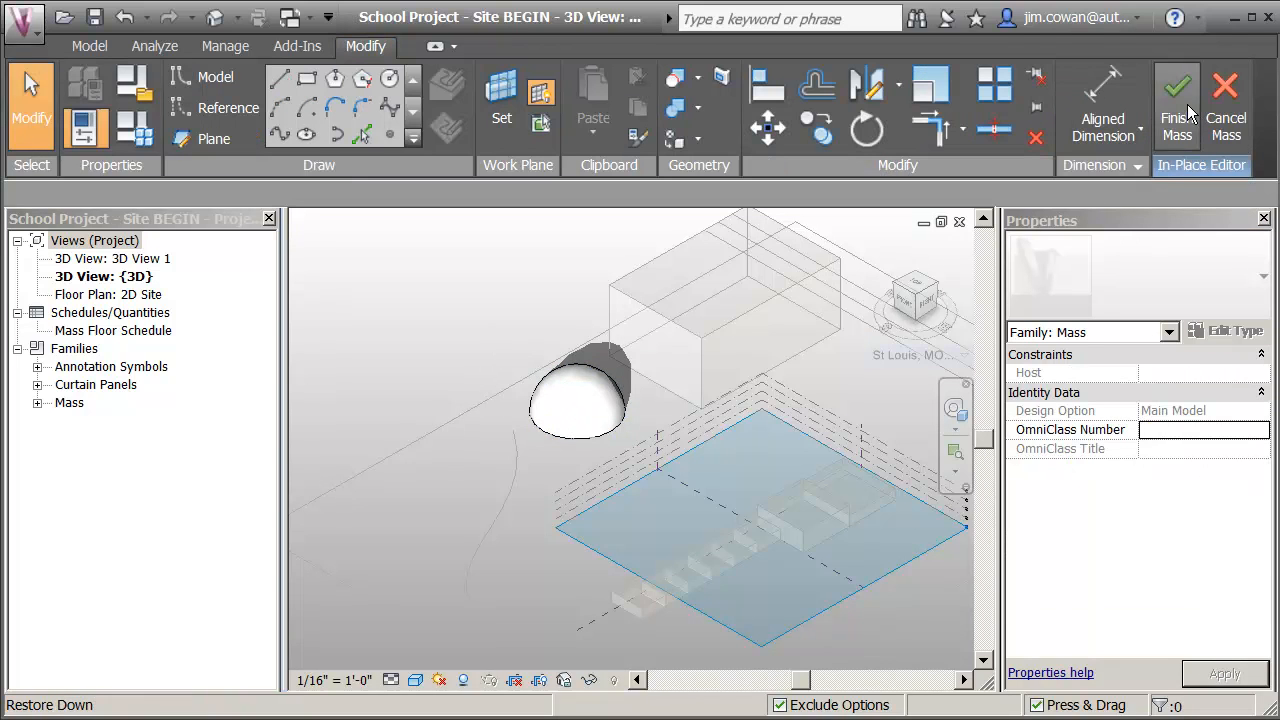
click(1177, 105)
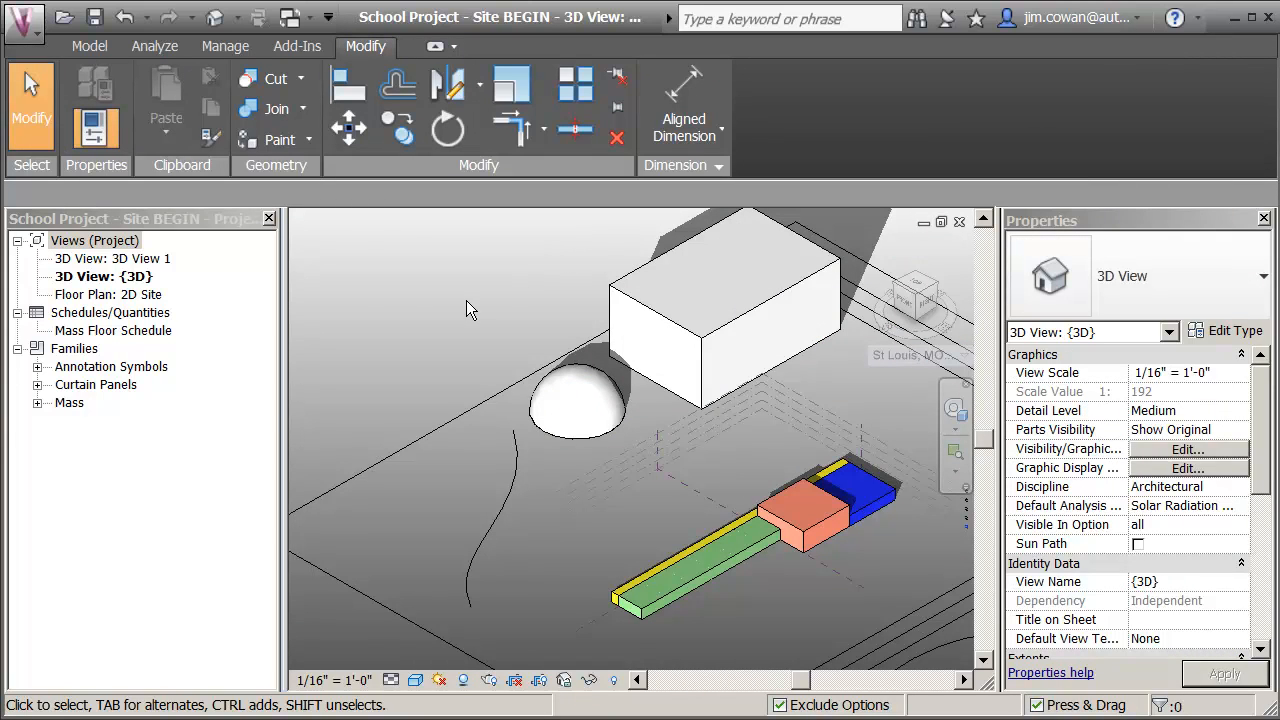
Create a new in-place mass and pick the curved site line as a model line.
click(89, 46)
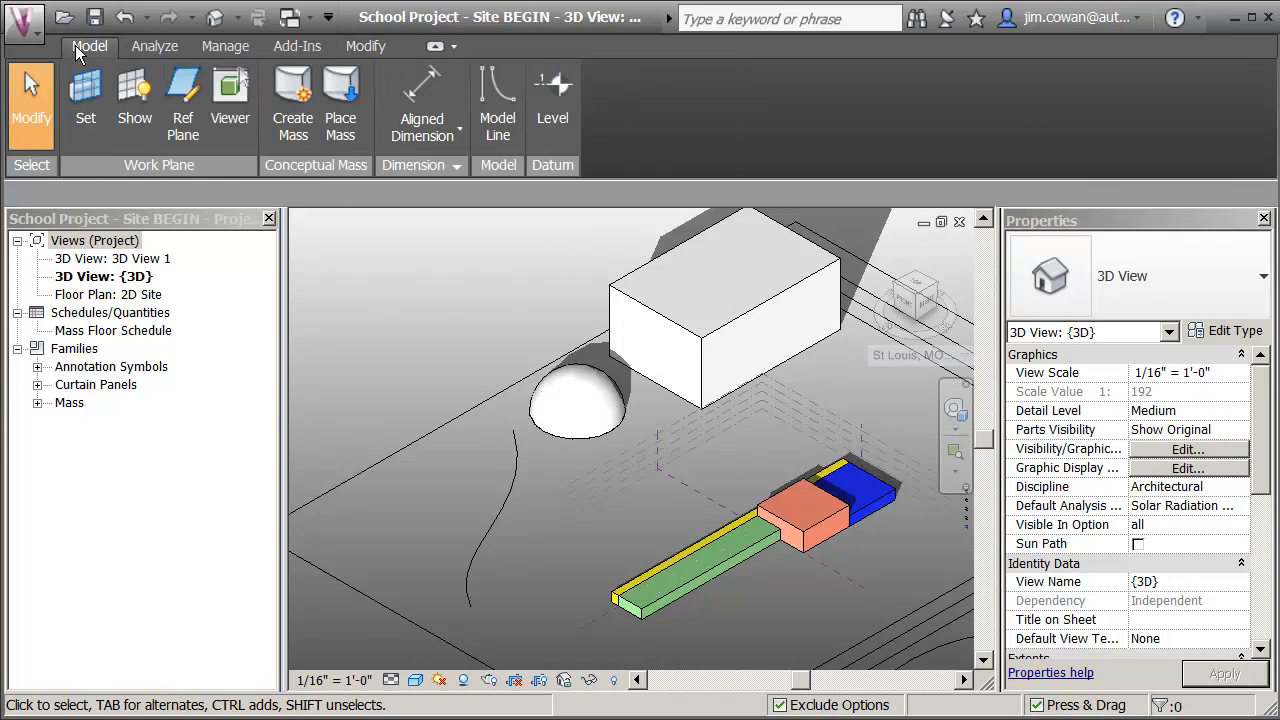
click(292, 100)
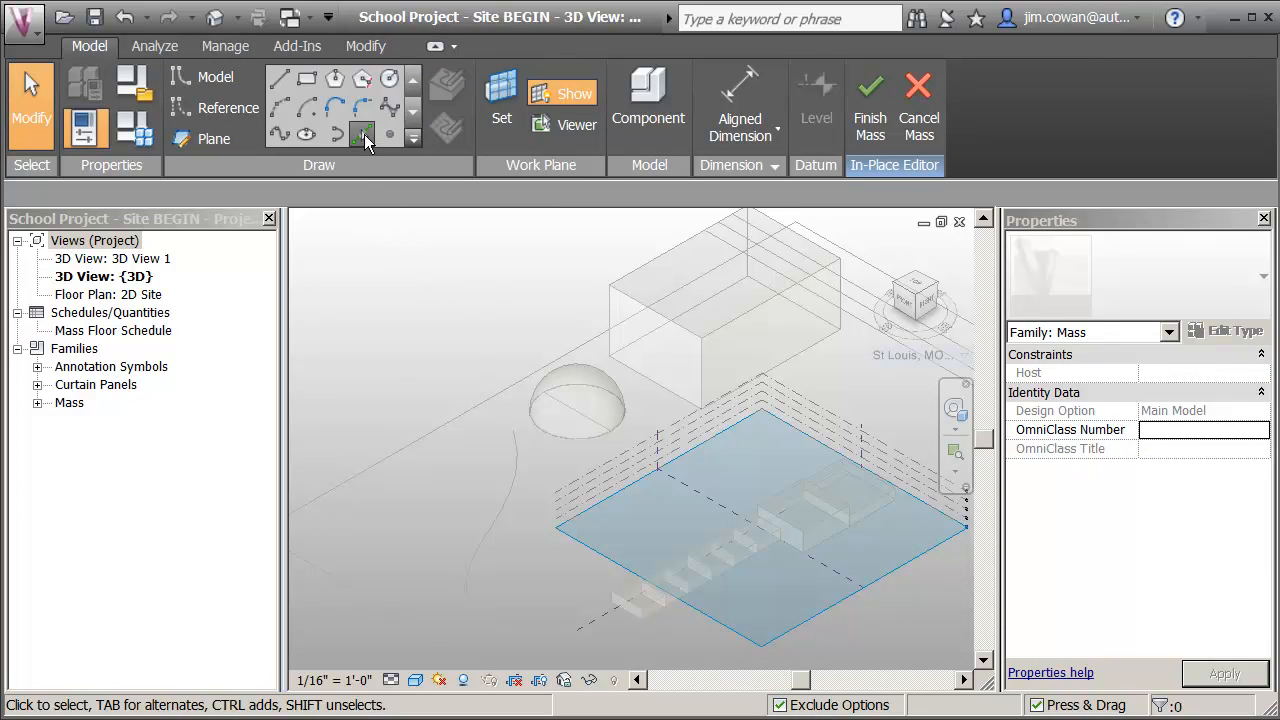
click(363, 138)
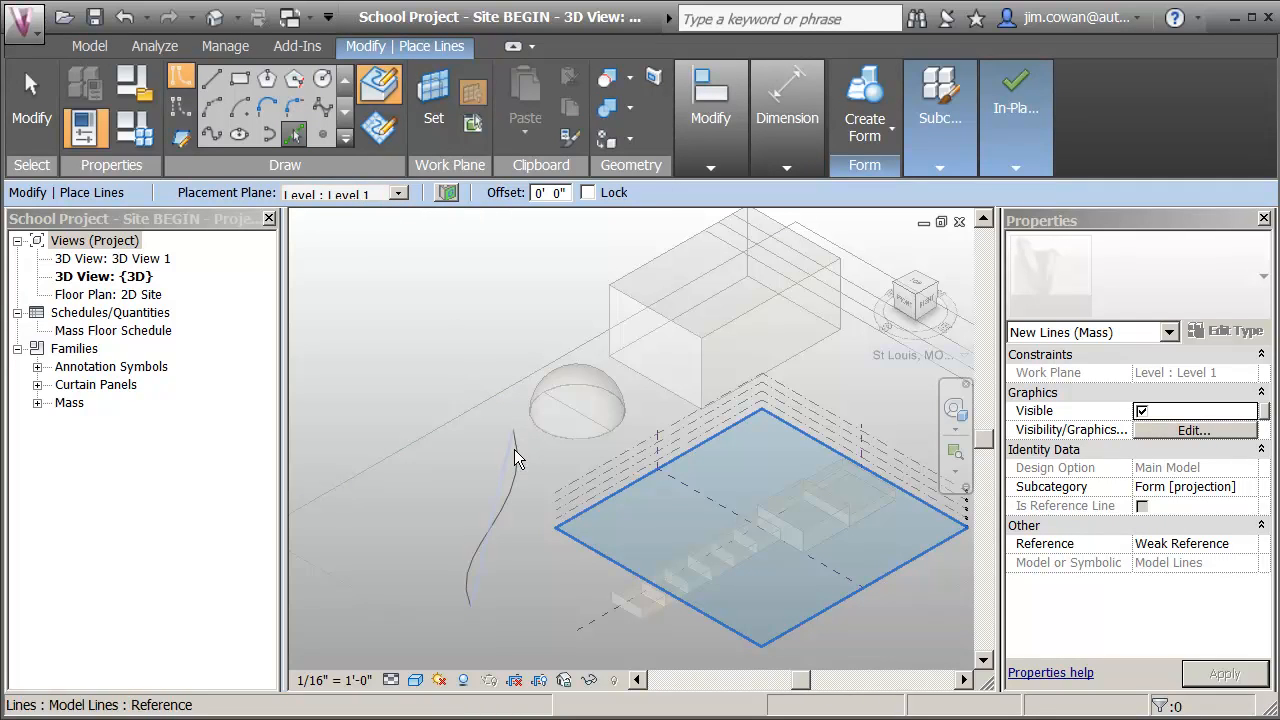
mouse_move(518, 467)
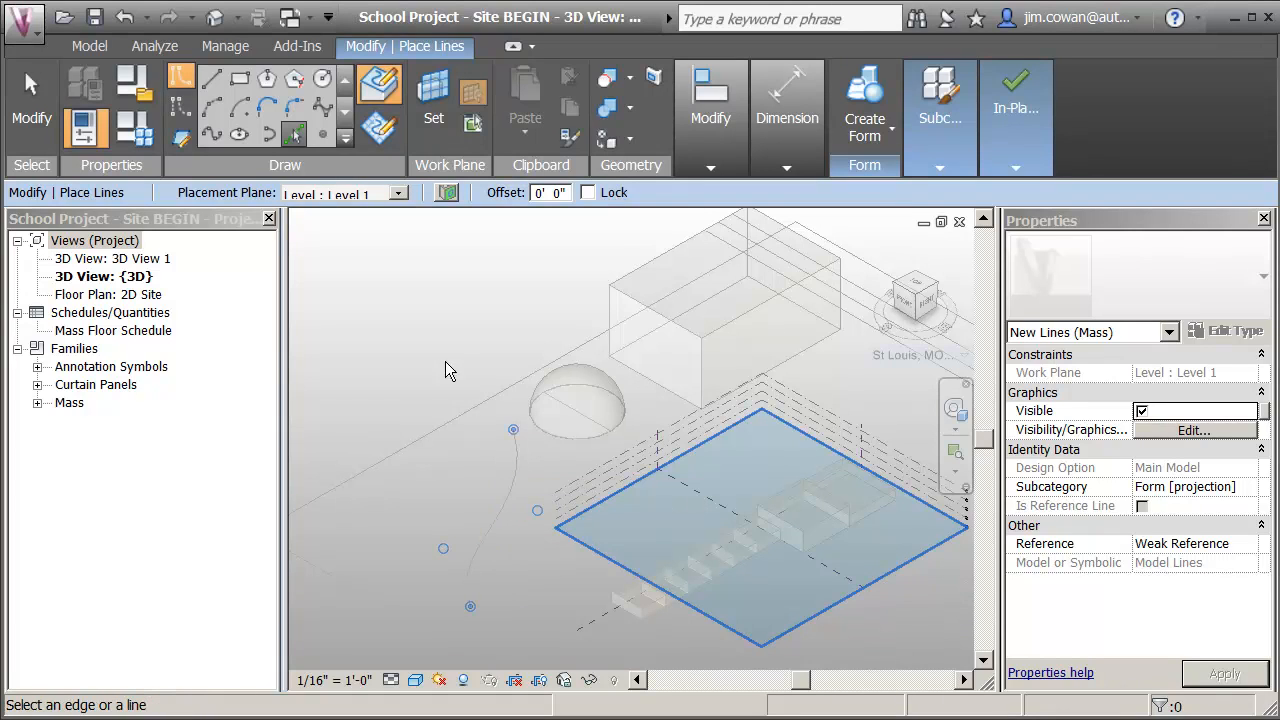
mouse_move(445, 344)
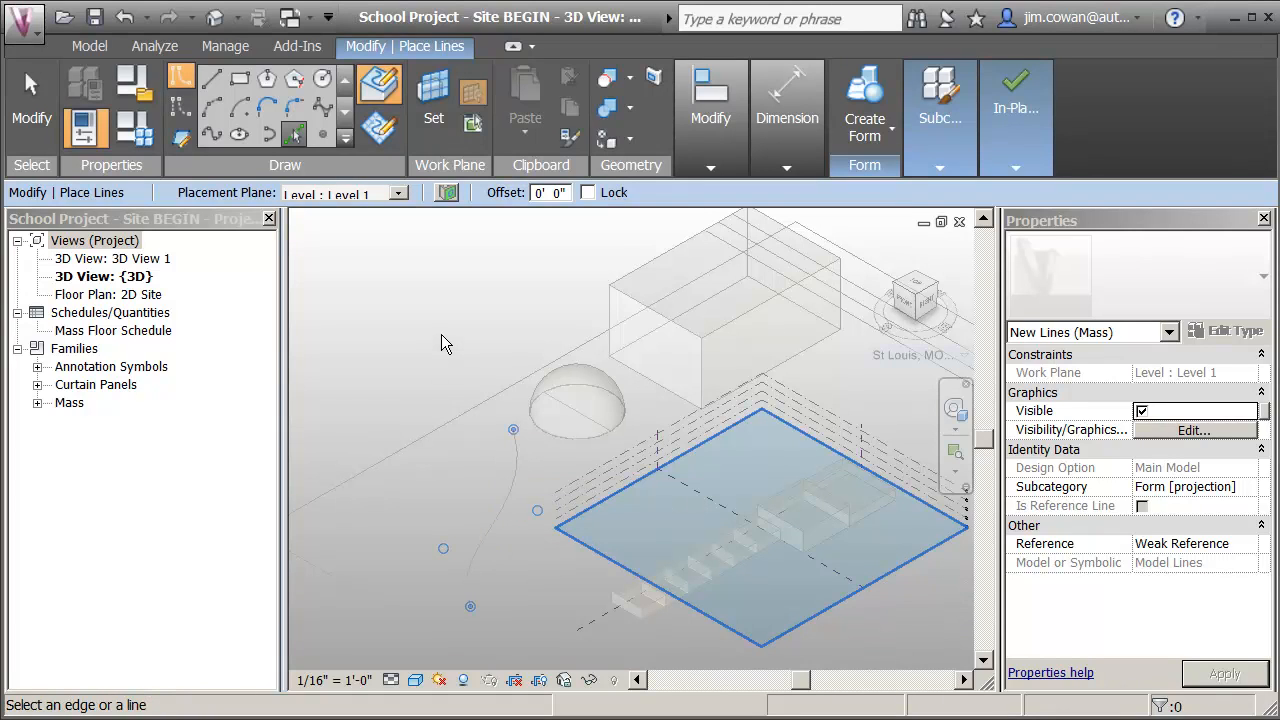
mouse_move(378, 267)
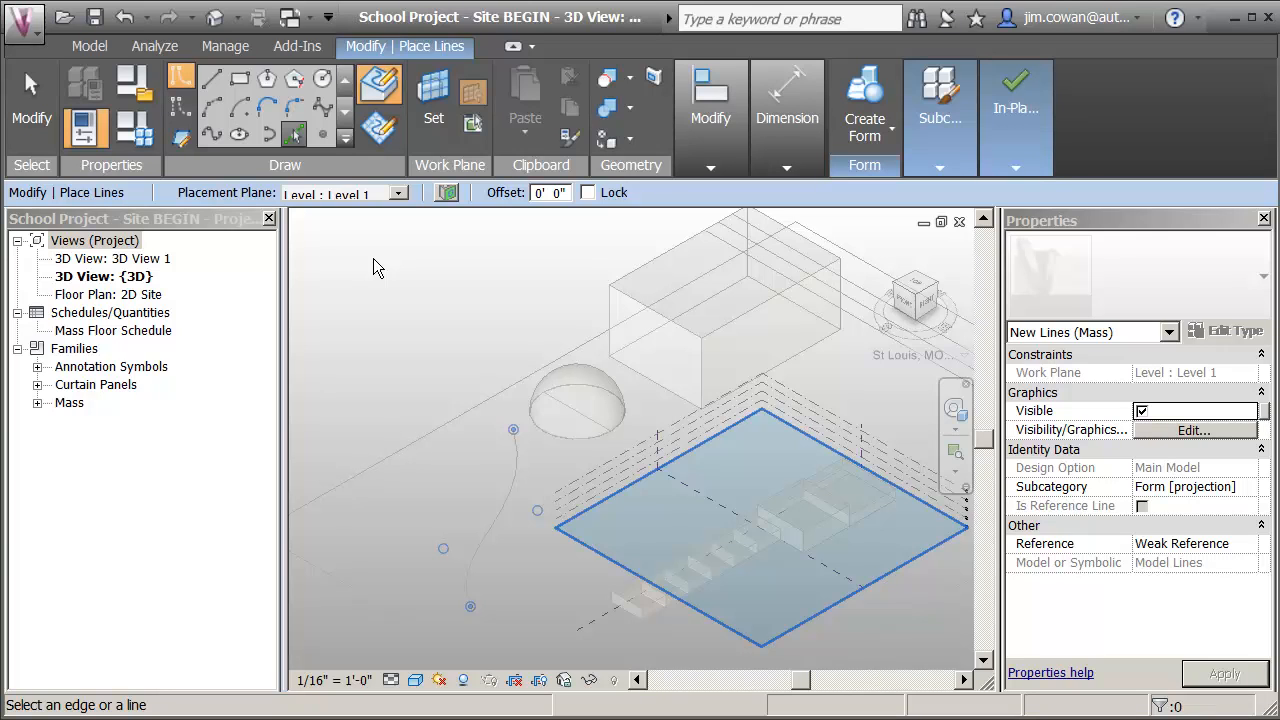
mouse_move(322, 140)
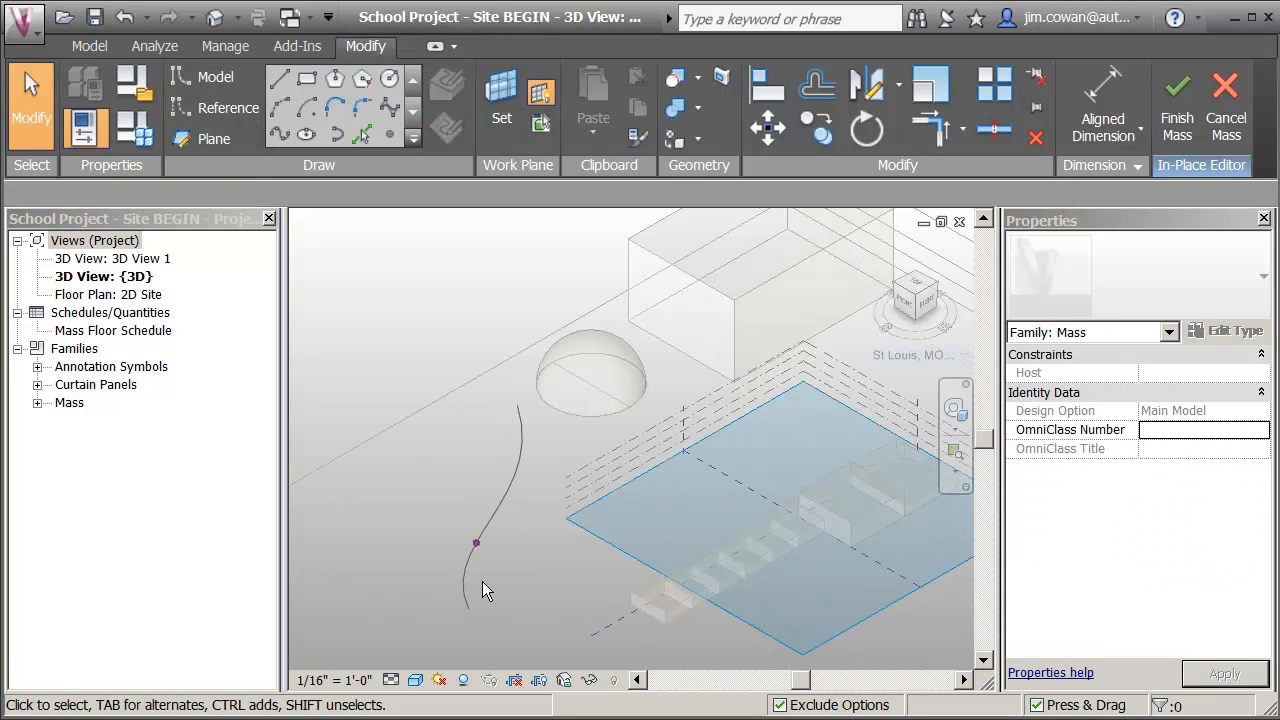
Use the curve's reference point plane as work plane and draw a rectangular profile from the point.
click(478, 505)
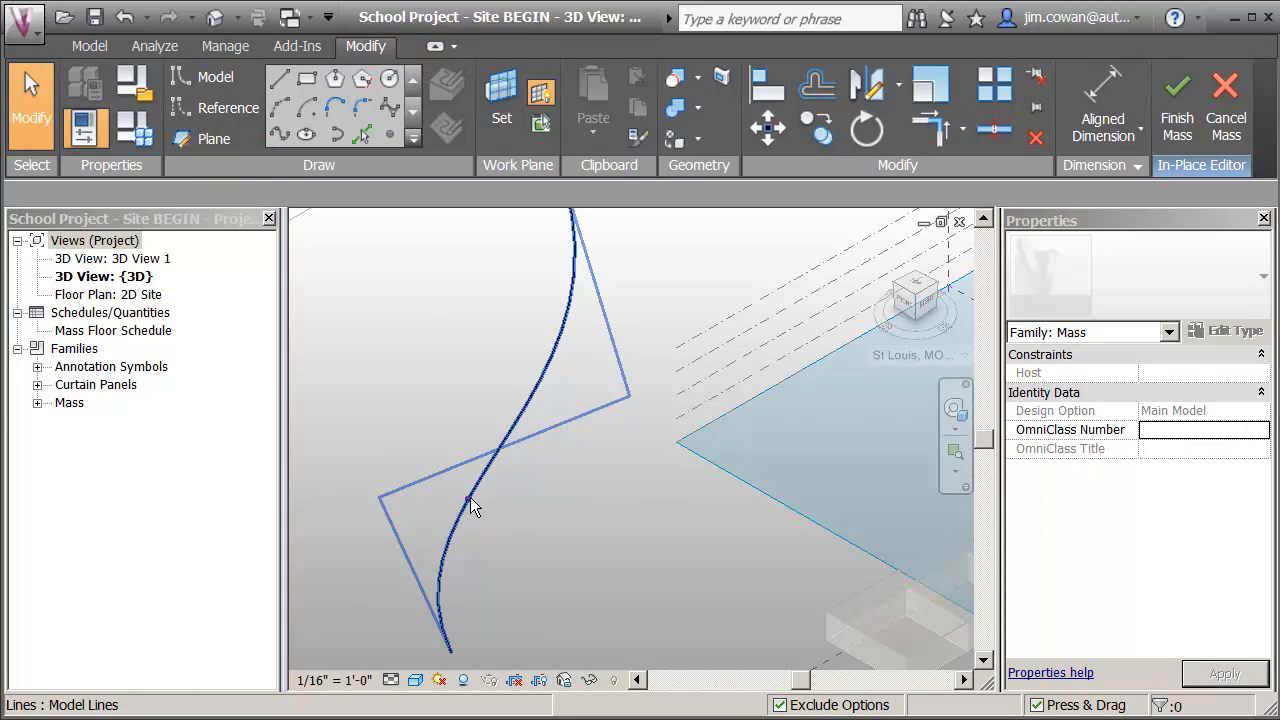
click(490, 490)
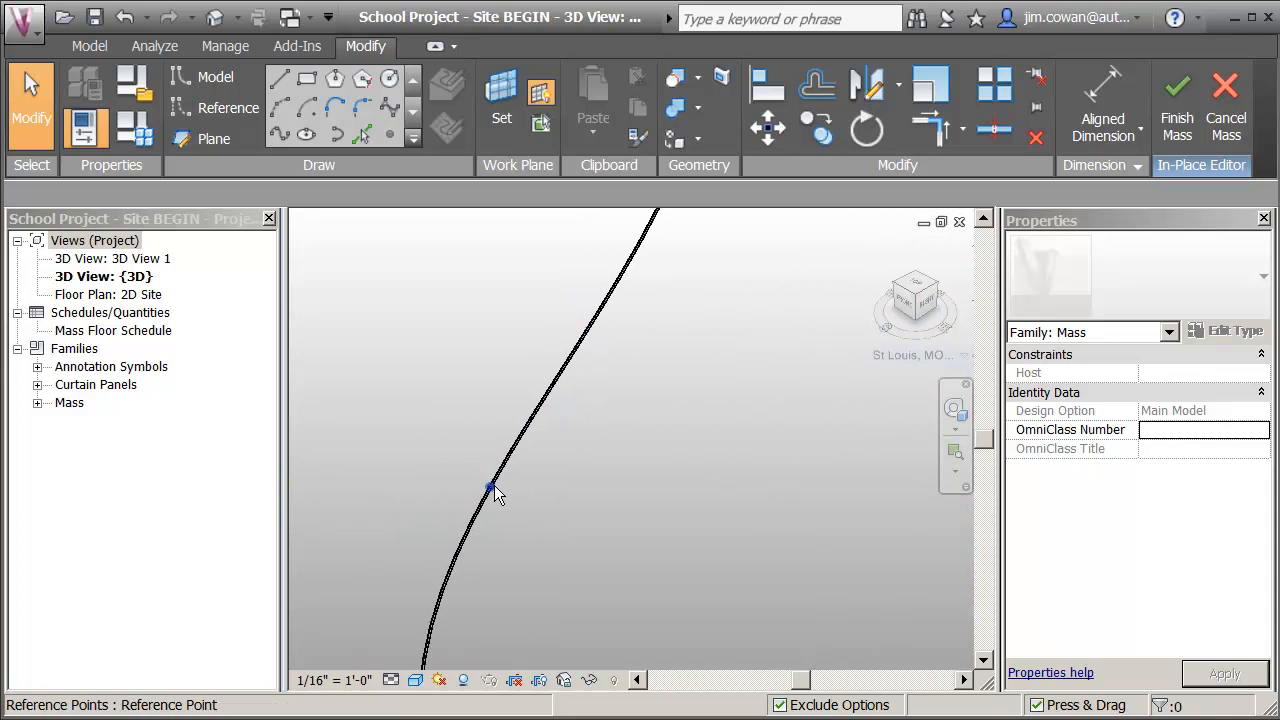
click(492, 489)
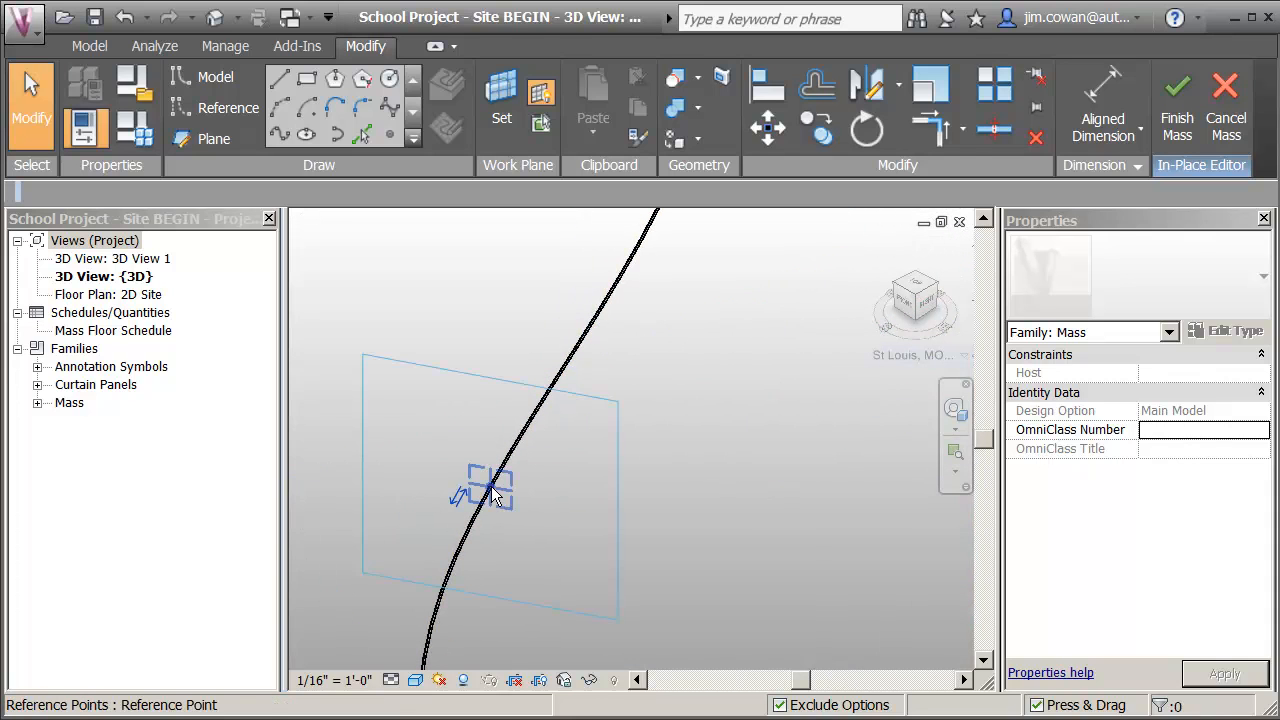
click(490, 485)
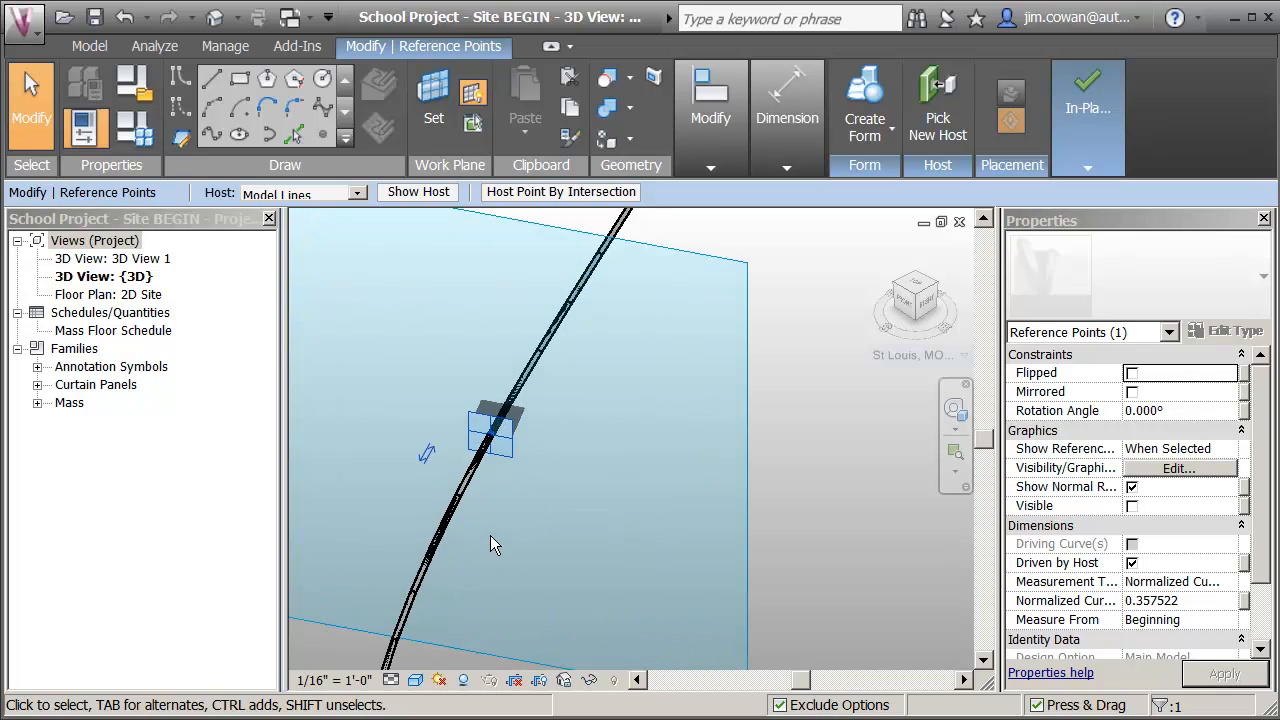
mouse_move(483, 364)
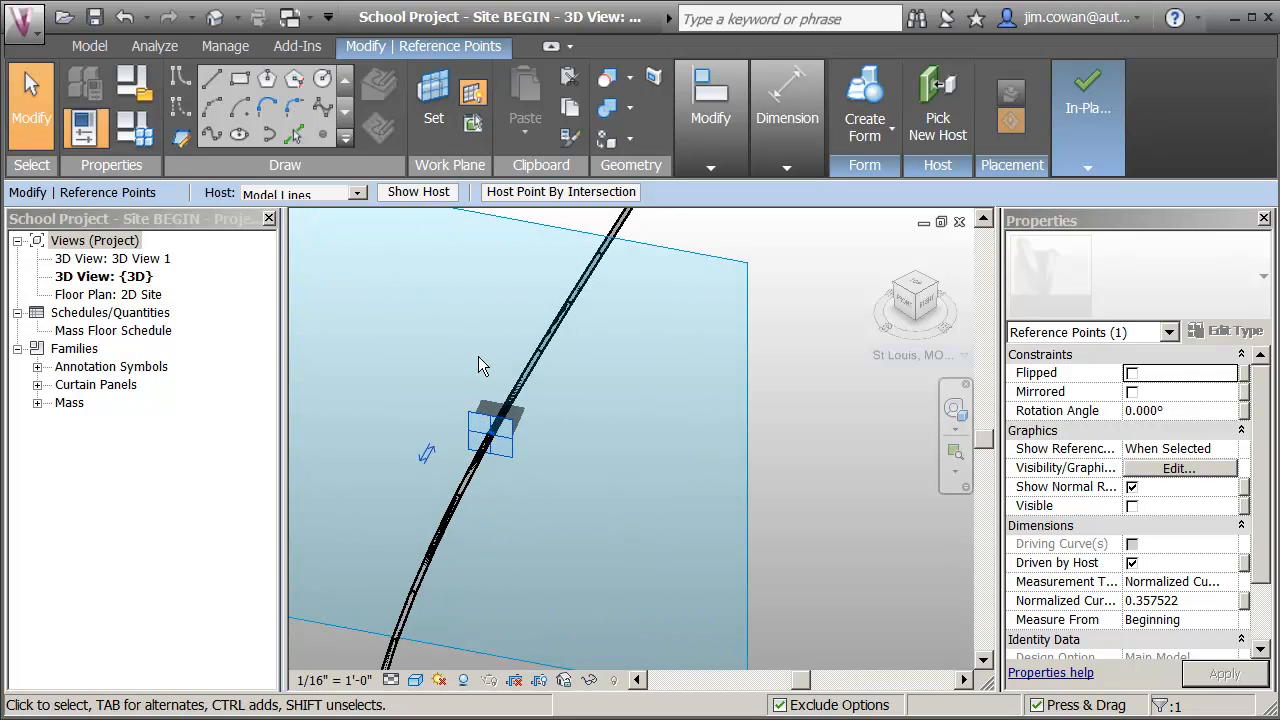
mouse_move(240, 80)
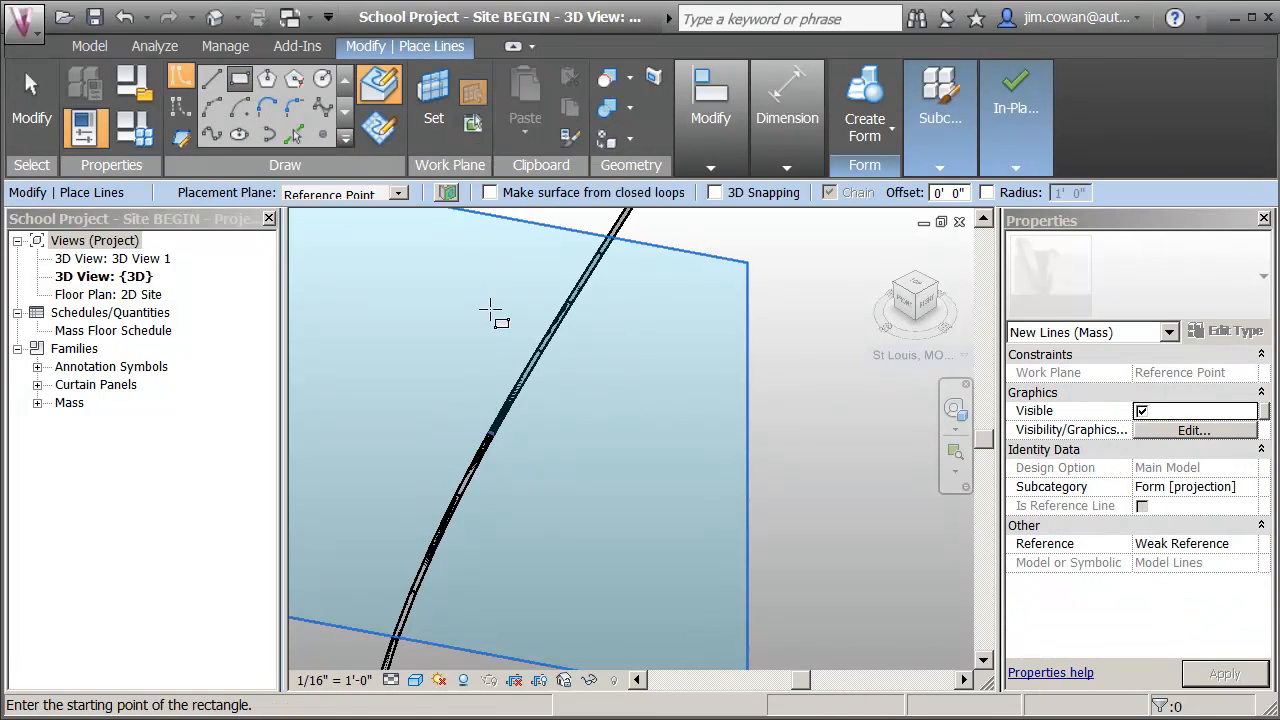
mouse_move(390, 610)
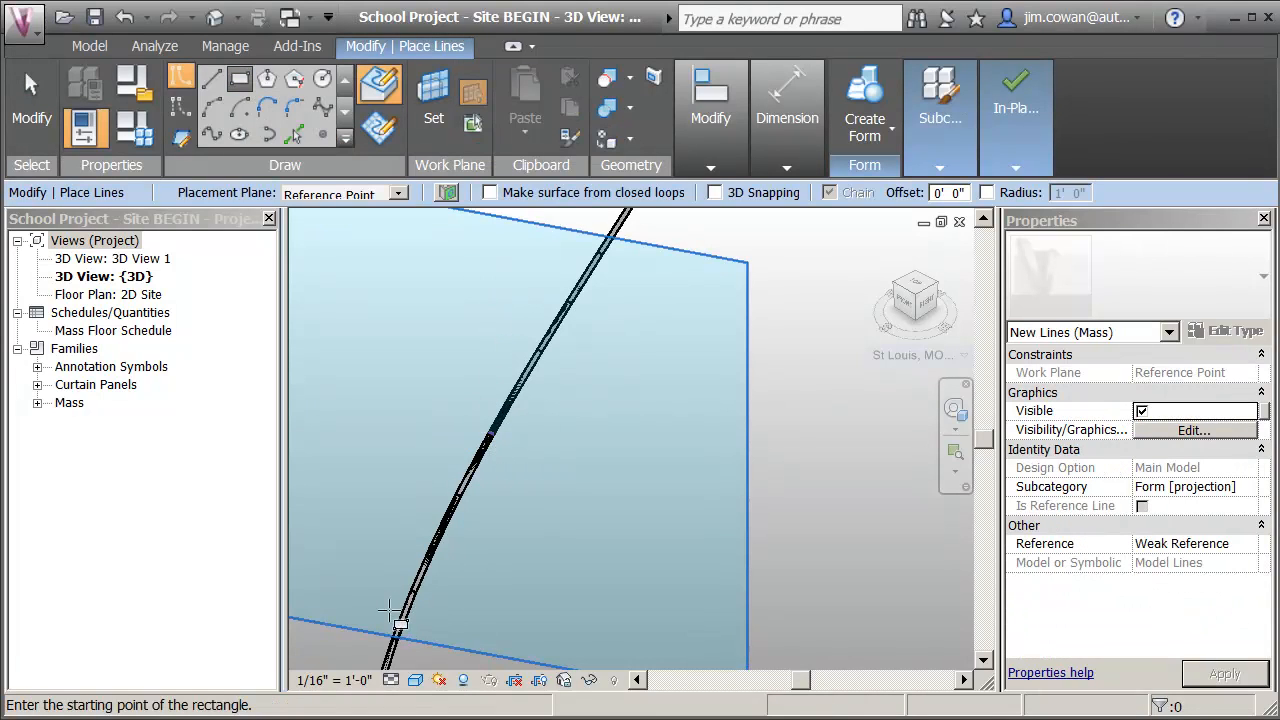
mouse_move(490, 437)
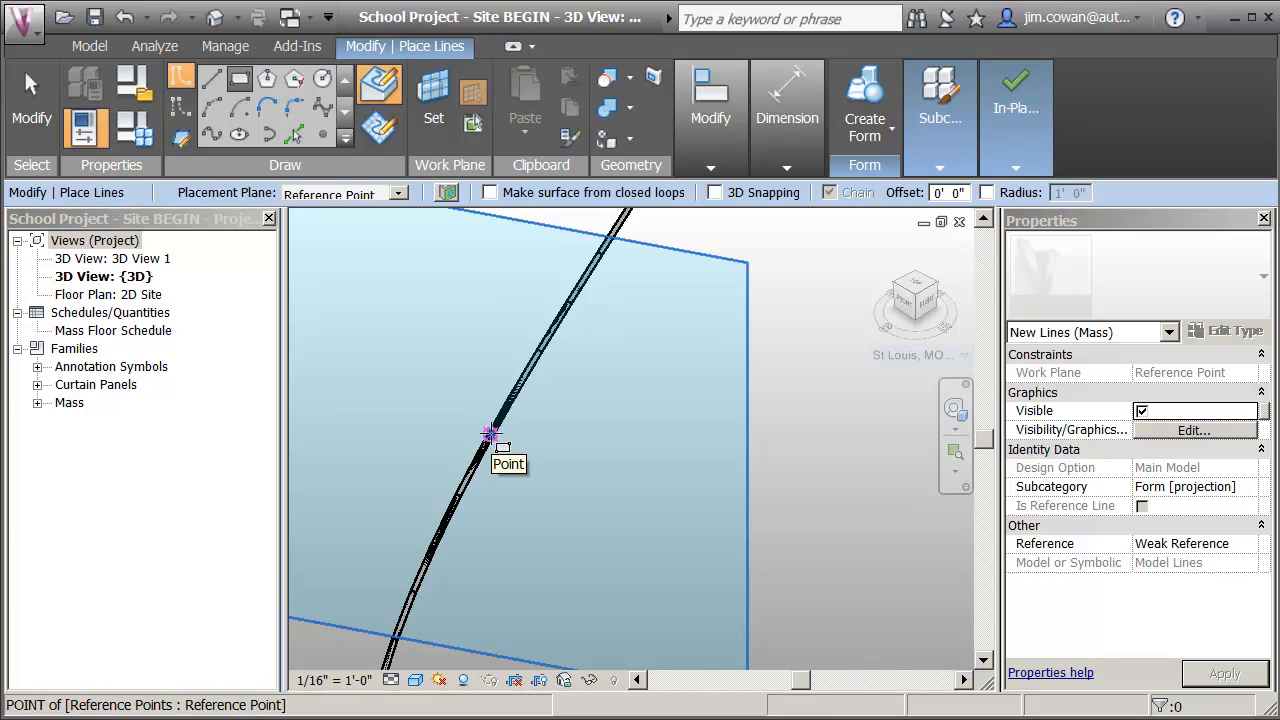
click(495, 432)
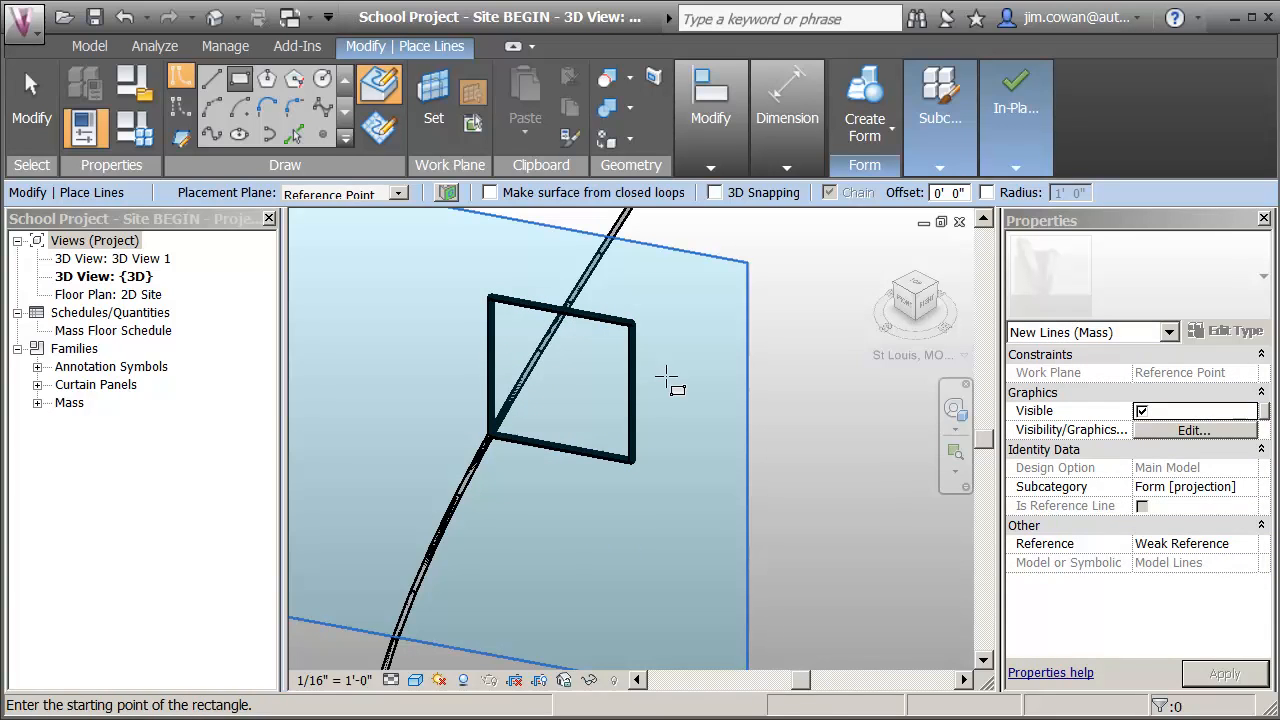
click(560, 380)
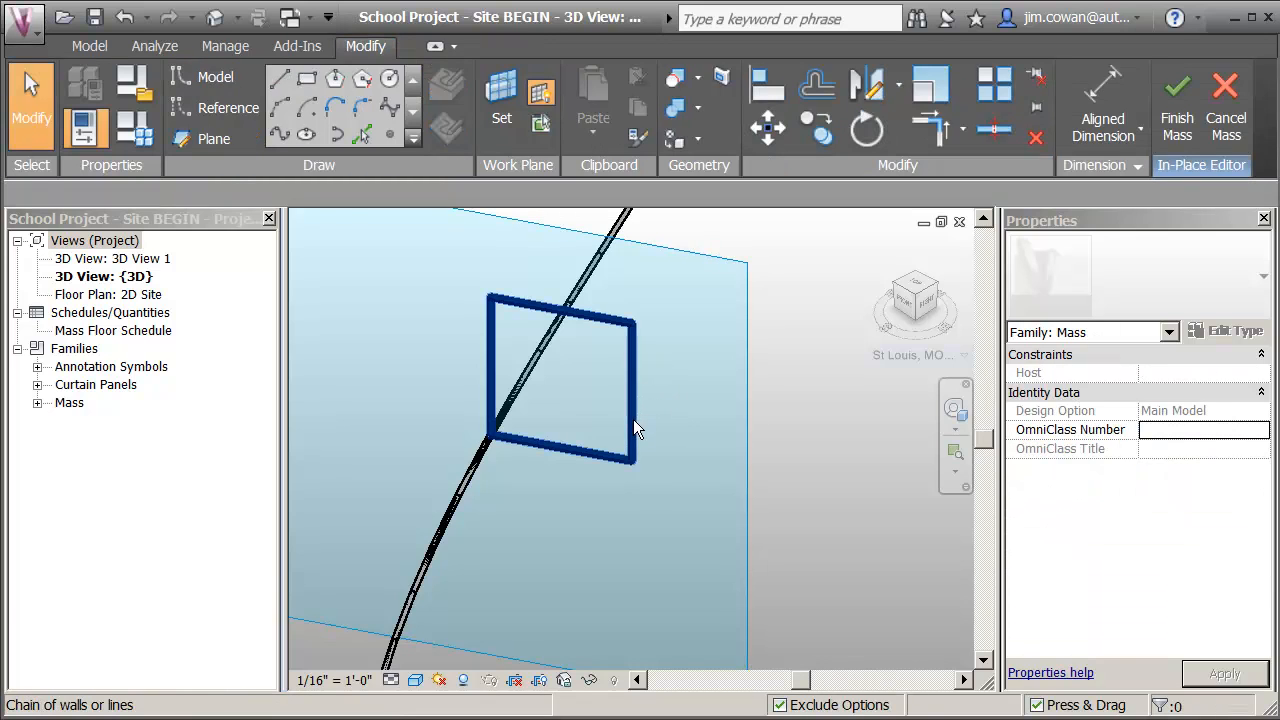
Lengthen one rectangle edge to 50 feet and orbit to inspect the profile and curved path.
click(630, 380)
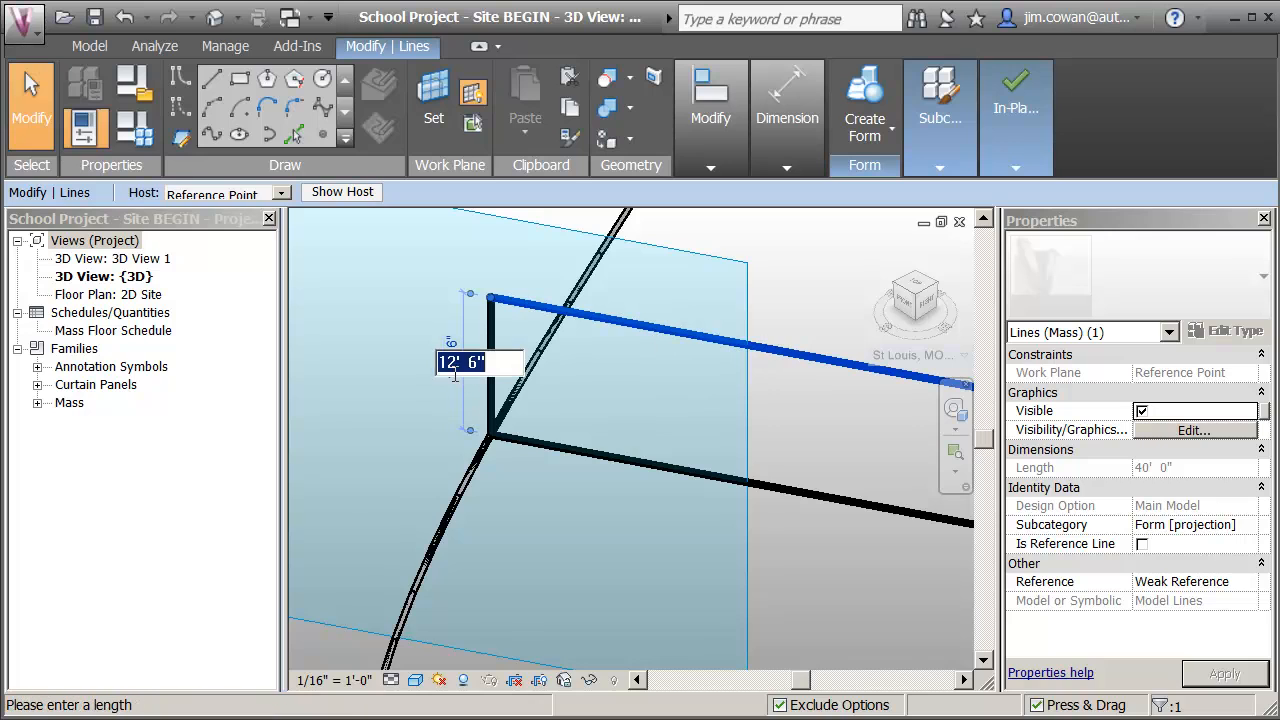
text(50)
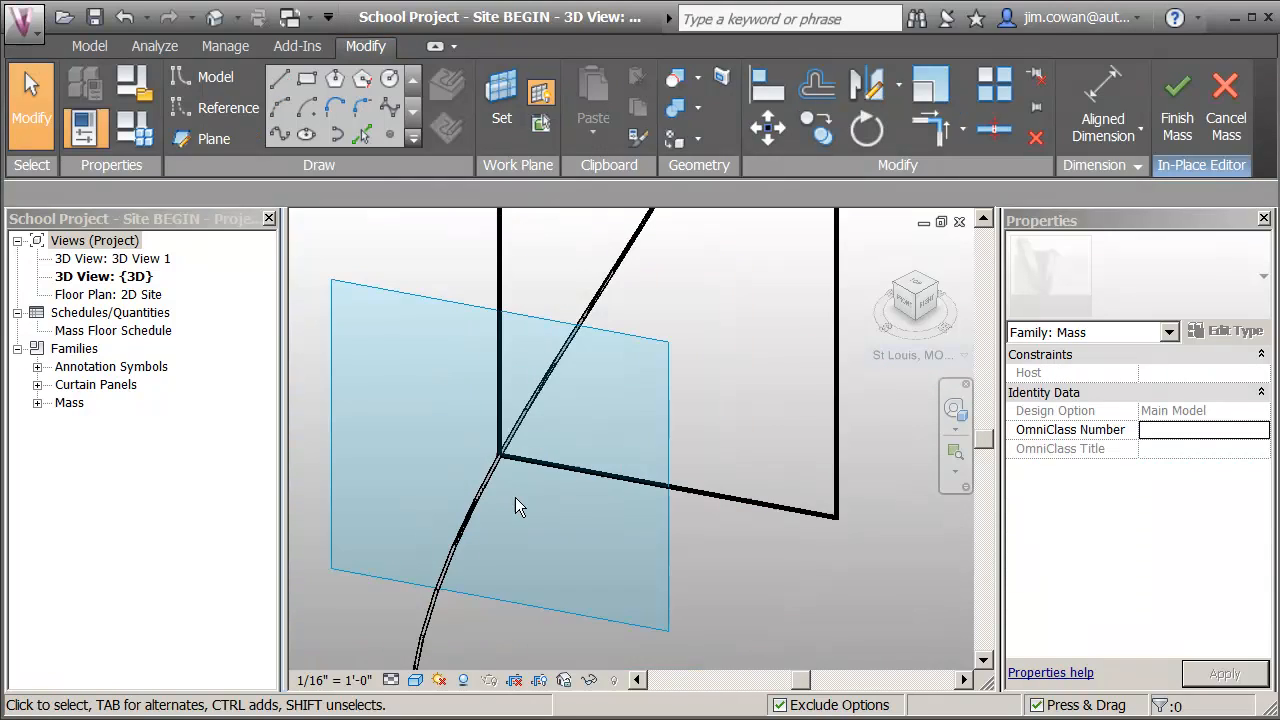
drag(520, 505, 435, 310)
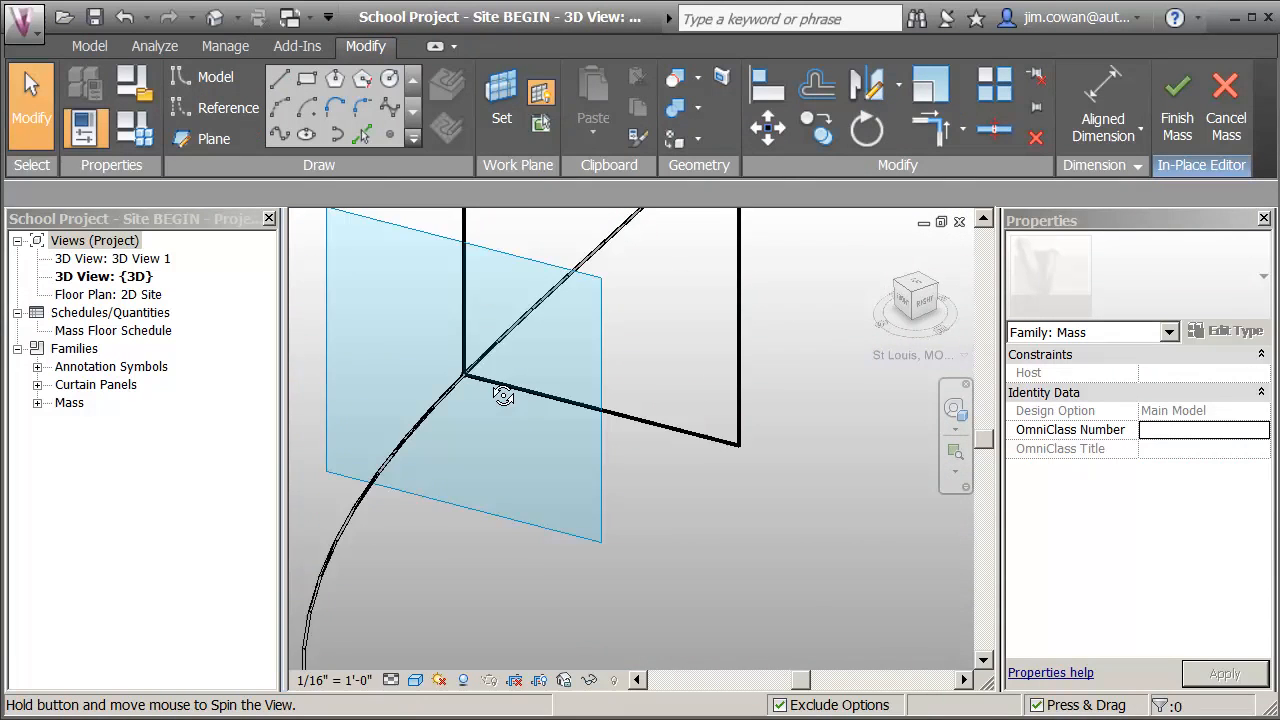
drag(500, 393, 540, 405)
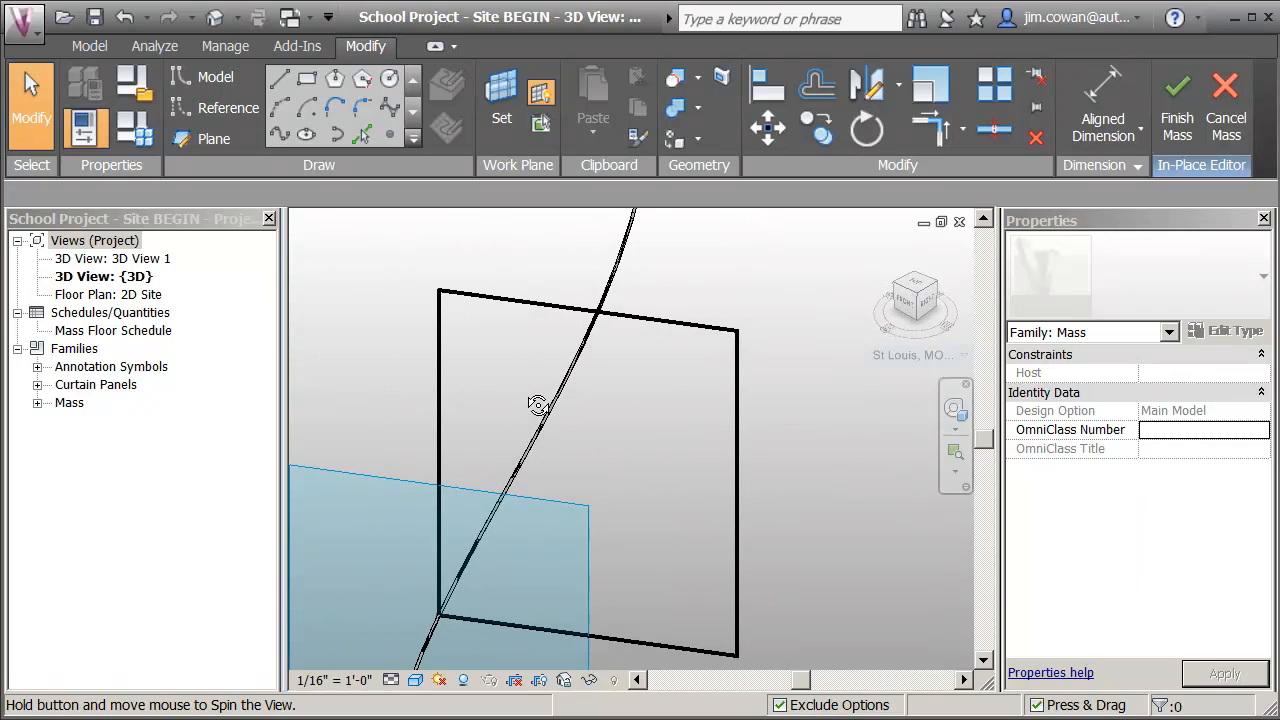
drag(540, 405, 475, 305)
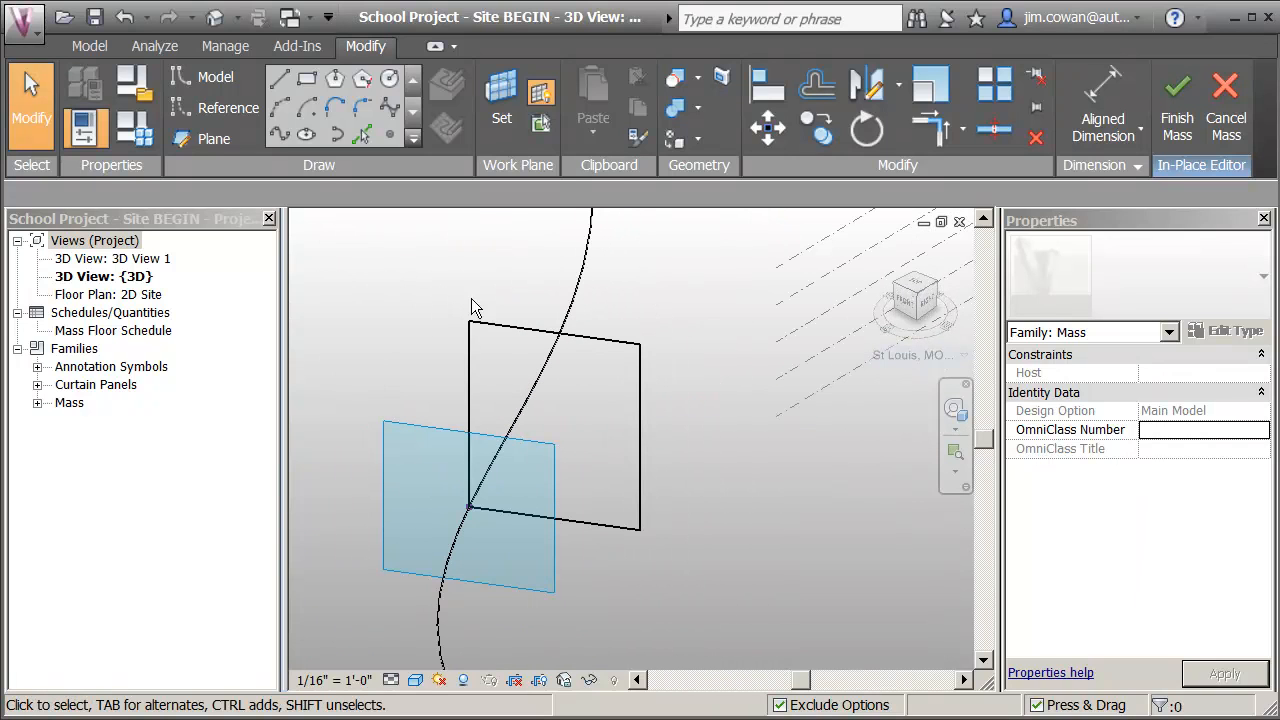
mouse_move(528, 277)
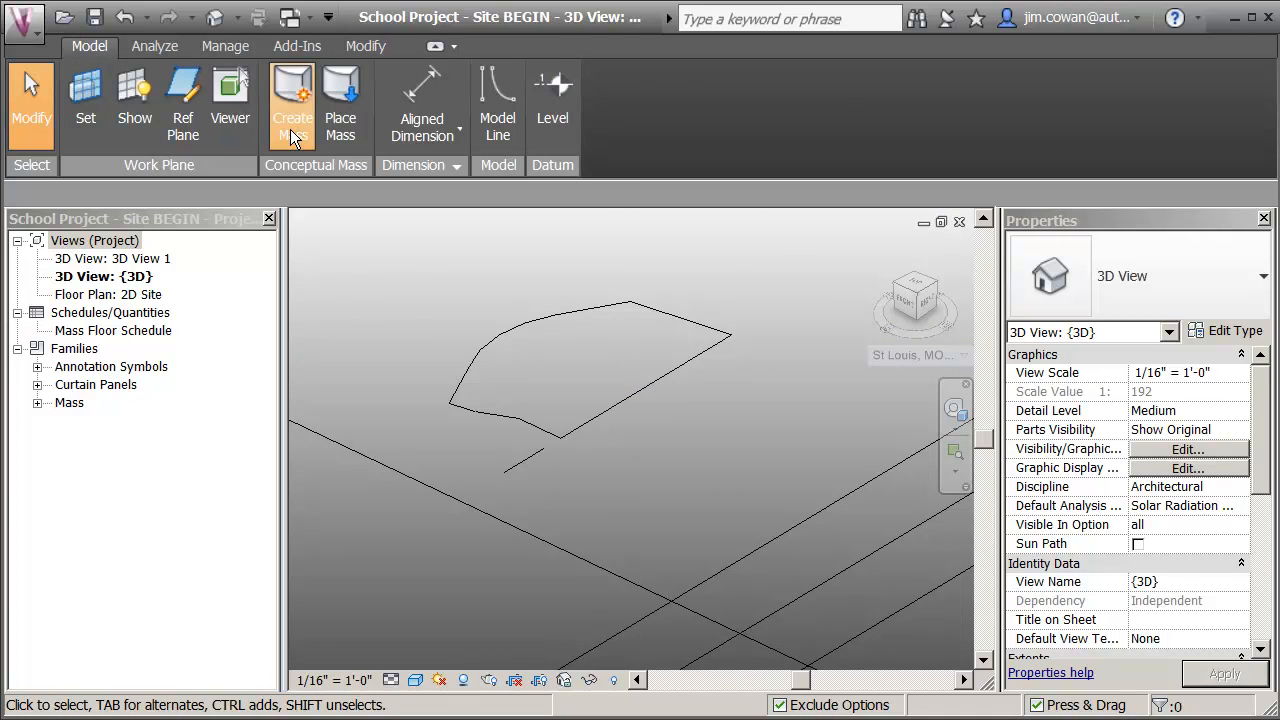
Start another in-place mass to hold a short model line below the site boundary.
click(292, 100)
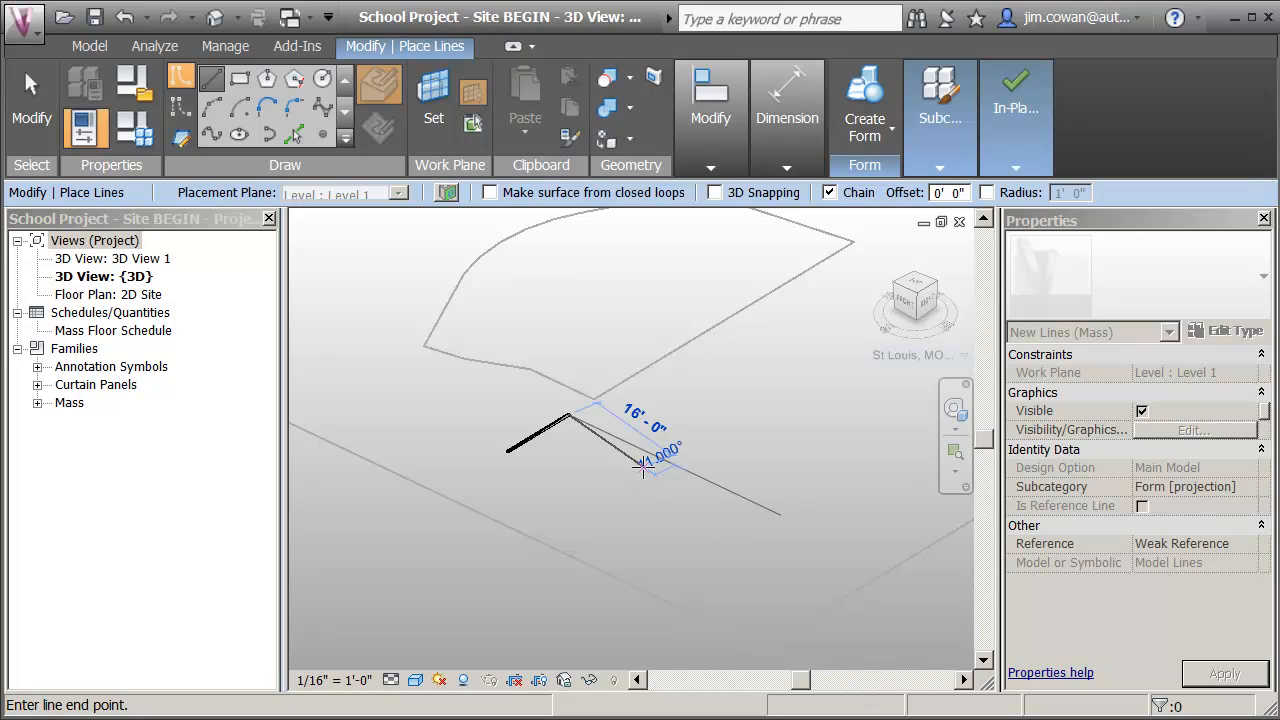
mouse_move(645, 485)
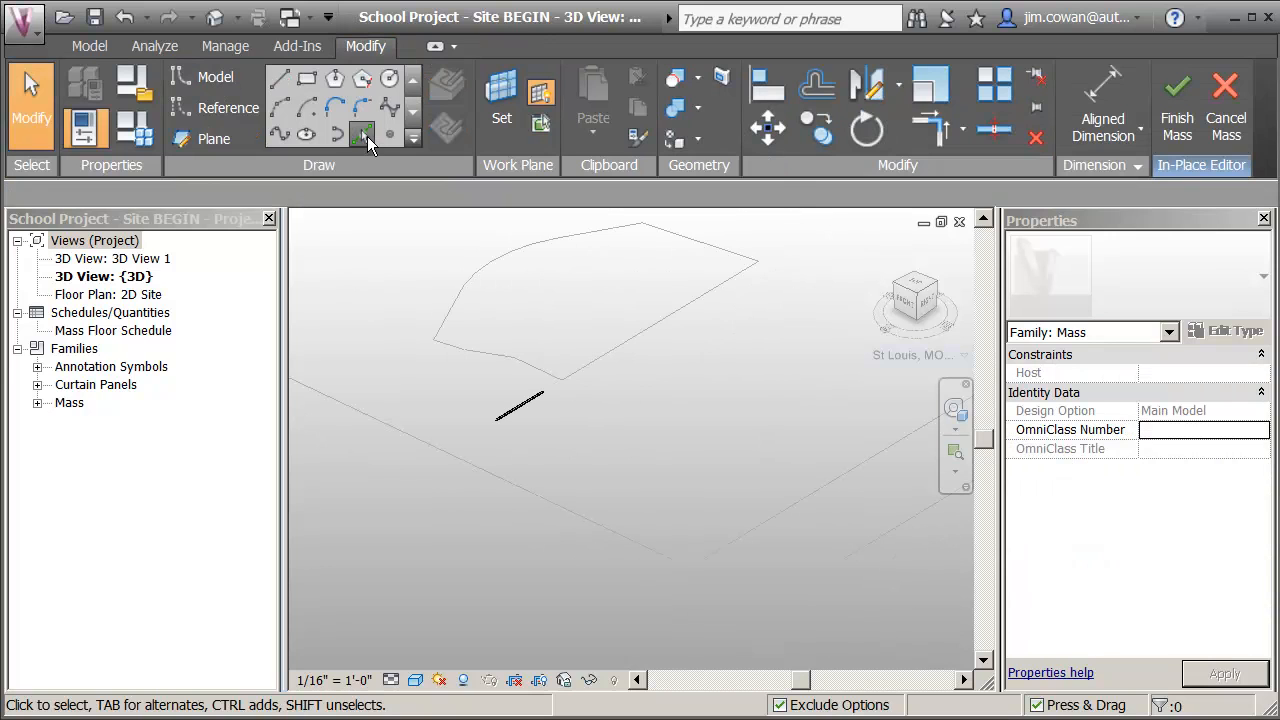
Trace the site boundary as model lines with Pick Lines, then select them with the short line.
click(363, 138)
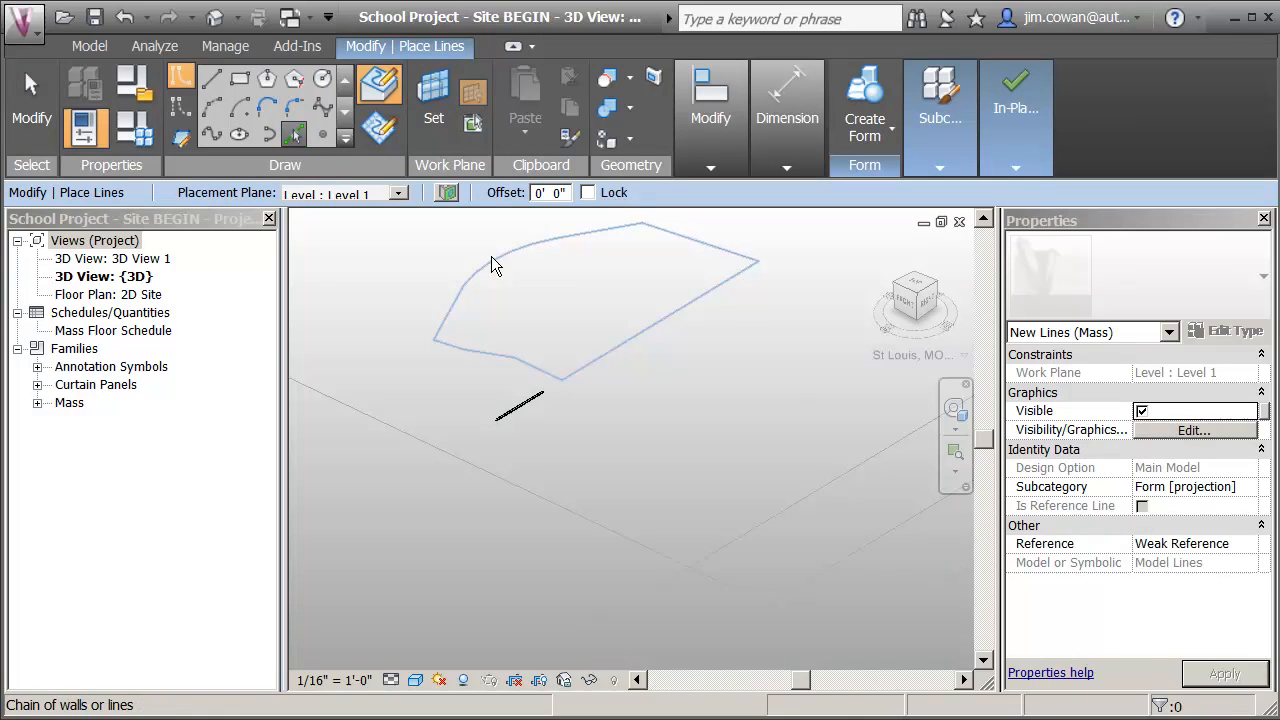
click(600, 280)
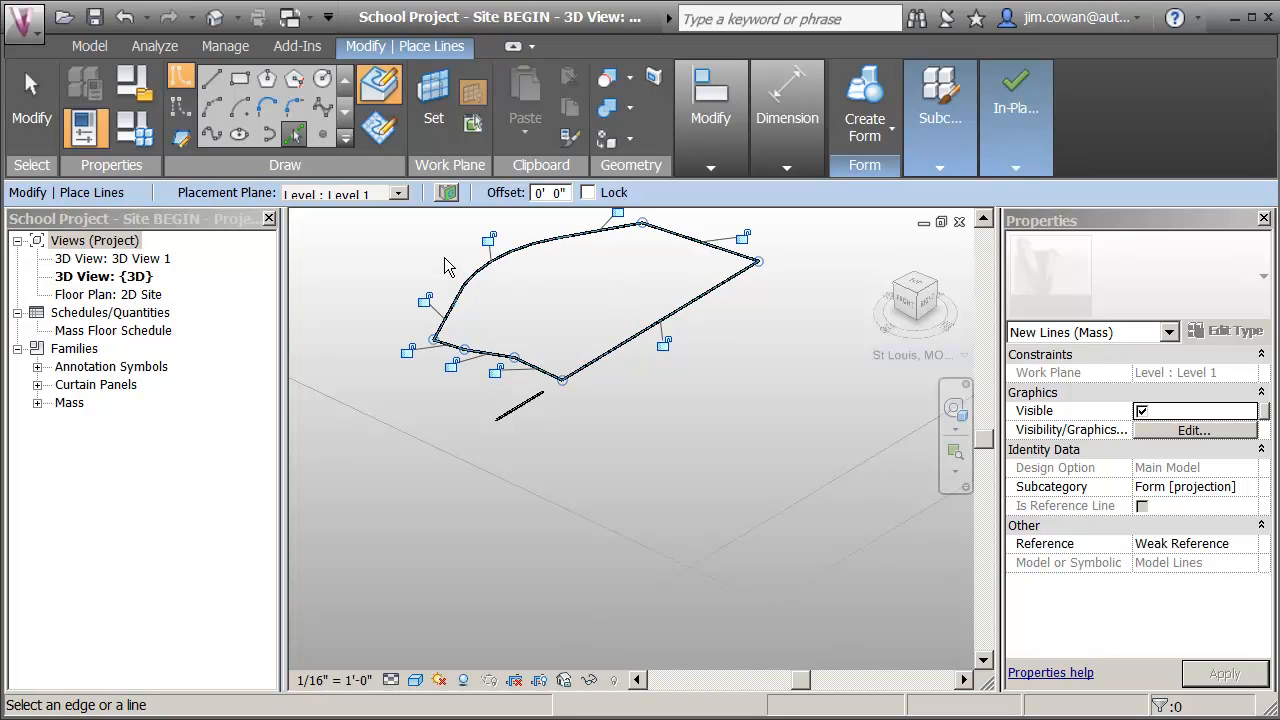
mouse_move(488, 267)
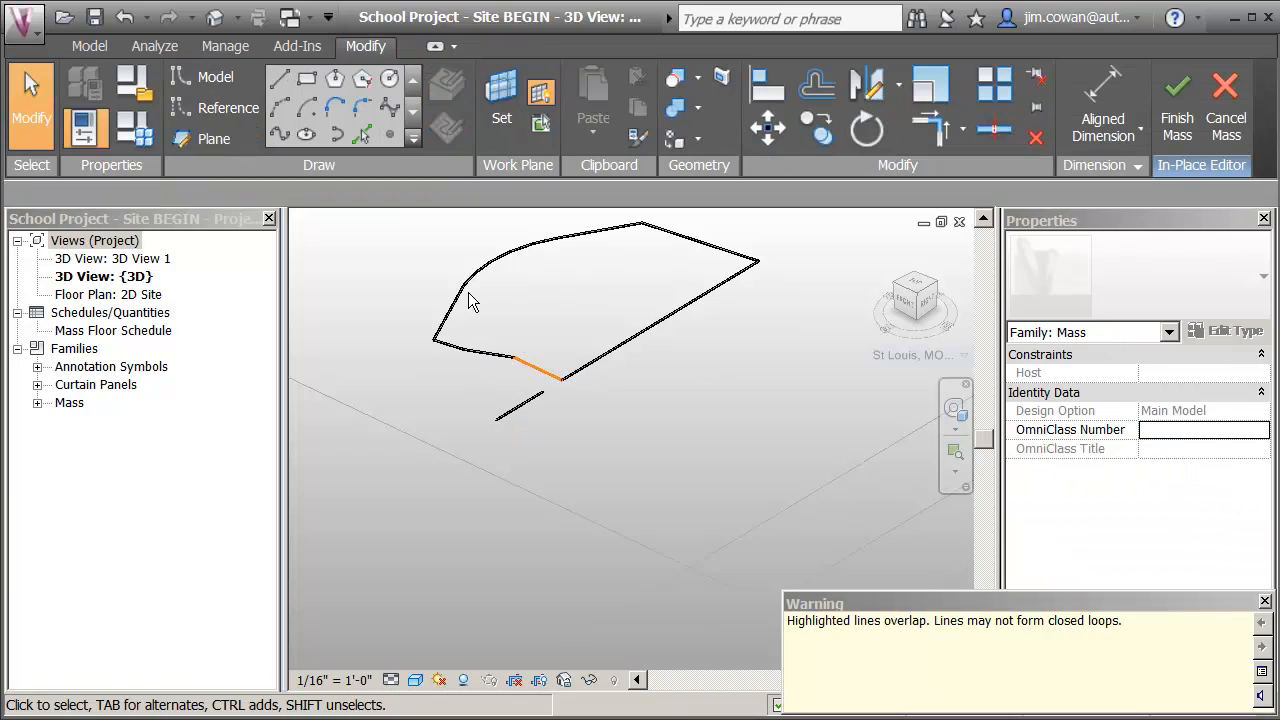
mouse_move(470, 290)
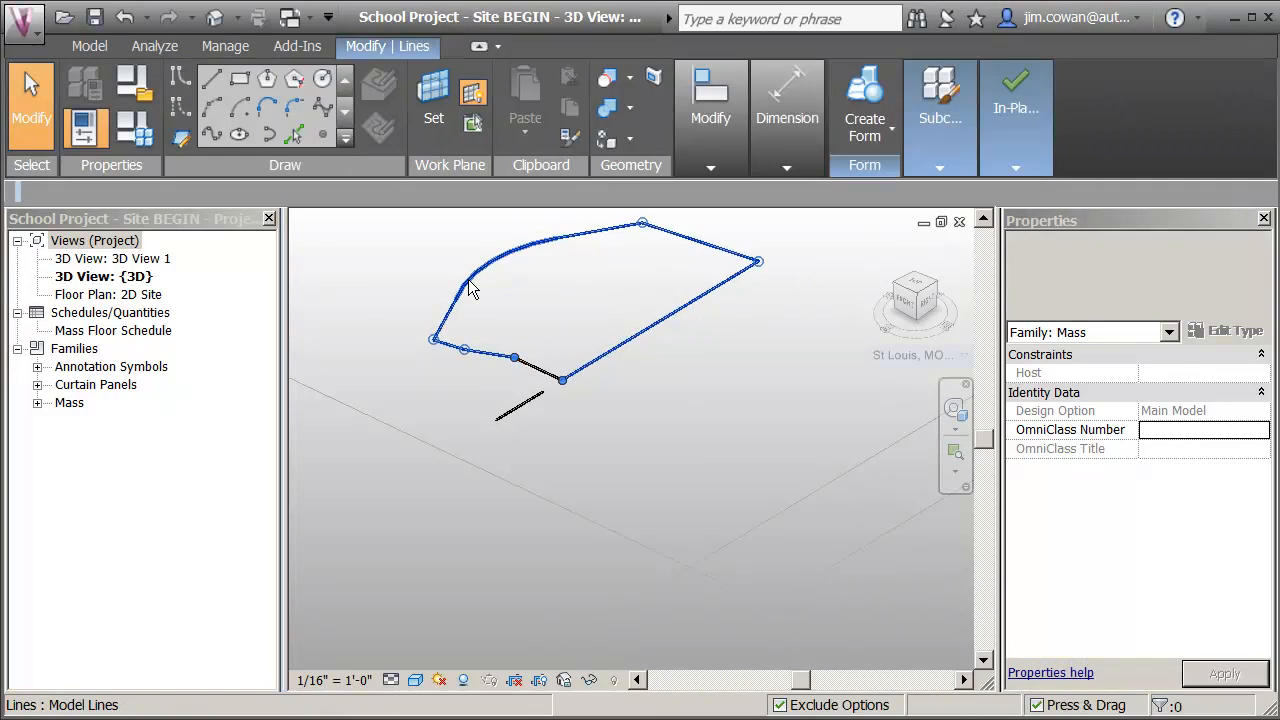
click(525, 405)
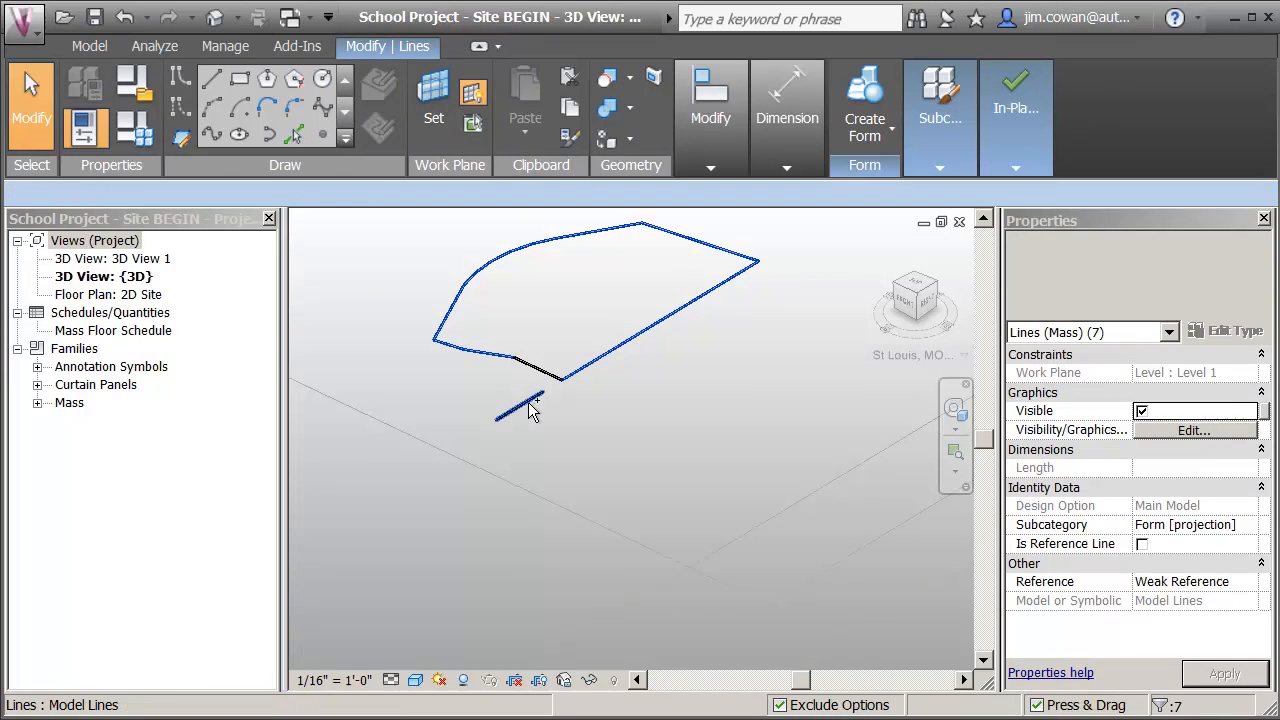
Revolve the selected boundary lines around the short line into a full solid form, then reselect it.
click(864, 108)
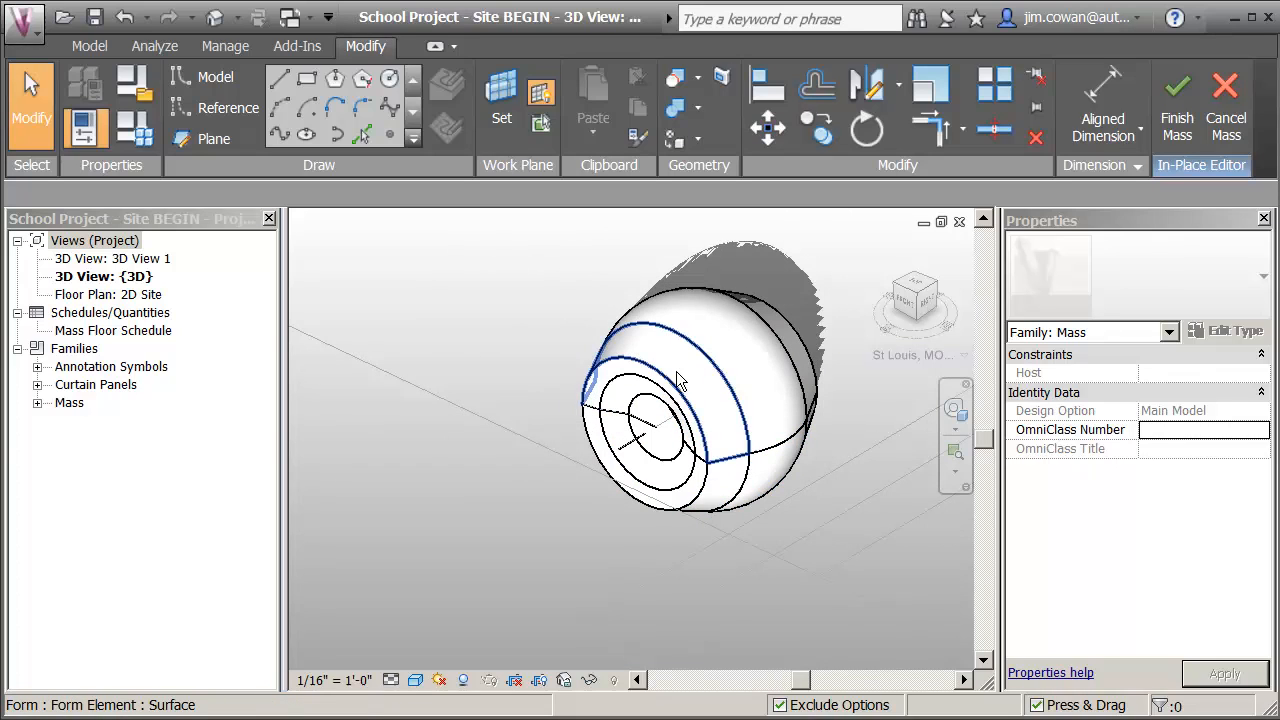
click(555, 331)
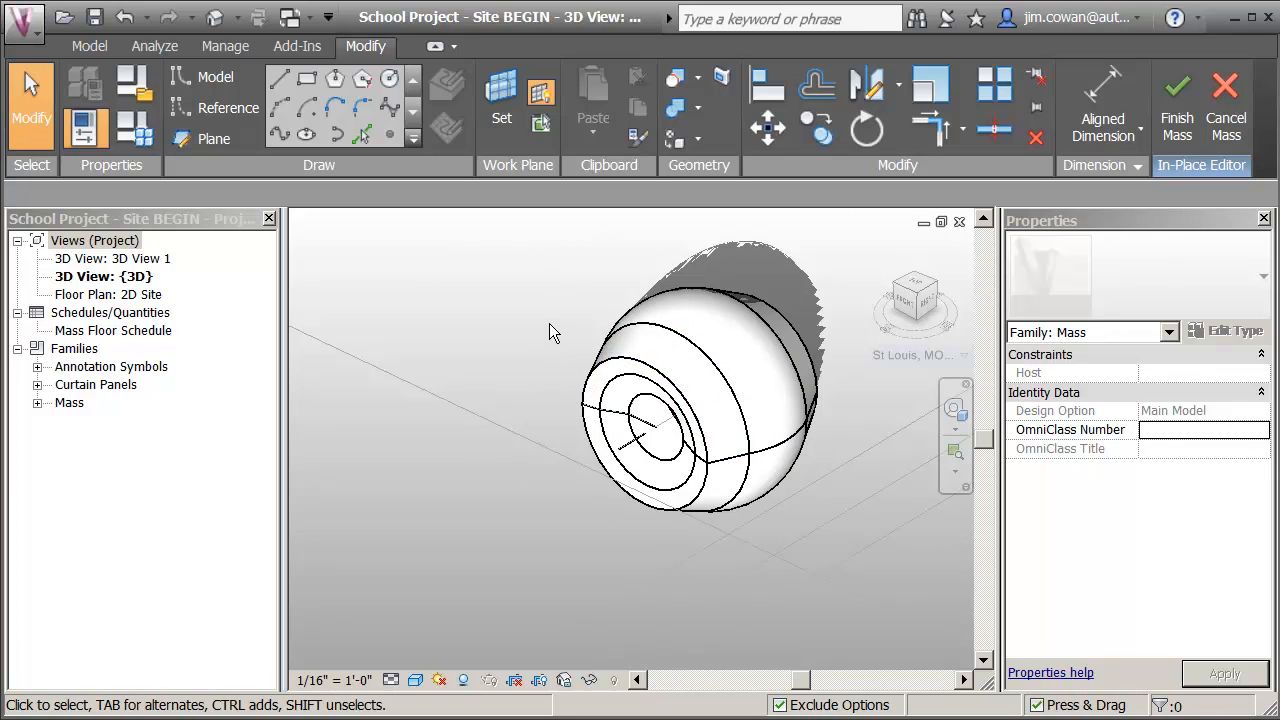
click(700, 360)
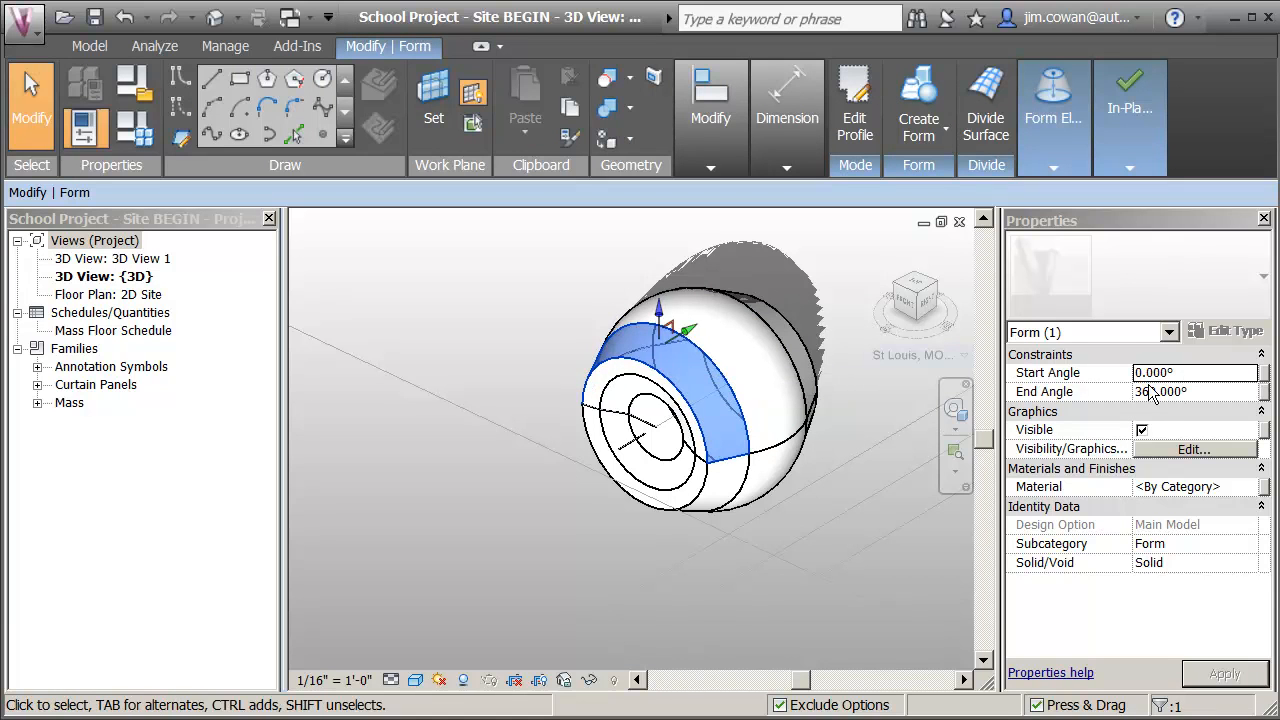
Set the revolve's End Angle to 180° and orbit around the resulting half-dome.
triple_click(1160, 391)
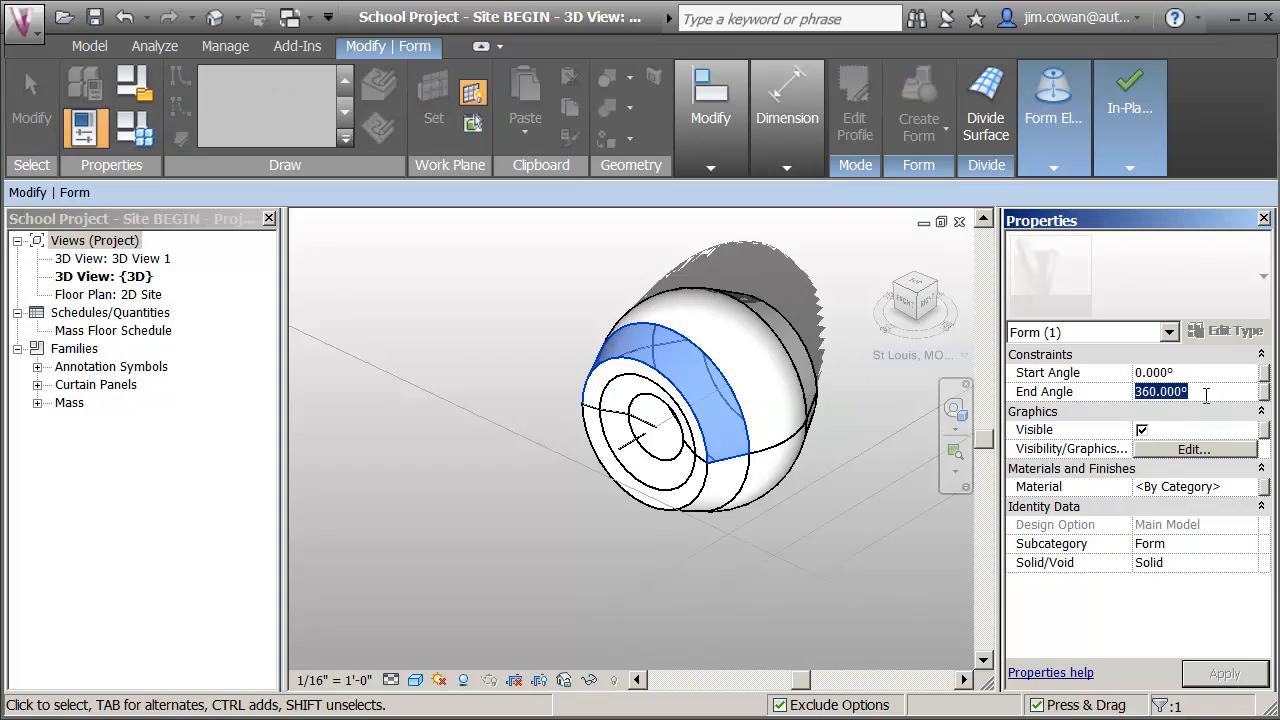
text(180)
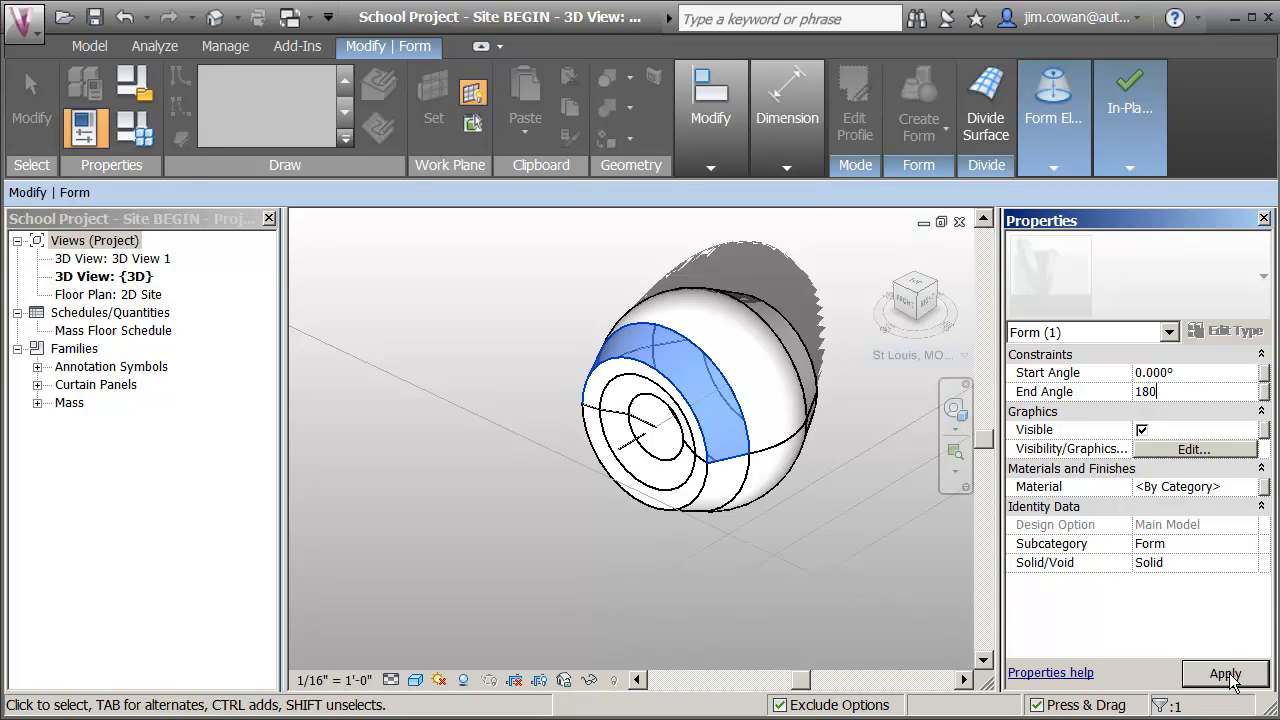
click(1224, 673)
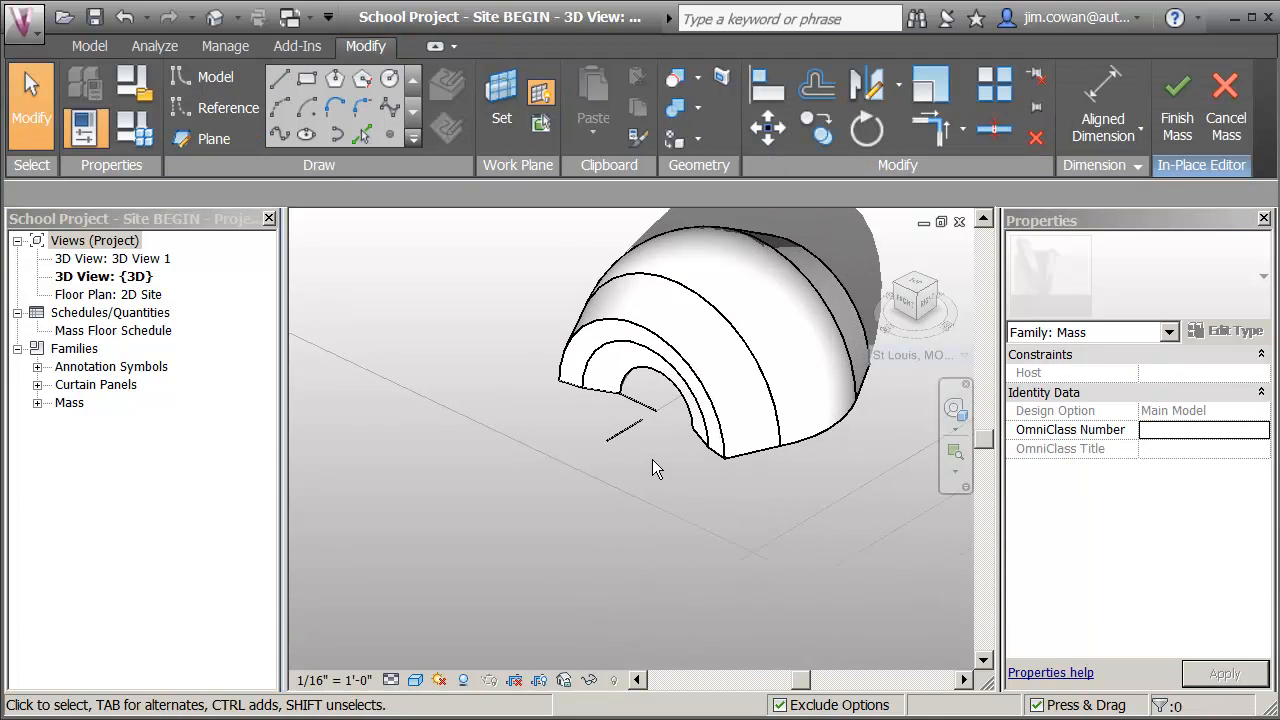
drag(658, 468, 672, 415)
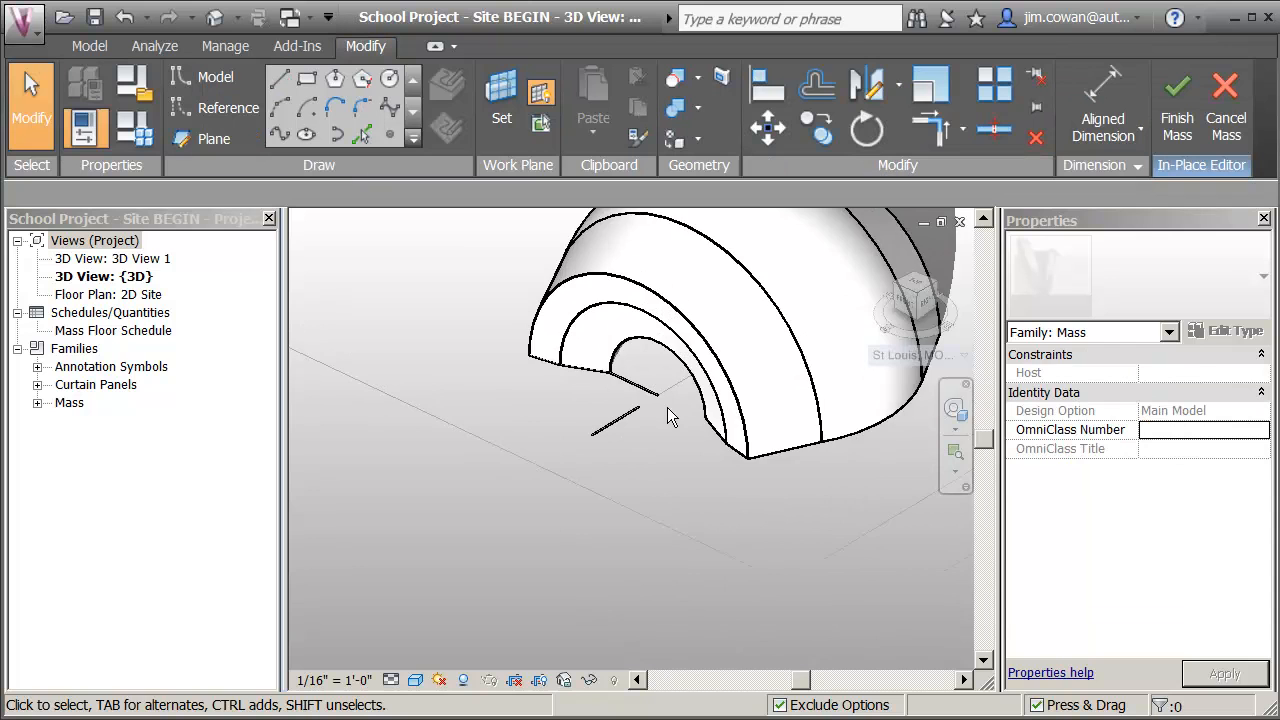
drag(670, 415, 610, 333)
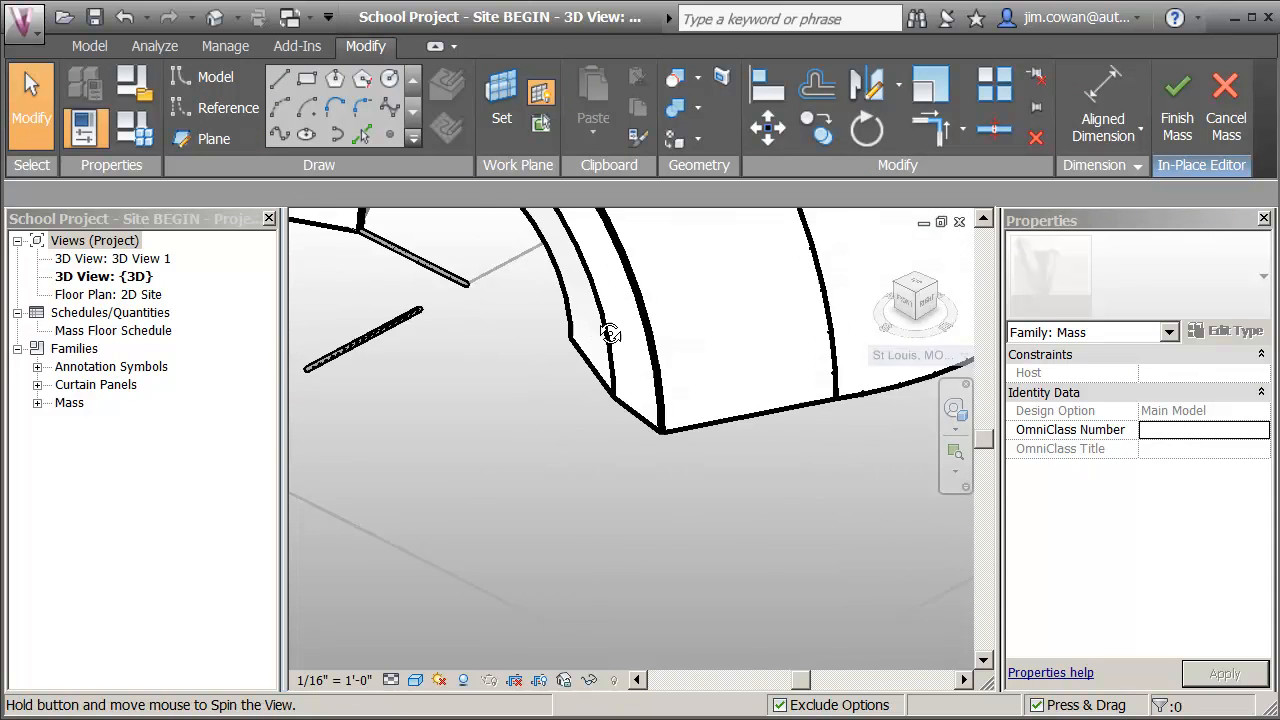
drag(610, 335, 580, 365)
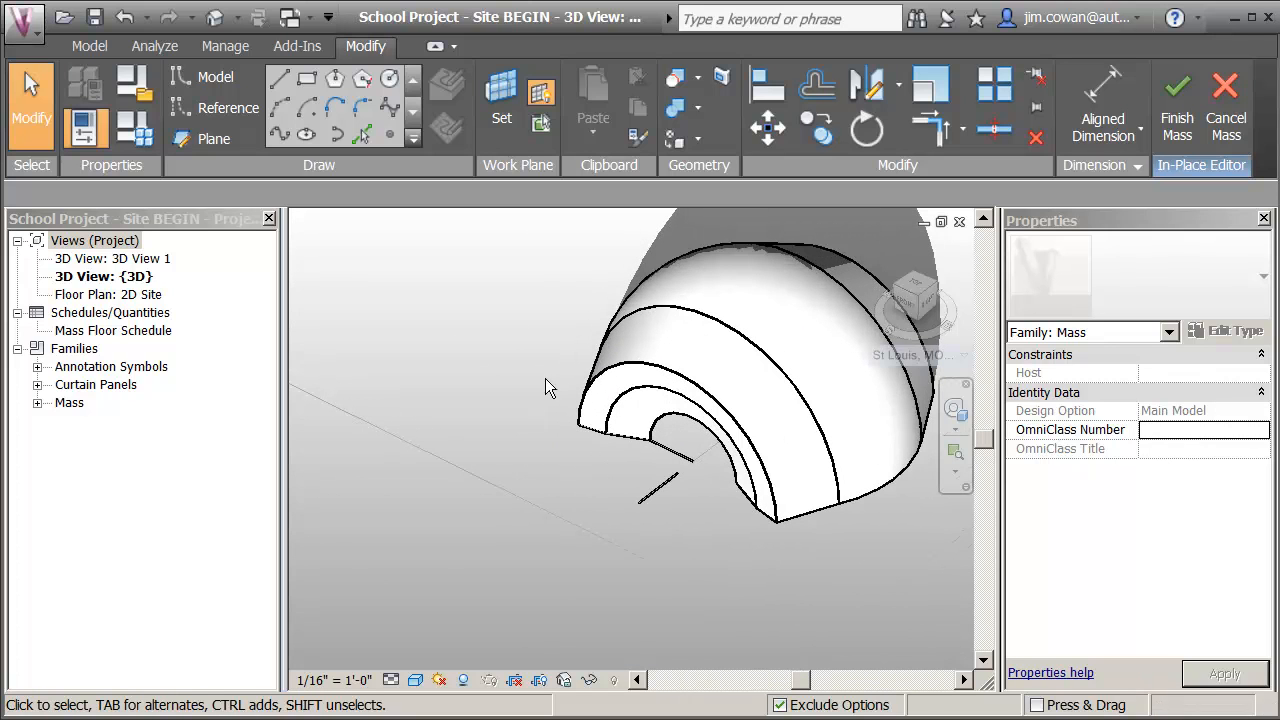
Remove the half-dome form and clear the selection.
click(780, 370)
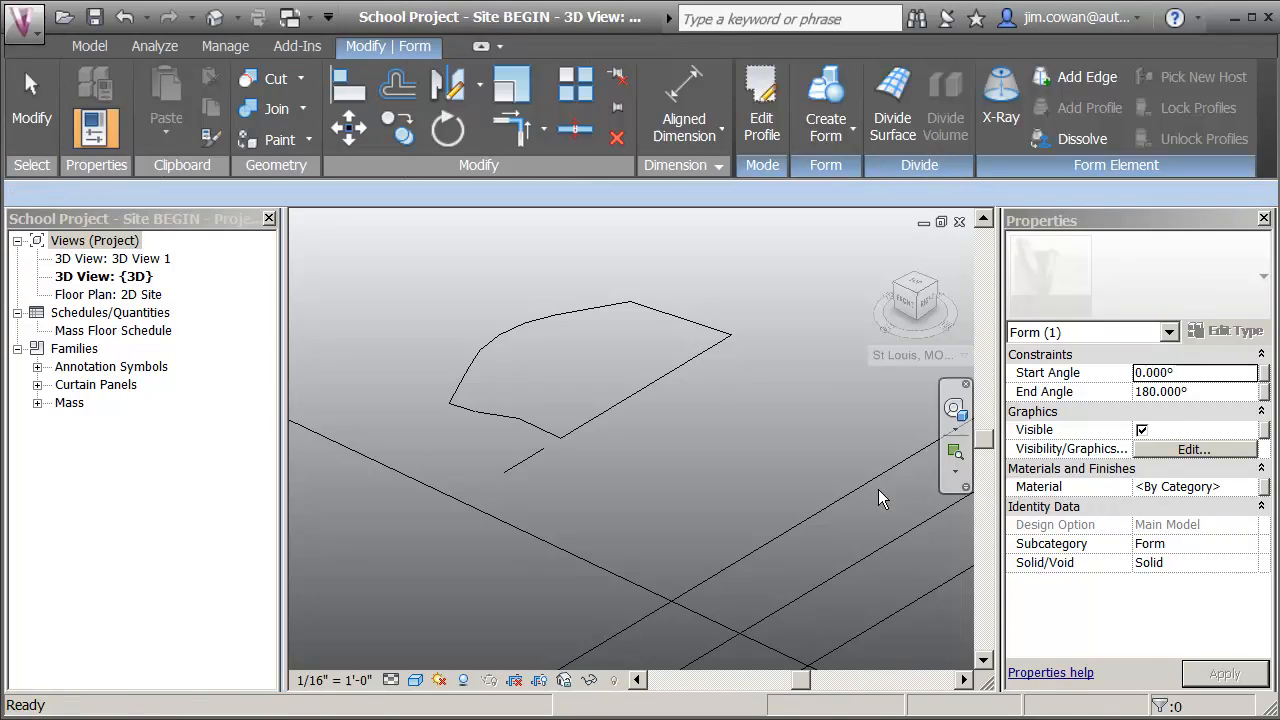
click(545, 430)
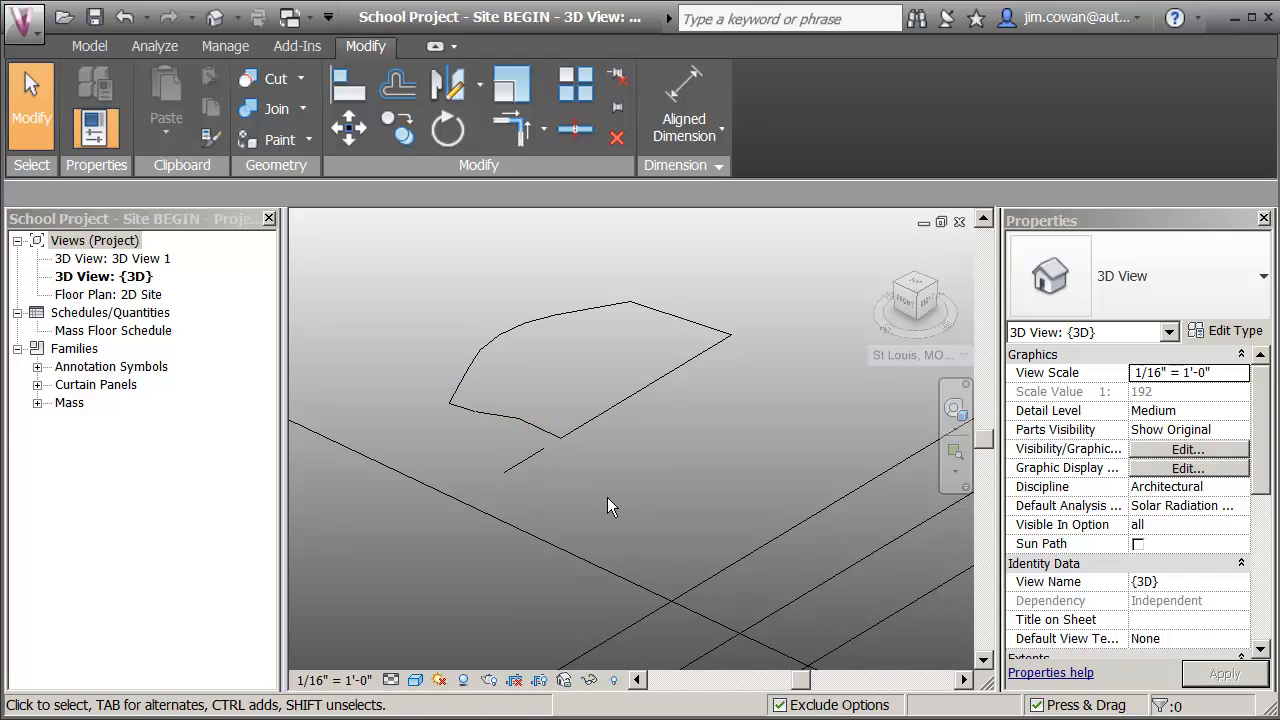
mouse_move(620, 487)
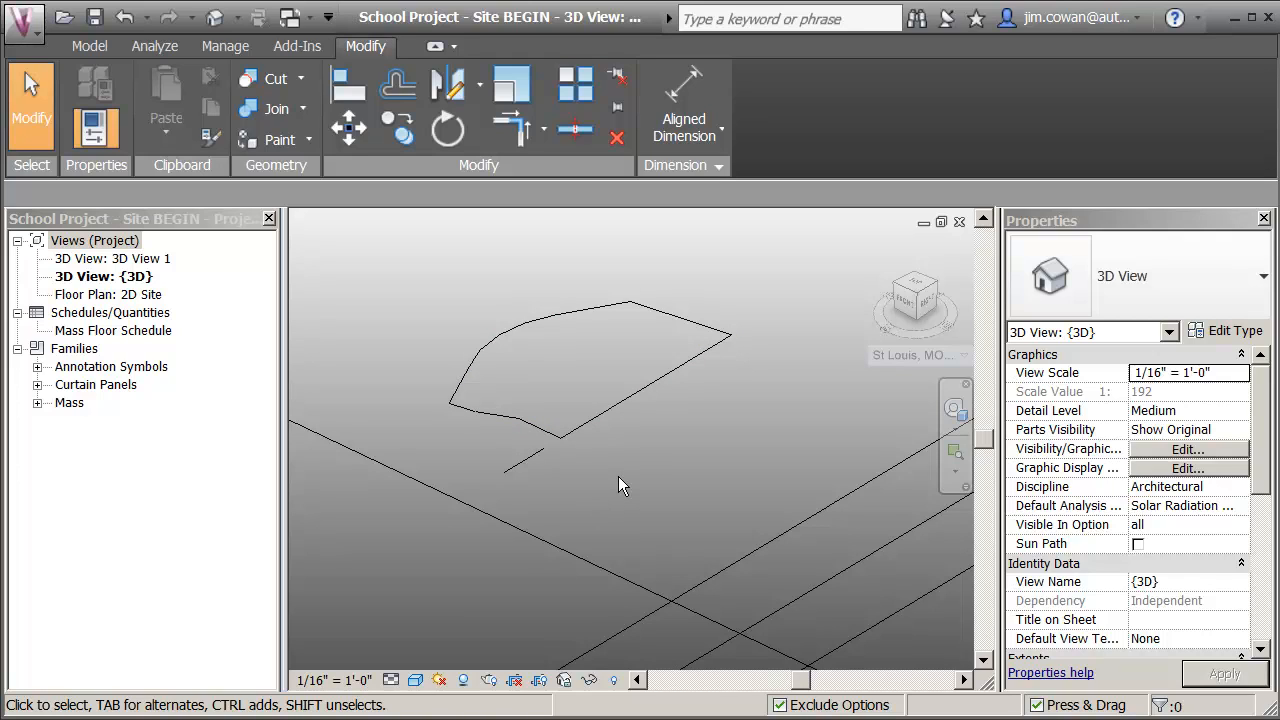
mouse_move(638, 447)
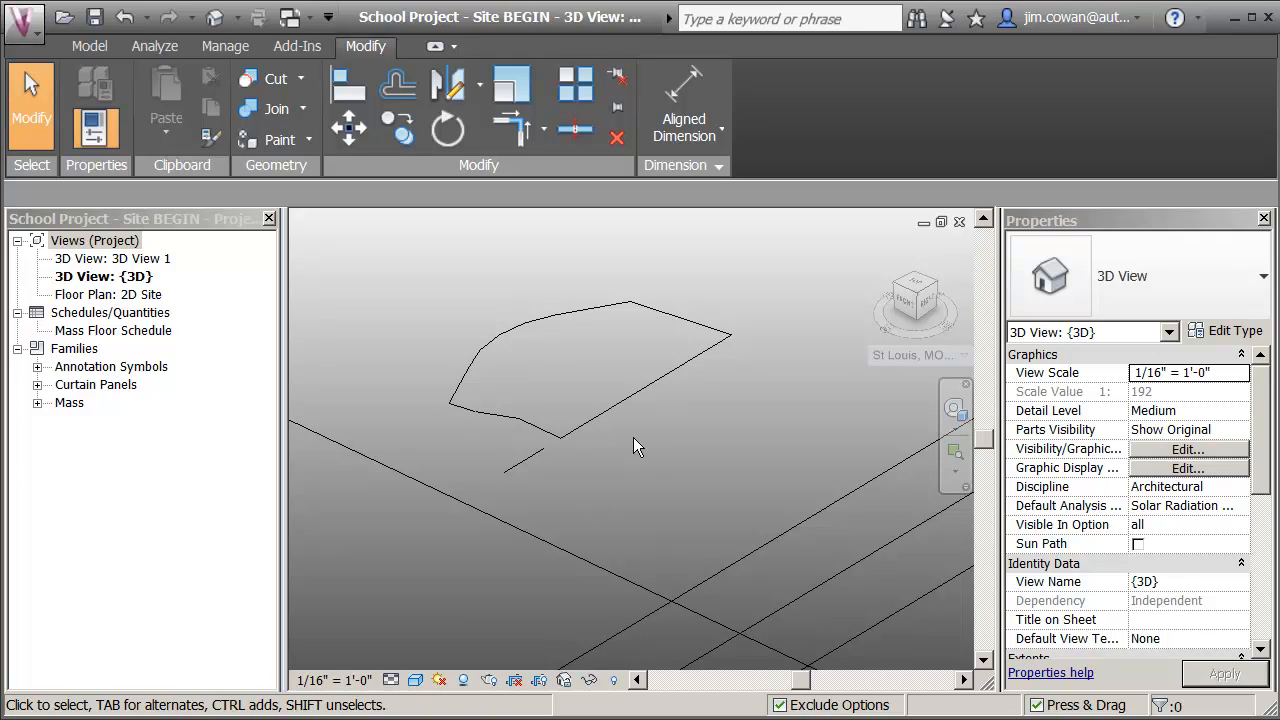
mouse_move(625, 410)
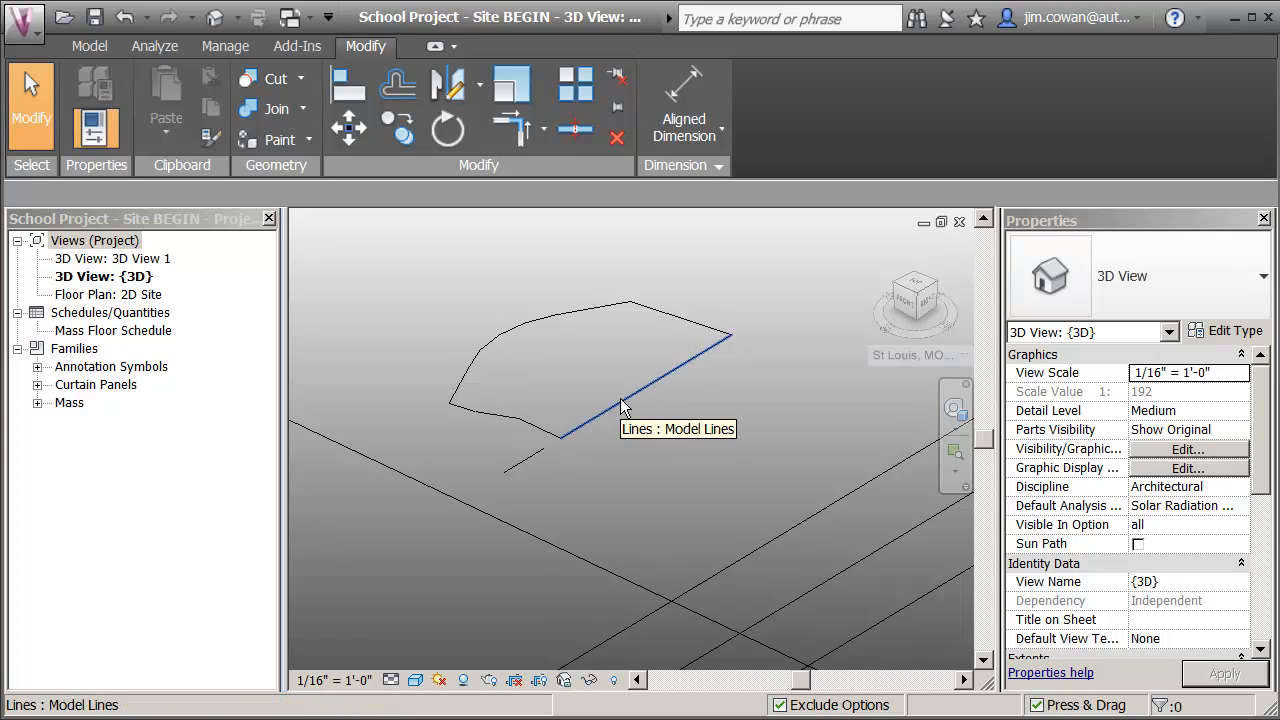
Start a new in-place mass, trace the site boundary, and draw a short line below it.
click(89, 46)
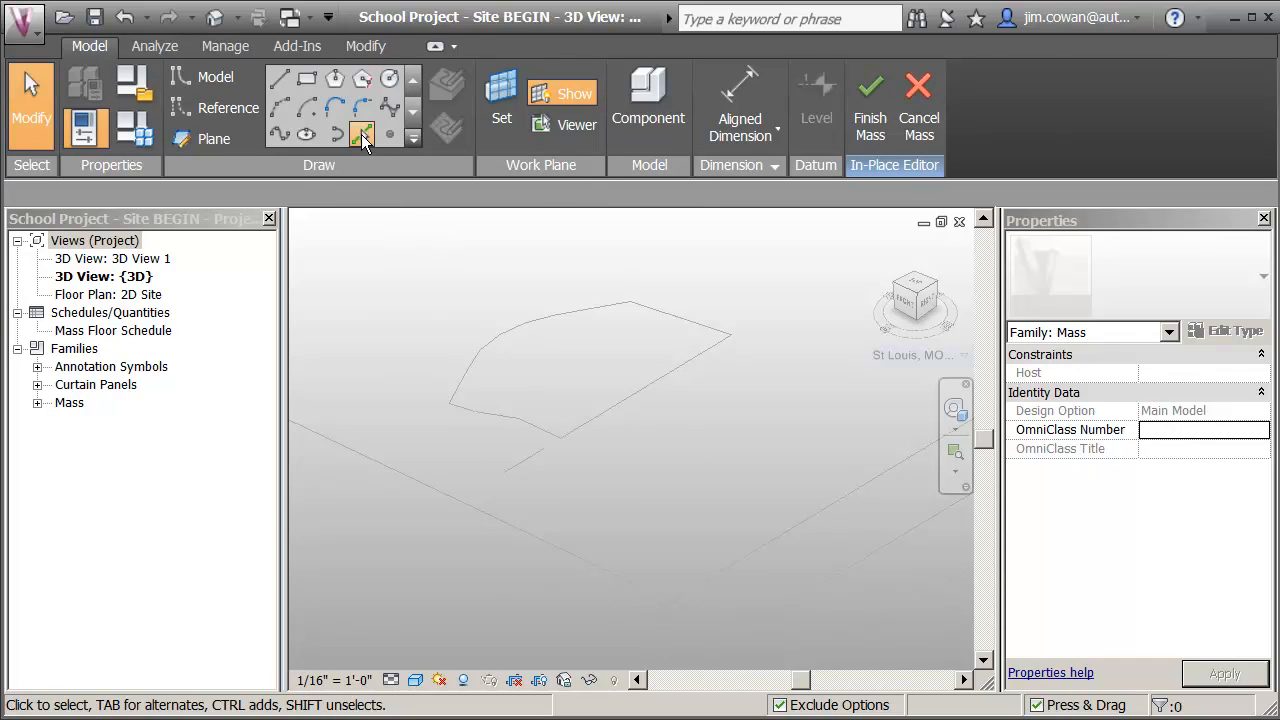
click(363, 135)
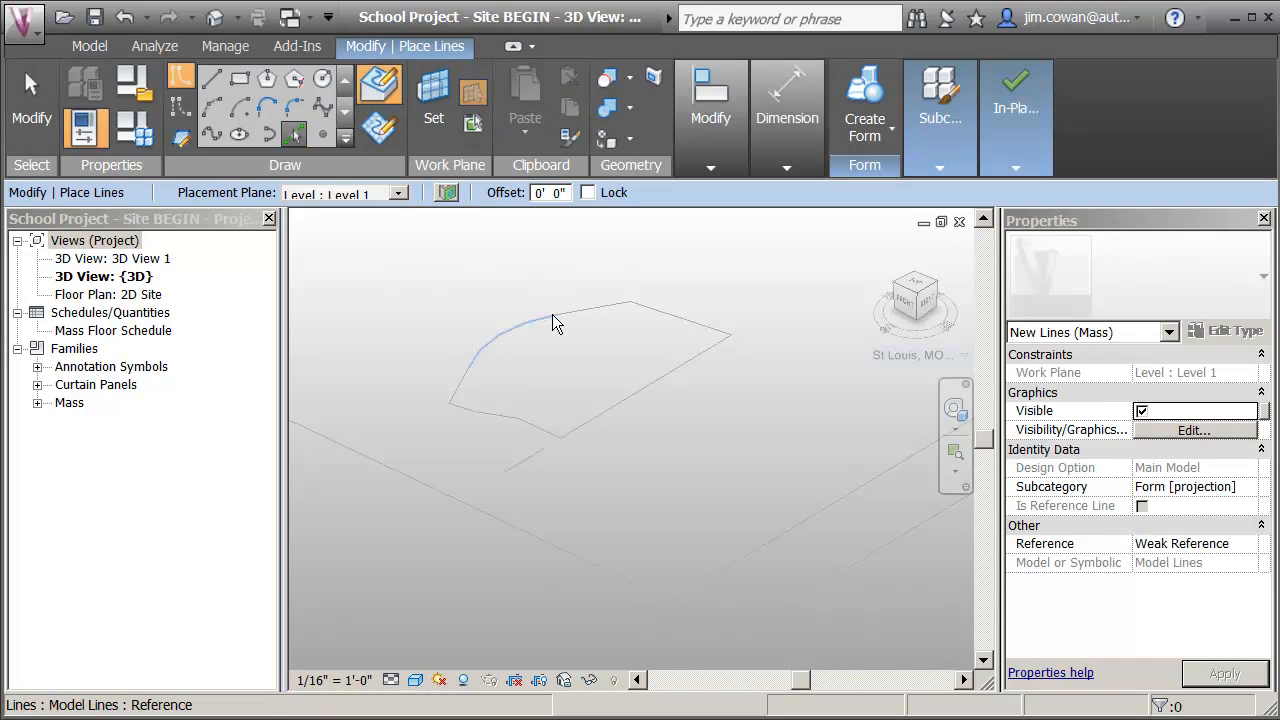
mouse_move(555, 323)
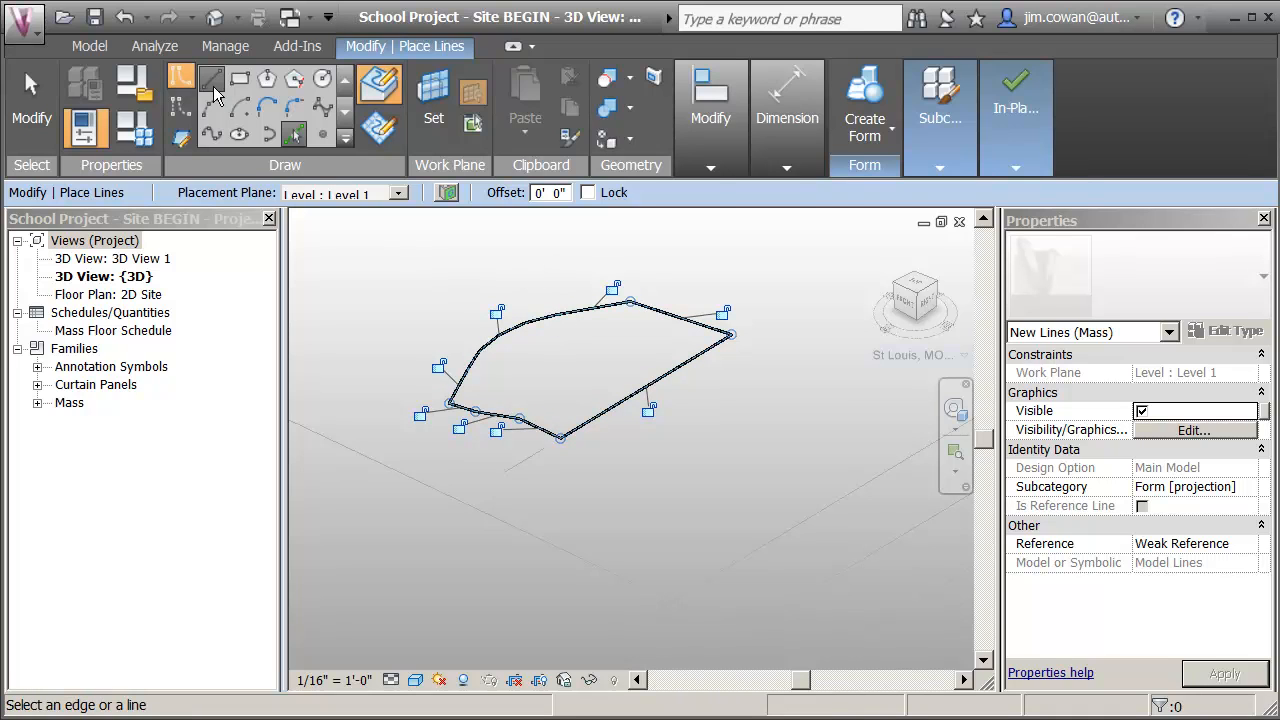
click(212, 78)
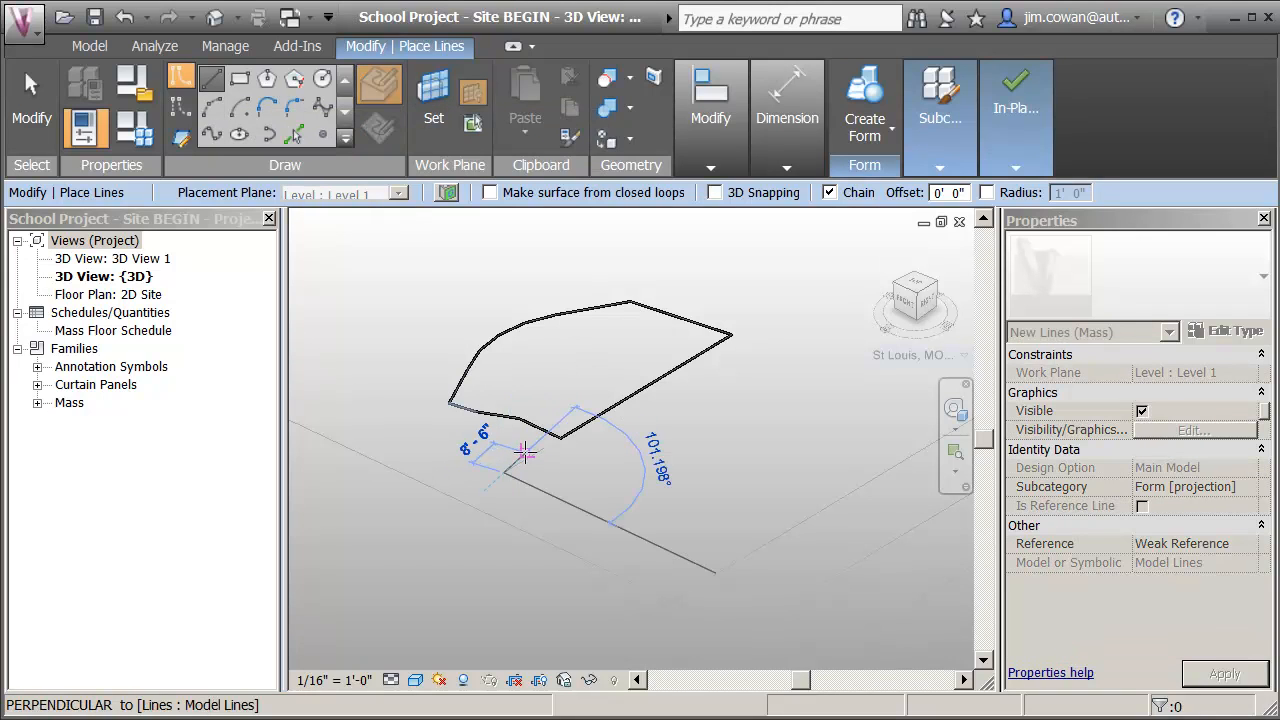
mouse_move(540, 450)
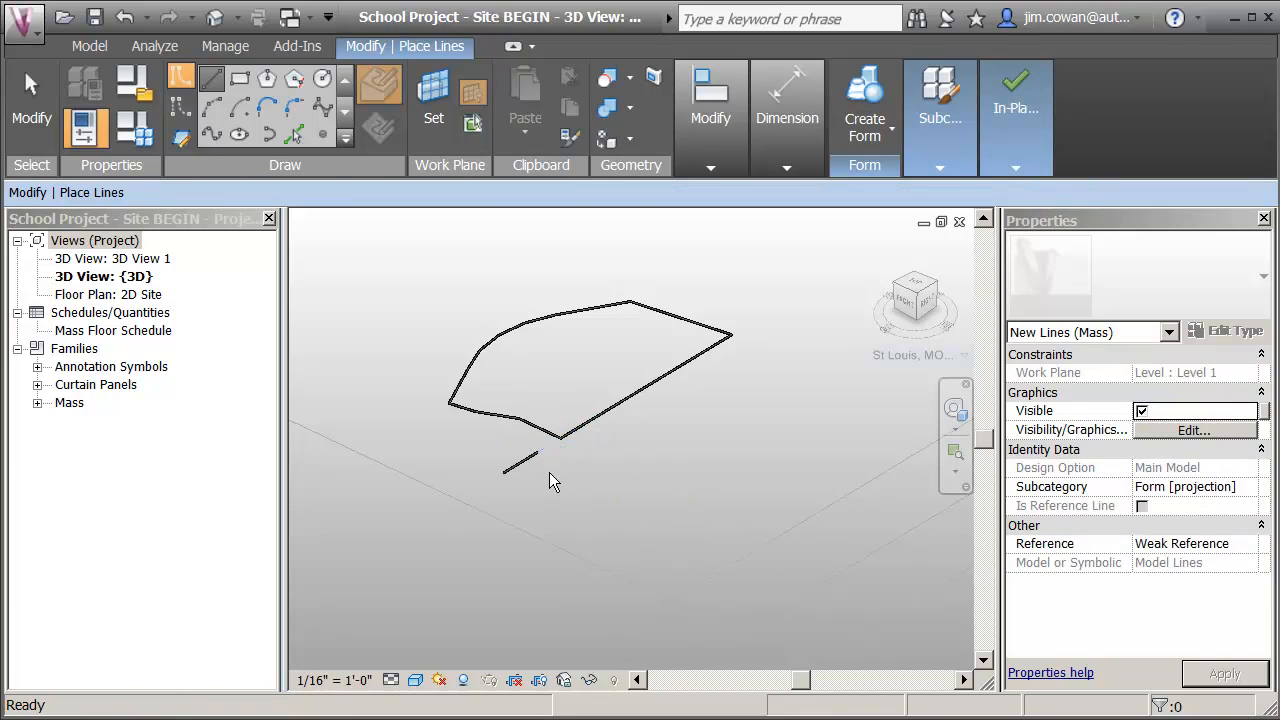
click(520, 465)
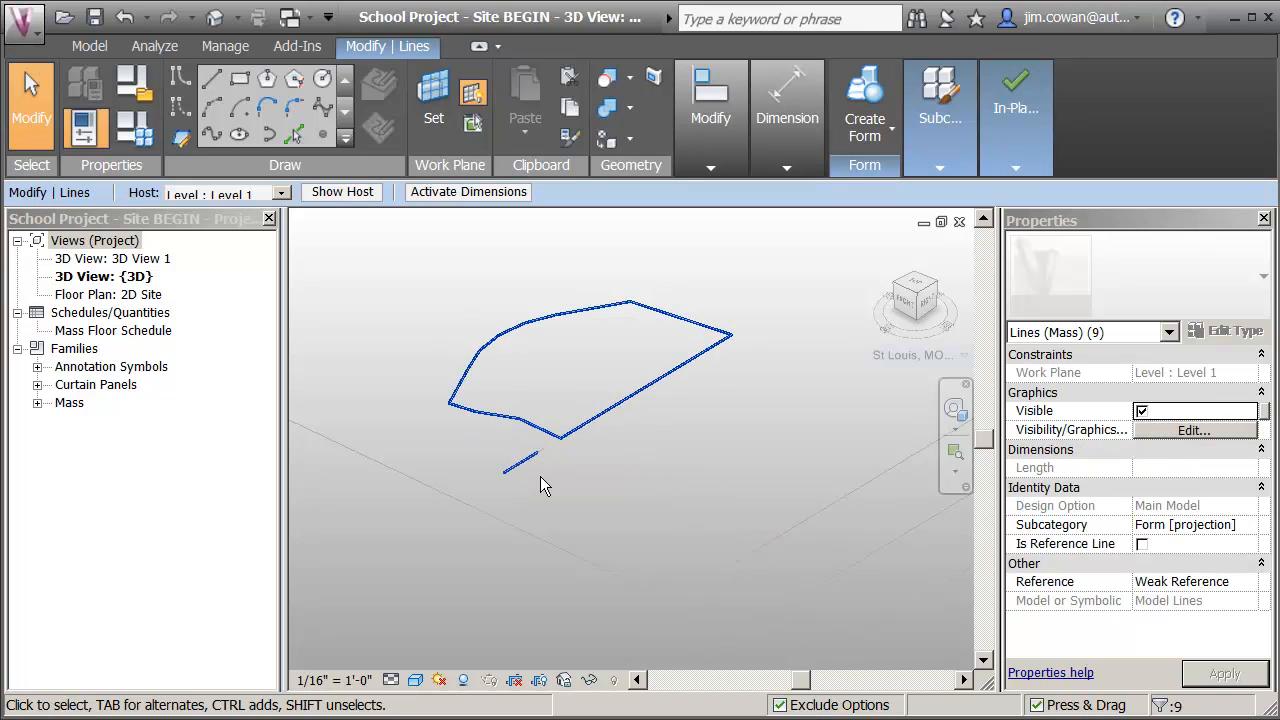
mouse_move(545, 418)
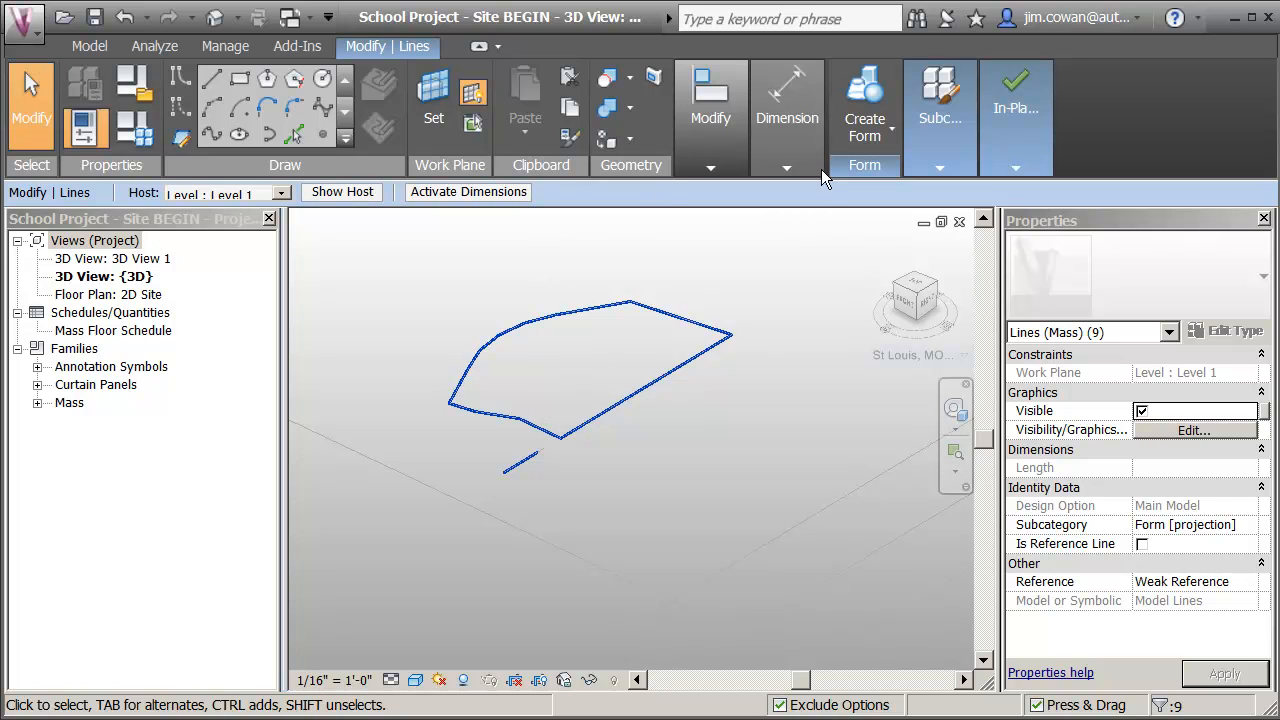
Create a solid revolve from the nine lines with an End Angle of 180°.
click(864, 110)
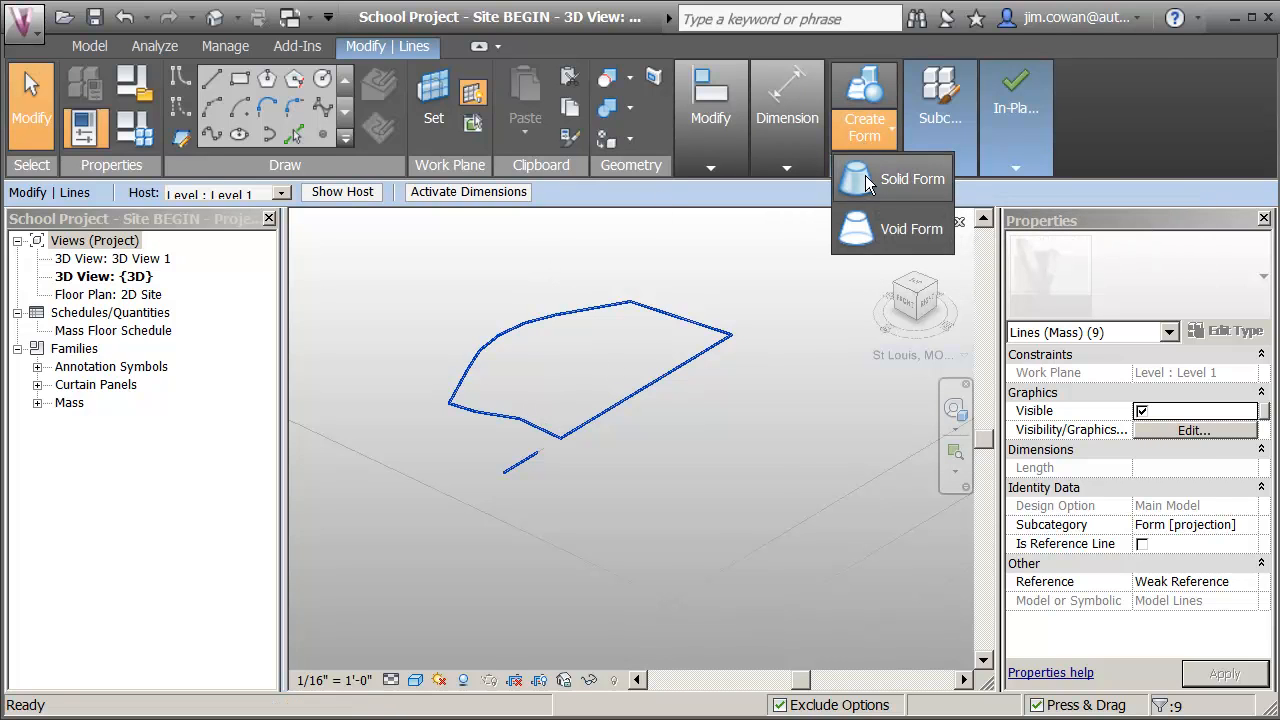
click(911, 179)
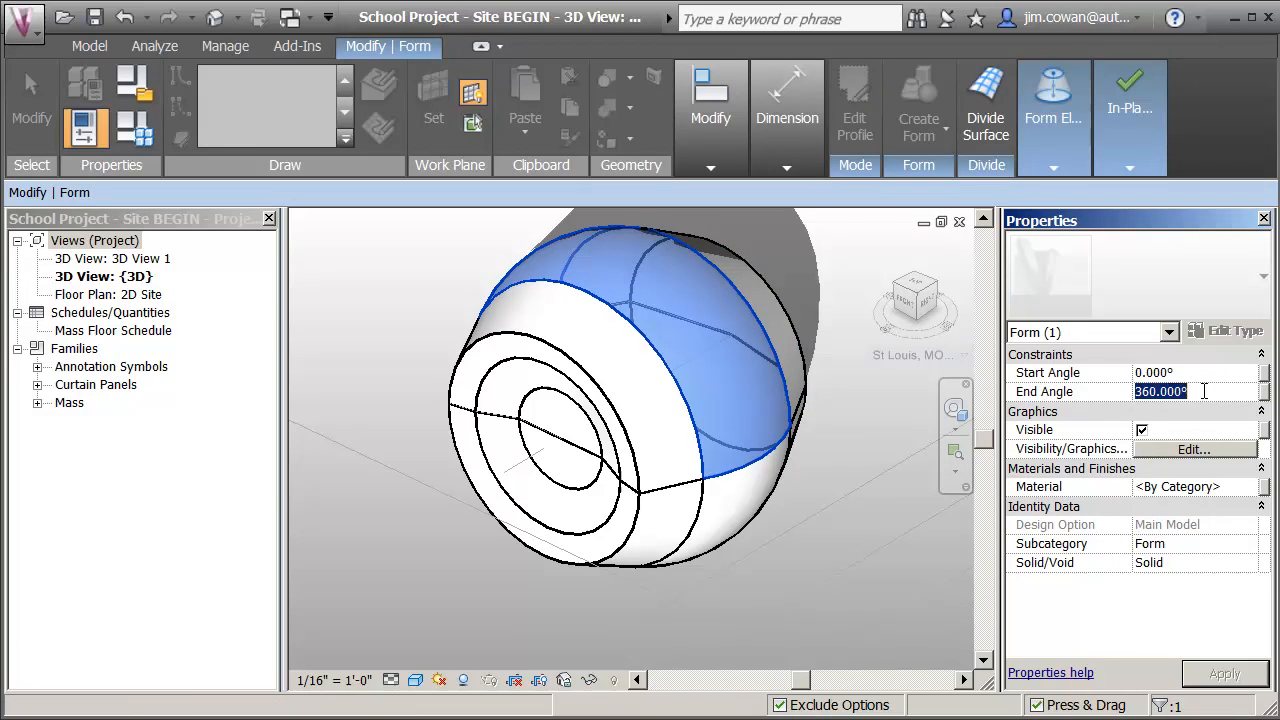
text(180)
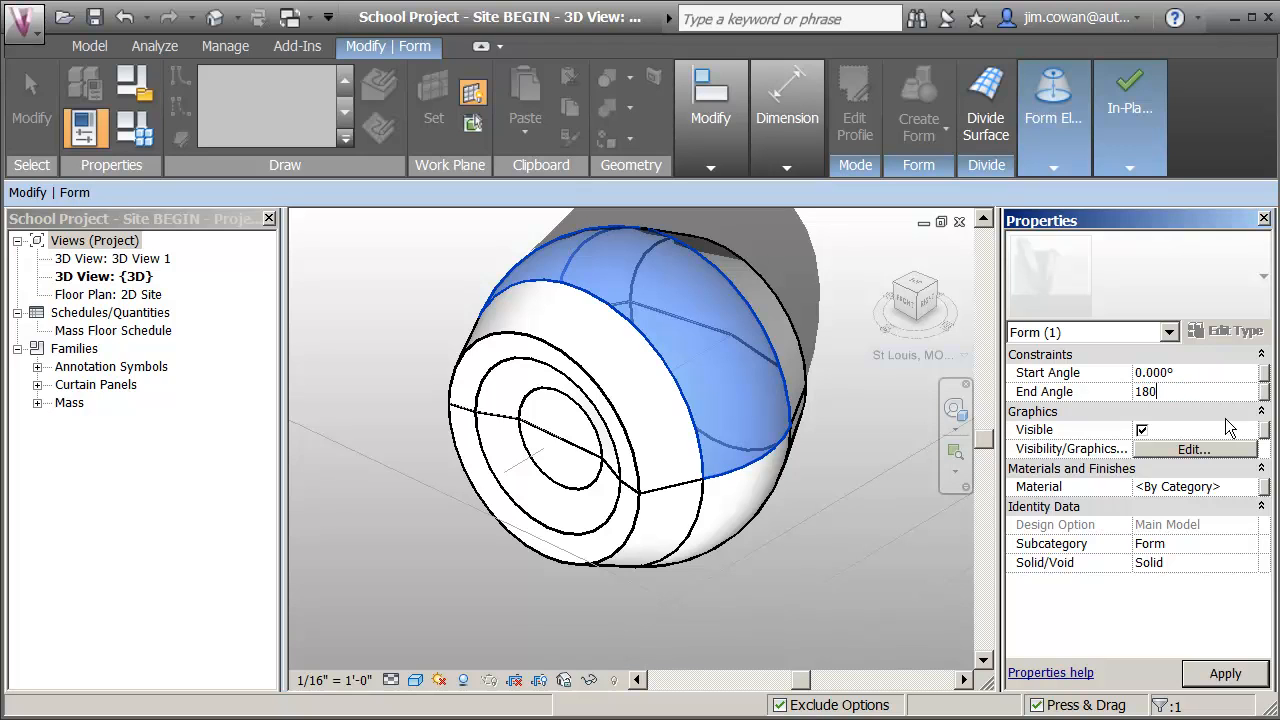
click(1225, 673)
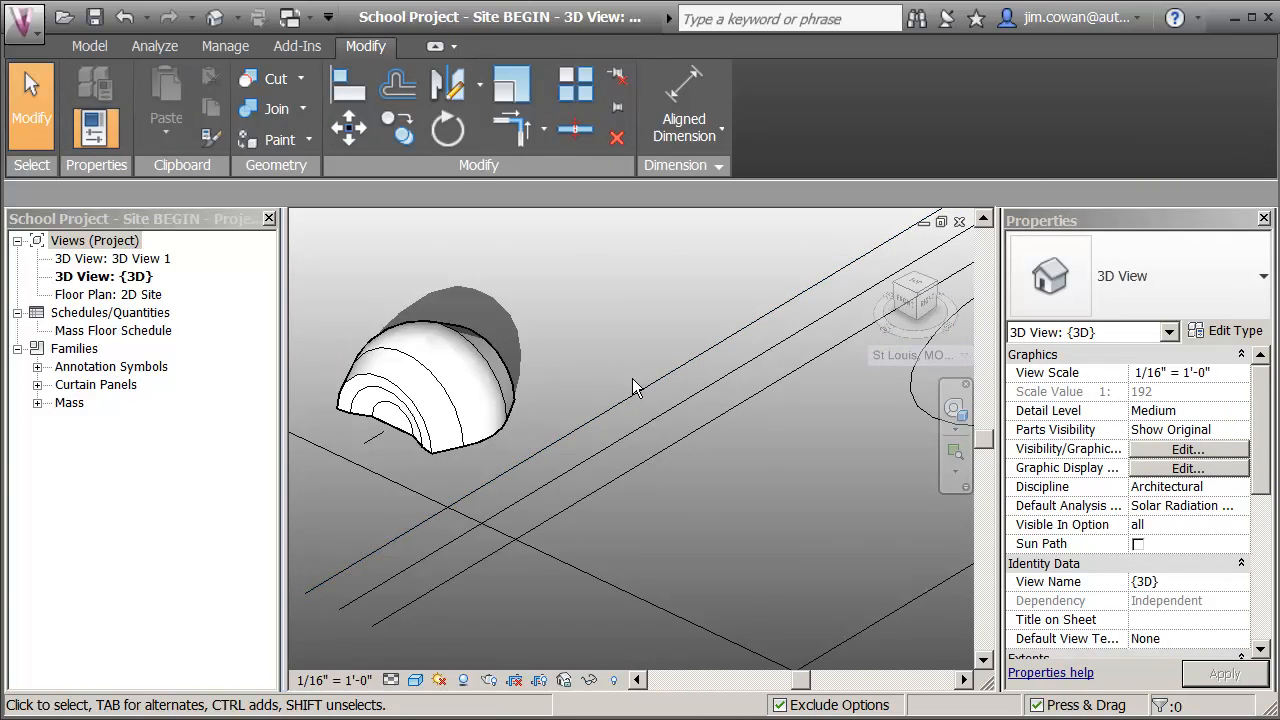
In a new in-place mass, extrude the site's elliptical outline into an 80' tall solid.
drag(630, 385, 512, 458)
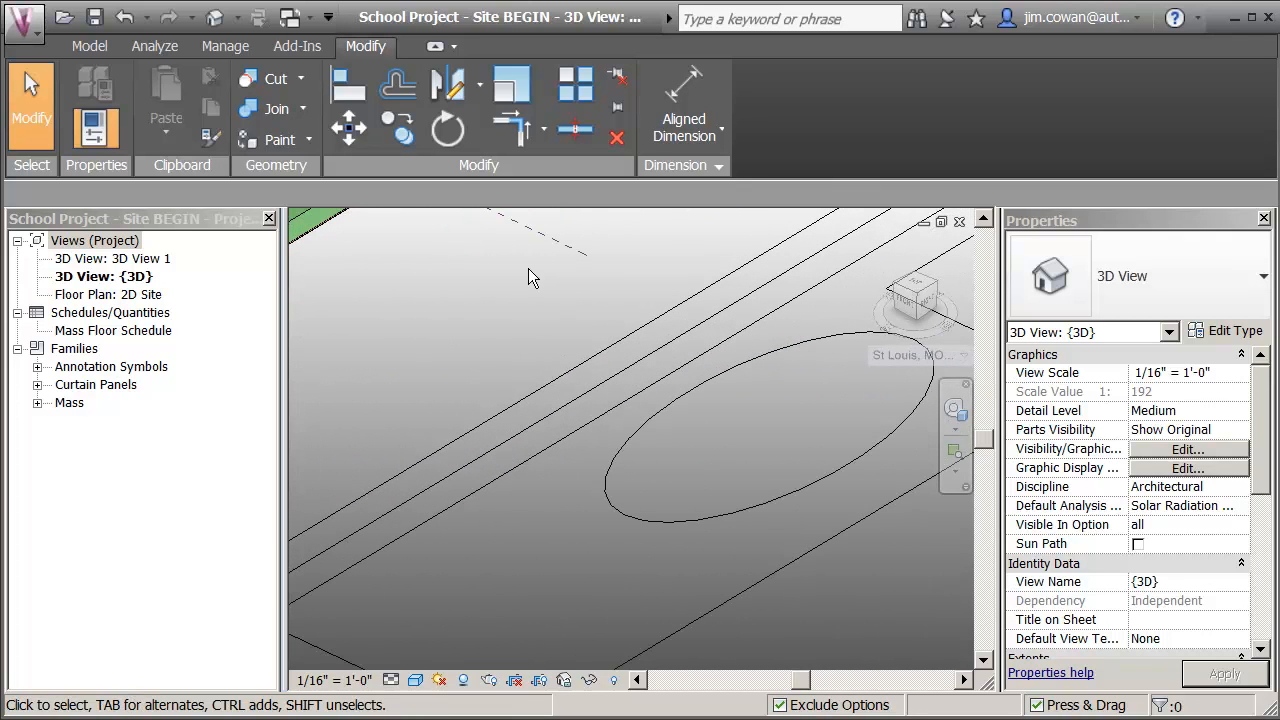
click(89, 46)
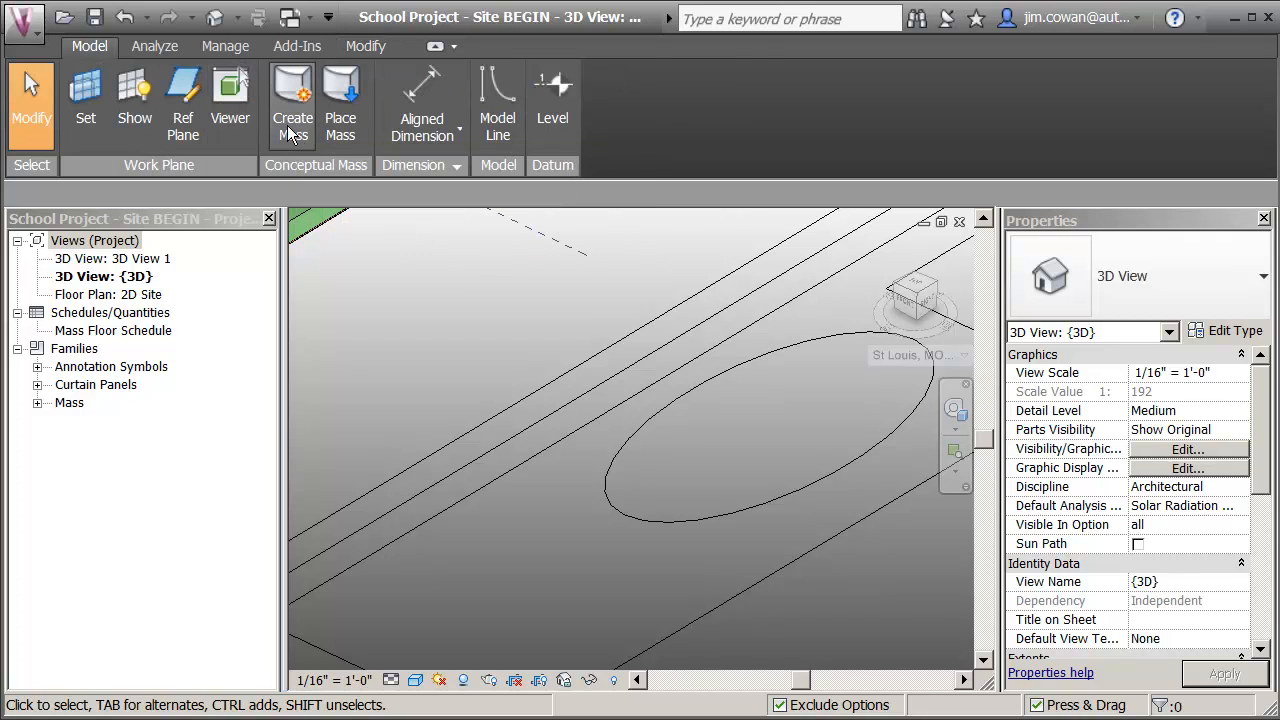
click(292, 100)
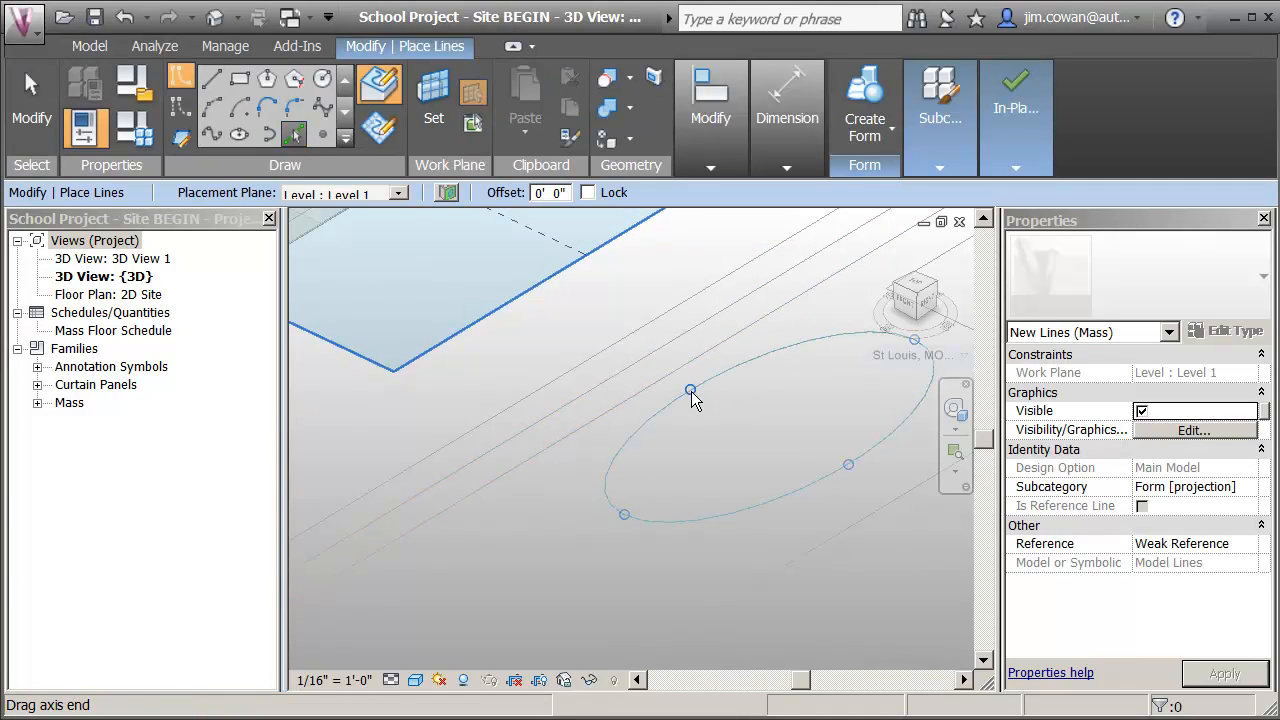
click(864, 100)
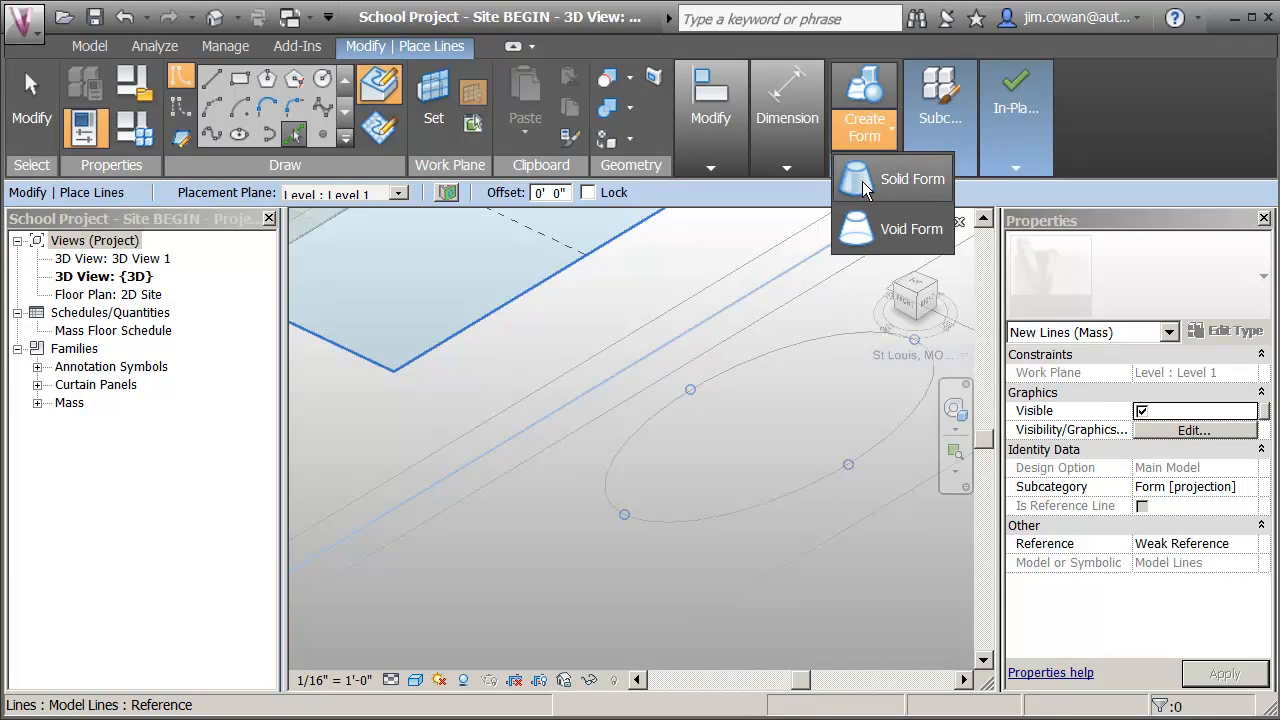
click(910, 178)
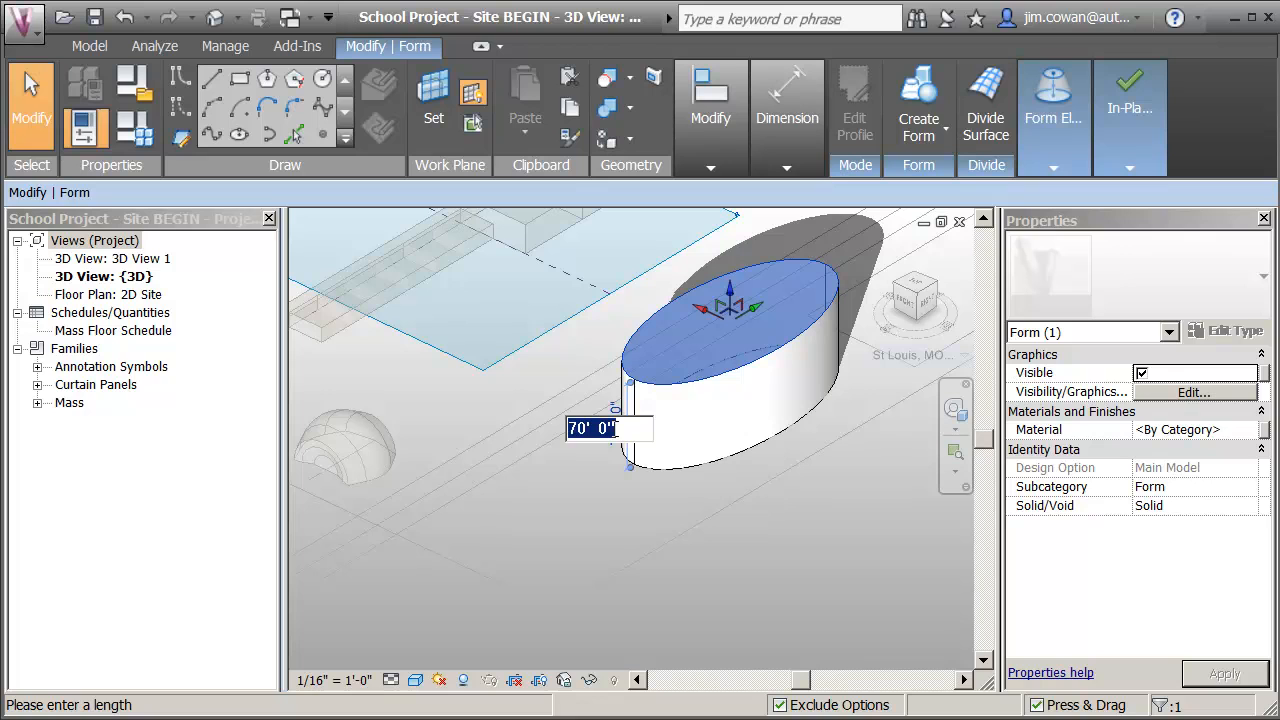
text(80)
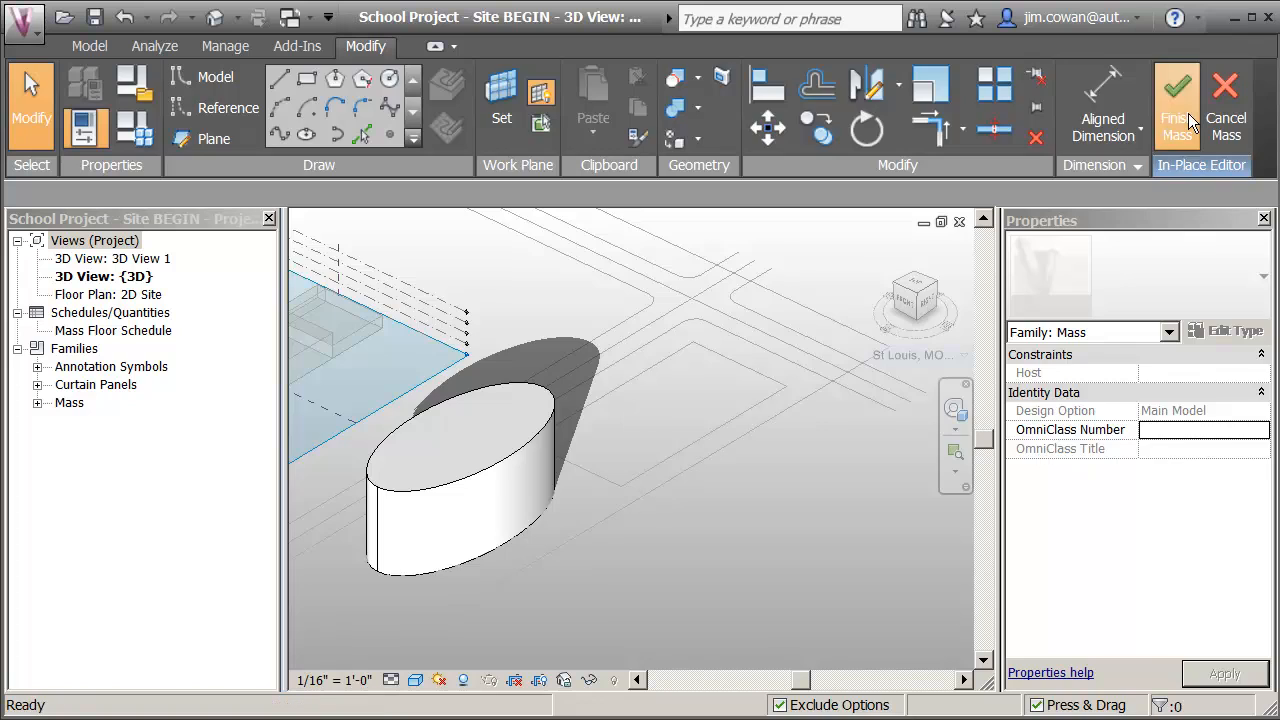
Finish the elliptical cylinder mass and select the rectangular site outline's four lines.
click(1177, 105)
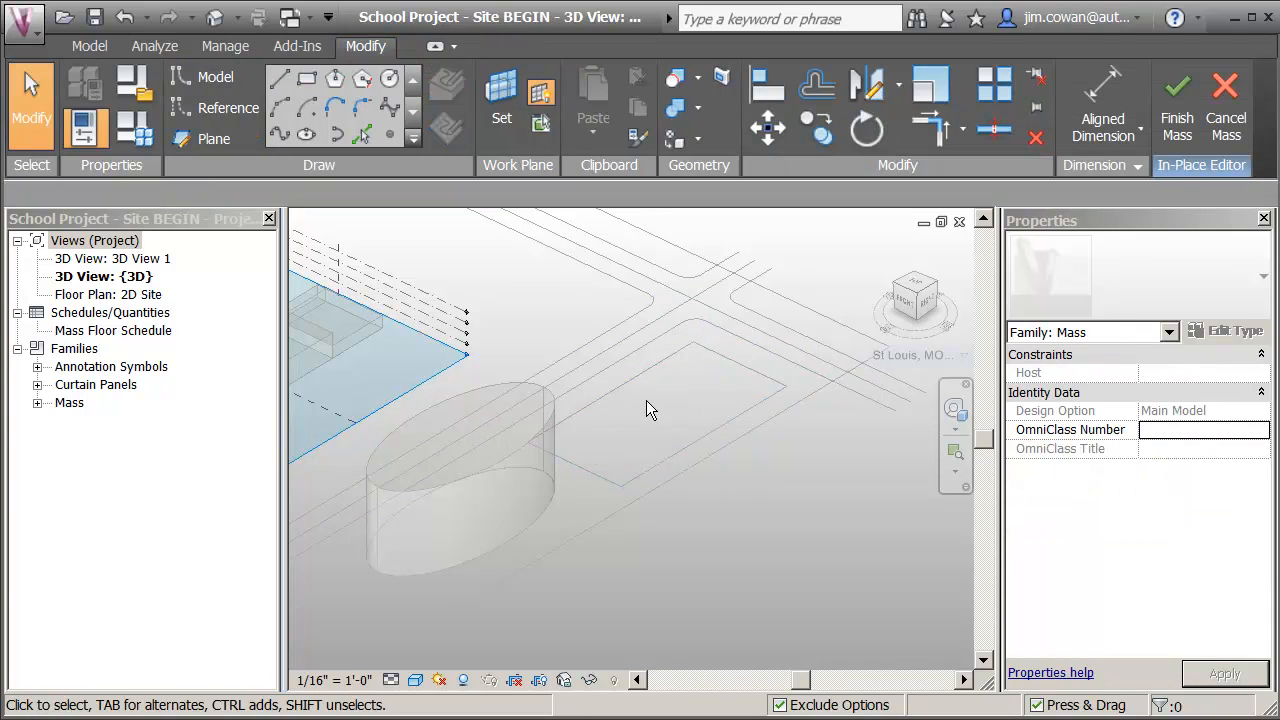
click(610, 395)
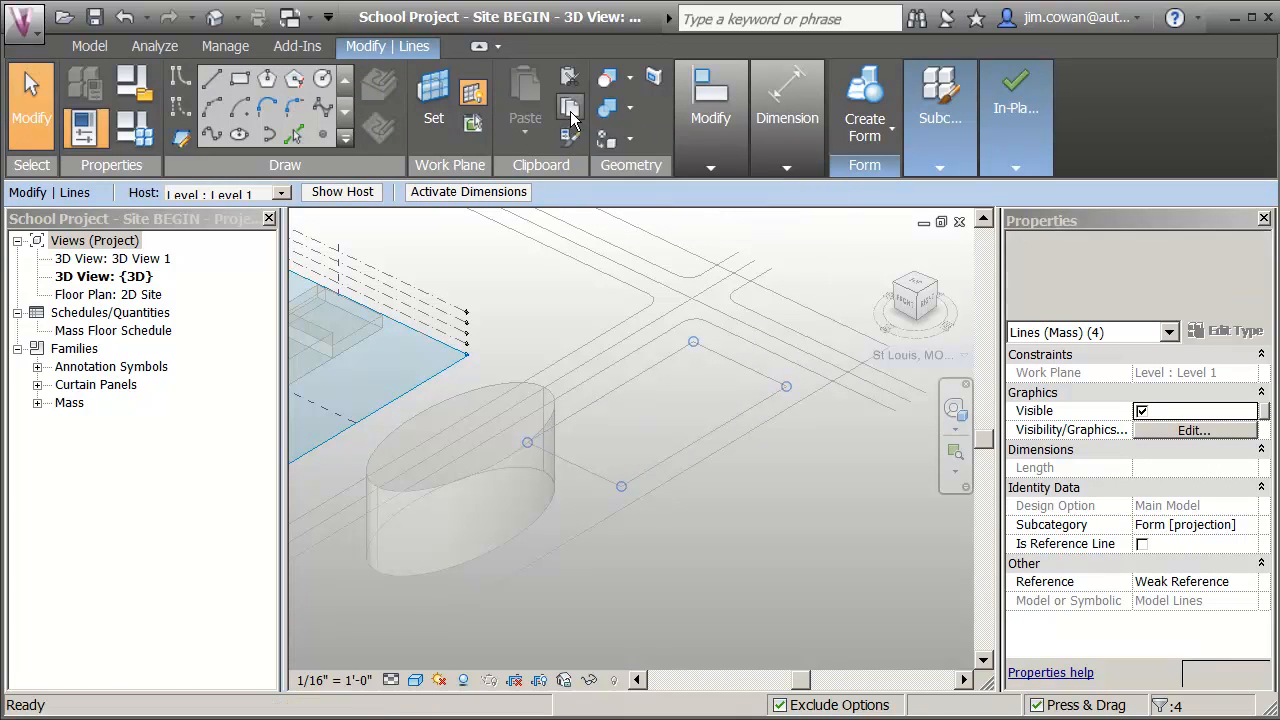
Copy the rectangle lines and paste them aligned to Level 3 and Level 5.
click(525, 118)
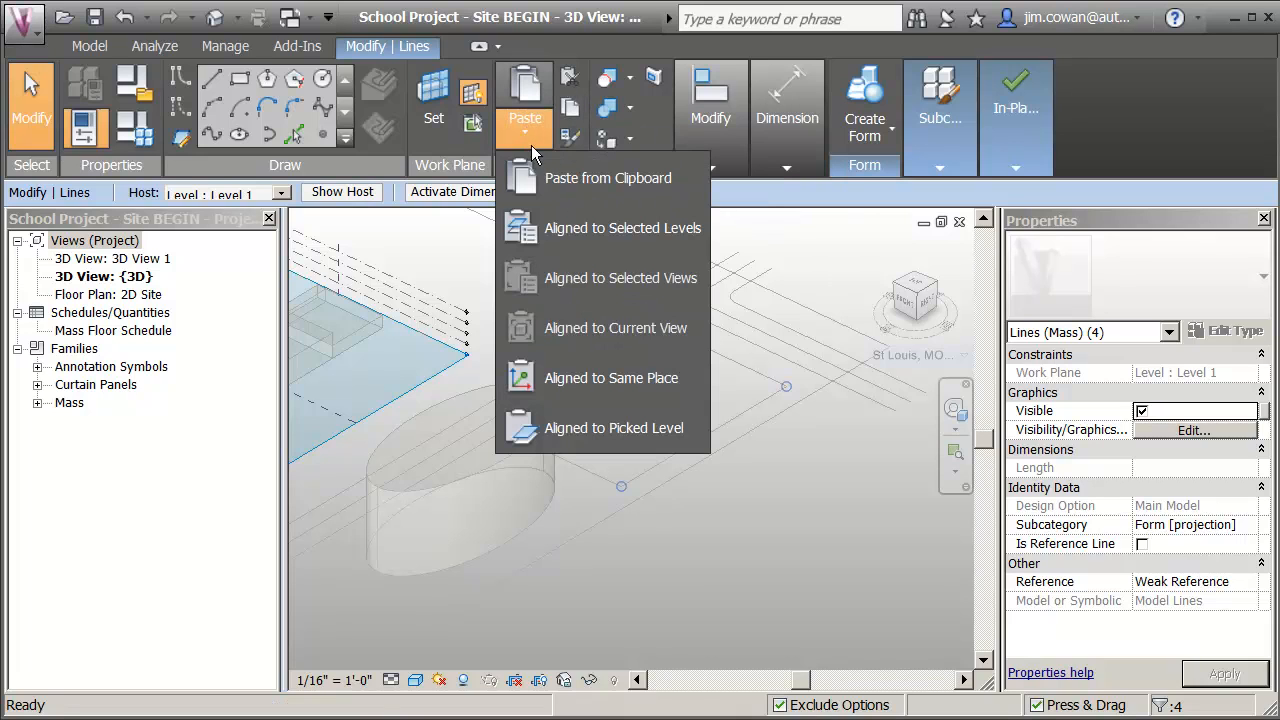
click(622, 228)
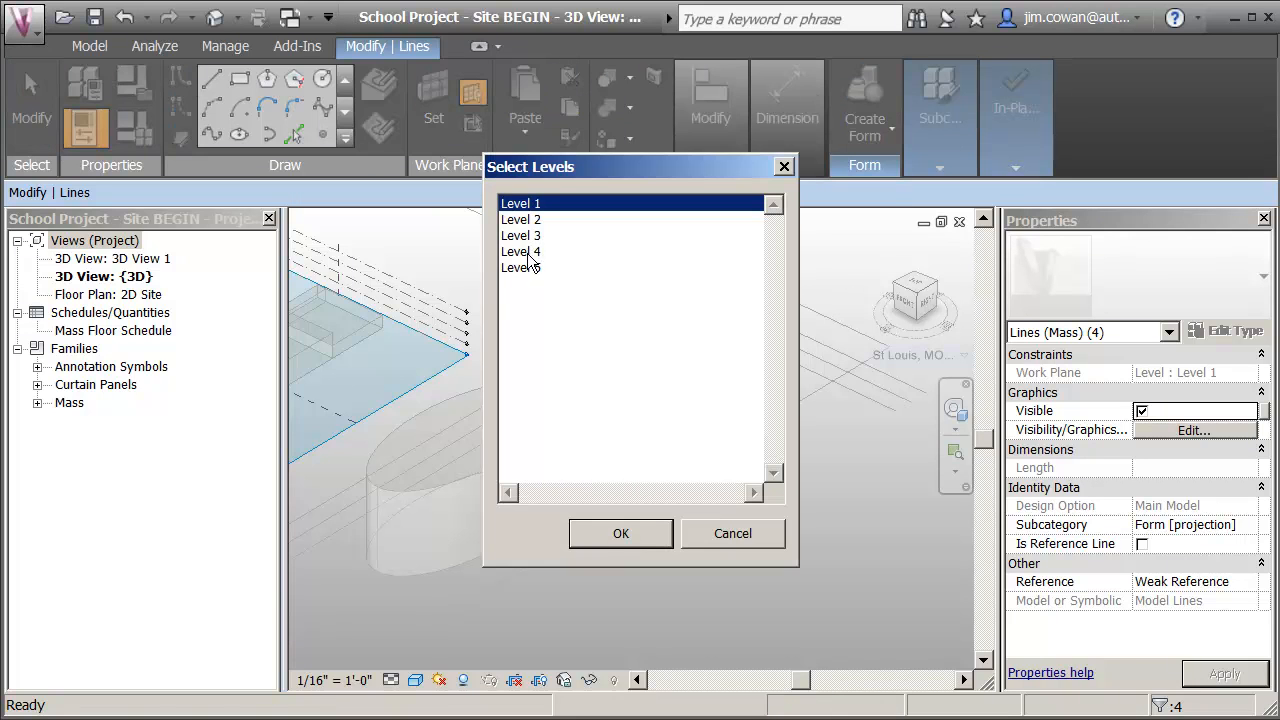
click(520, 235)
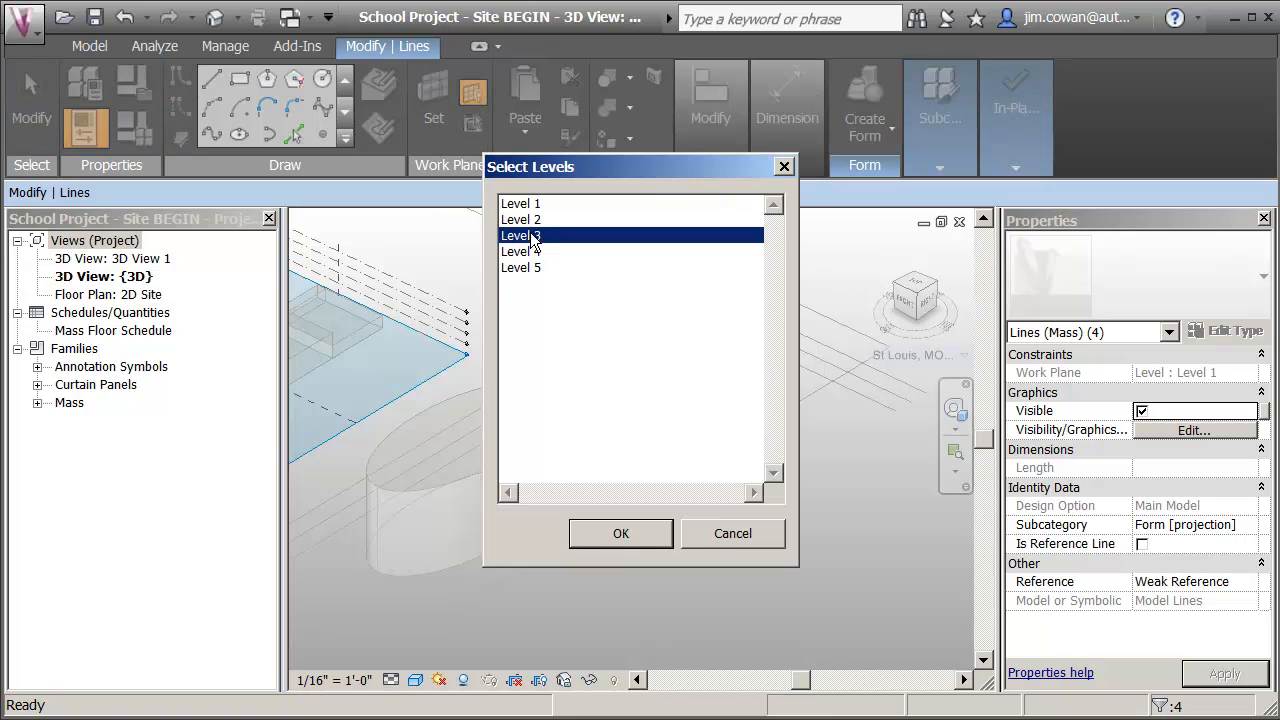
click(520, 267)
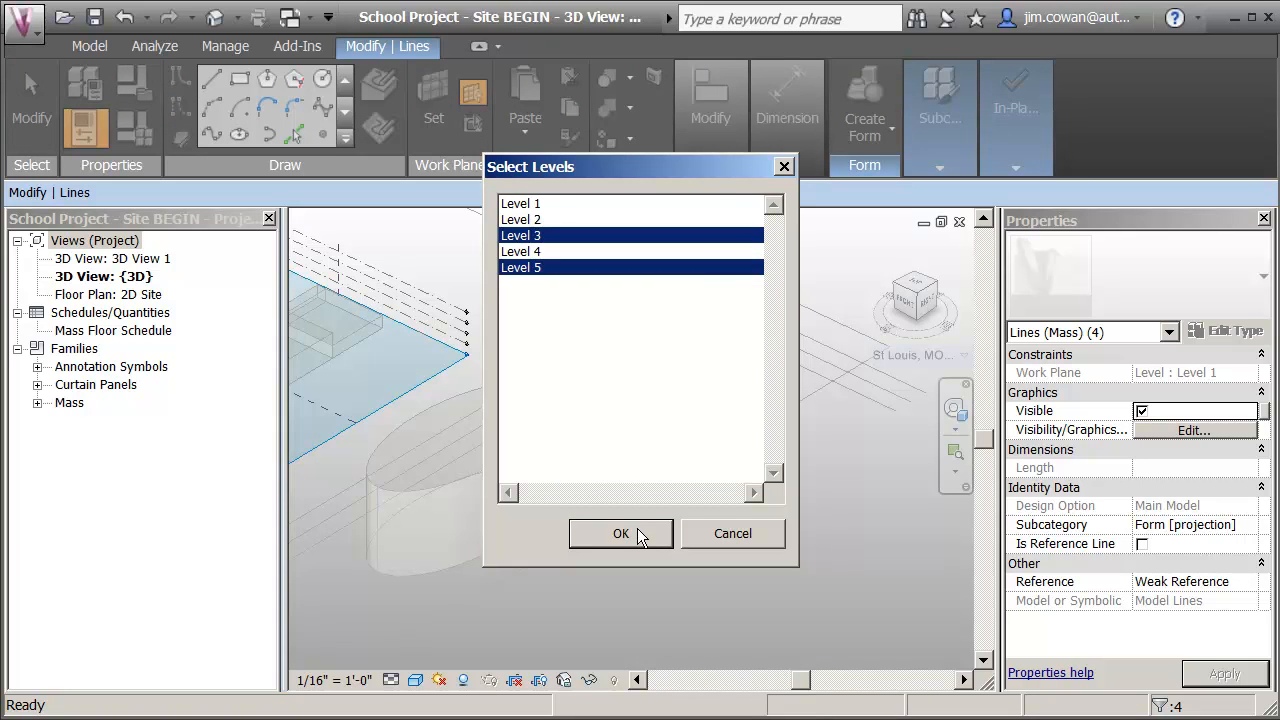
click(620, 533)
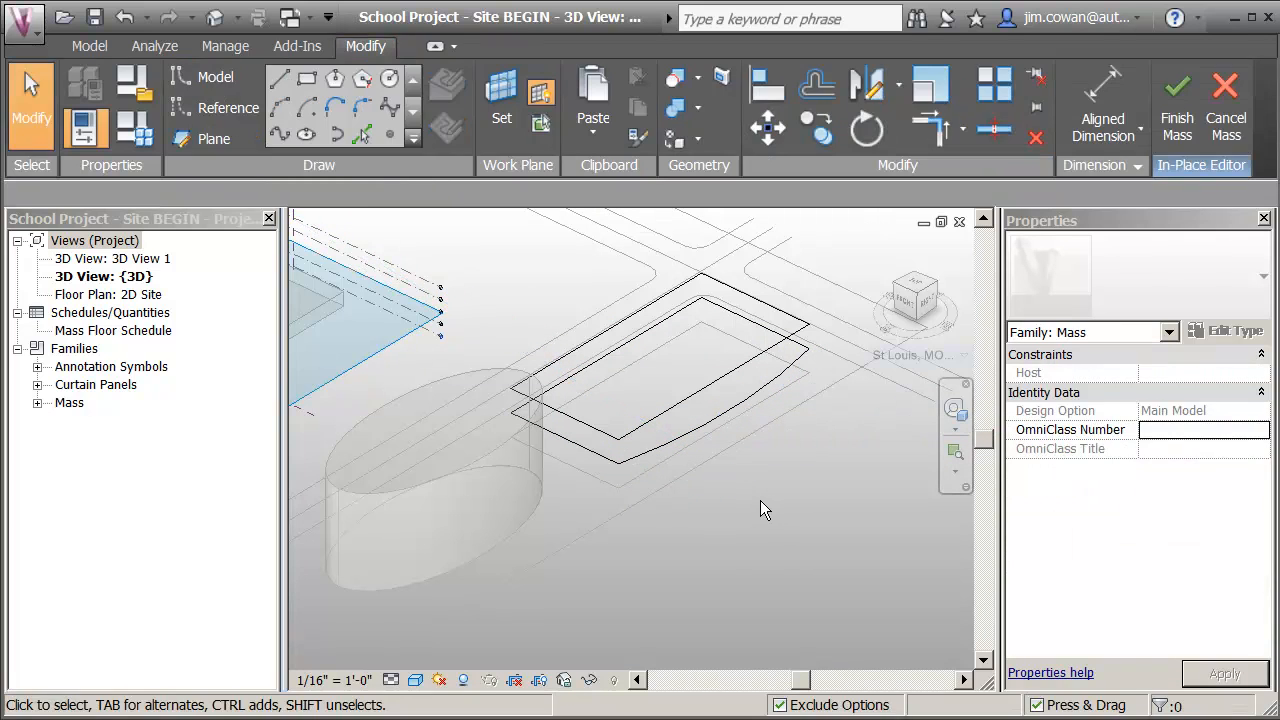
mouse_move(672, 505)
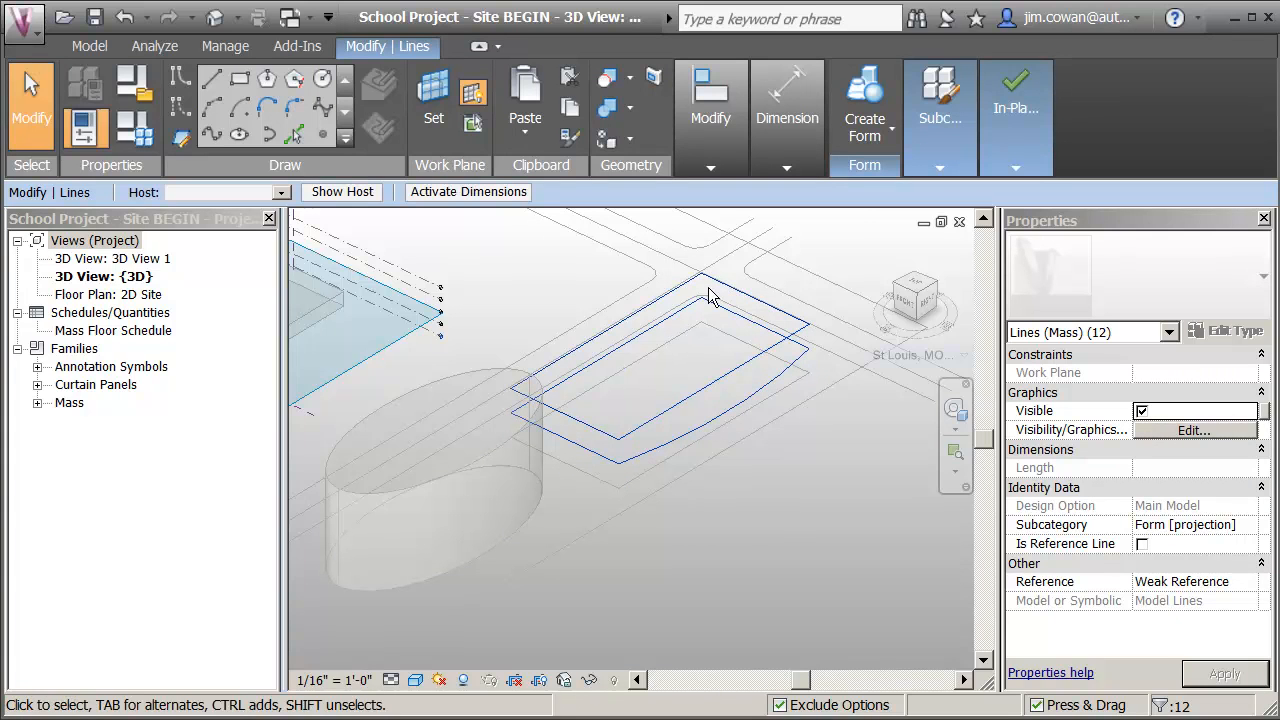
Blend the three stacked rectangular outlines into a solid block and orbit to inspect the site.
click(864, 110)
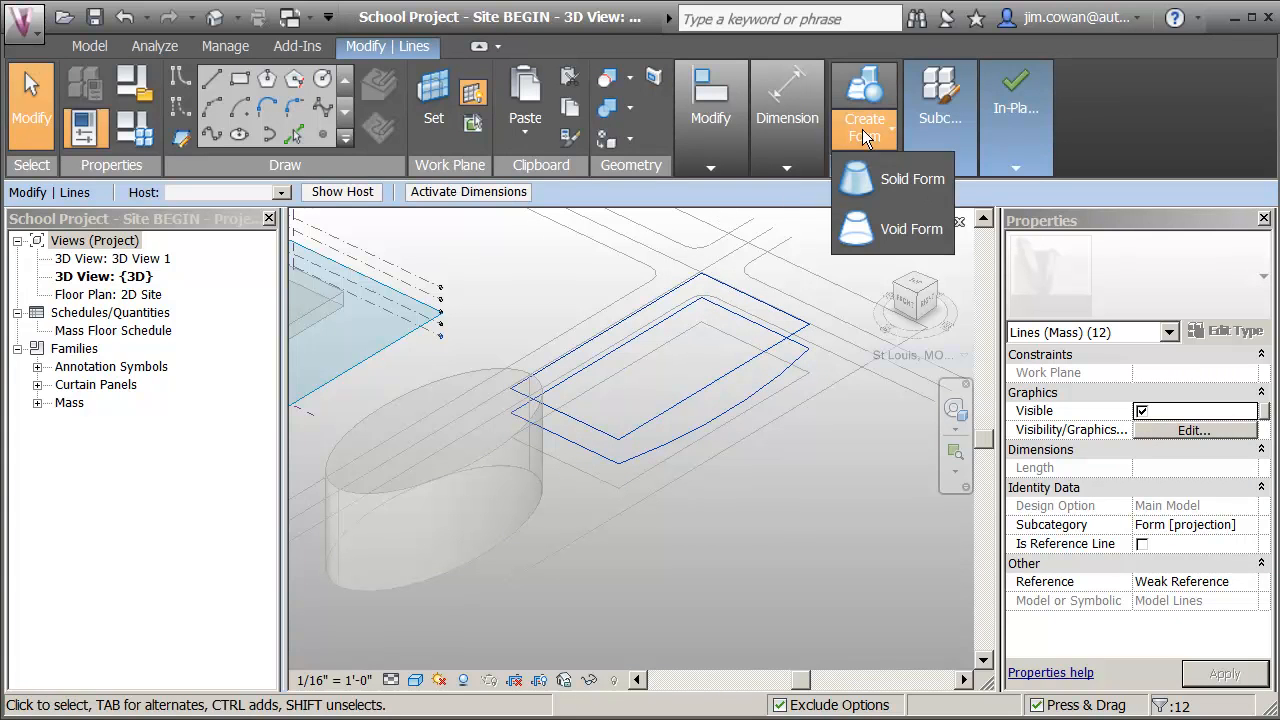
click(912, 179)
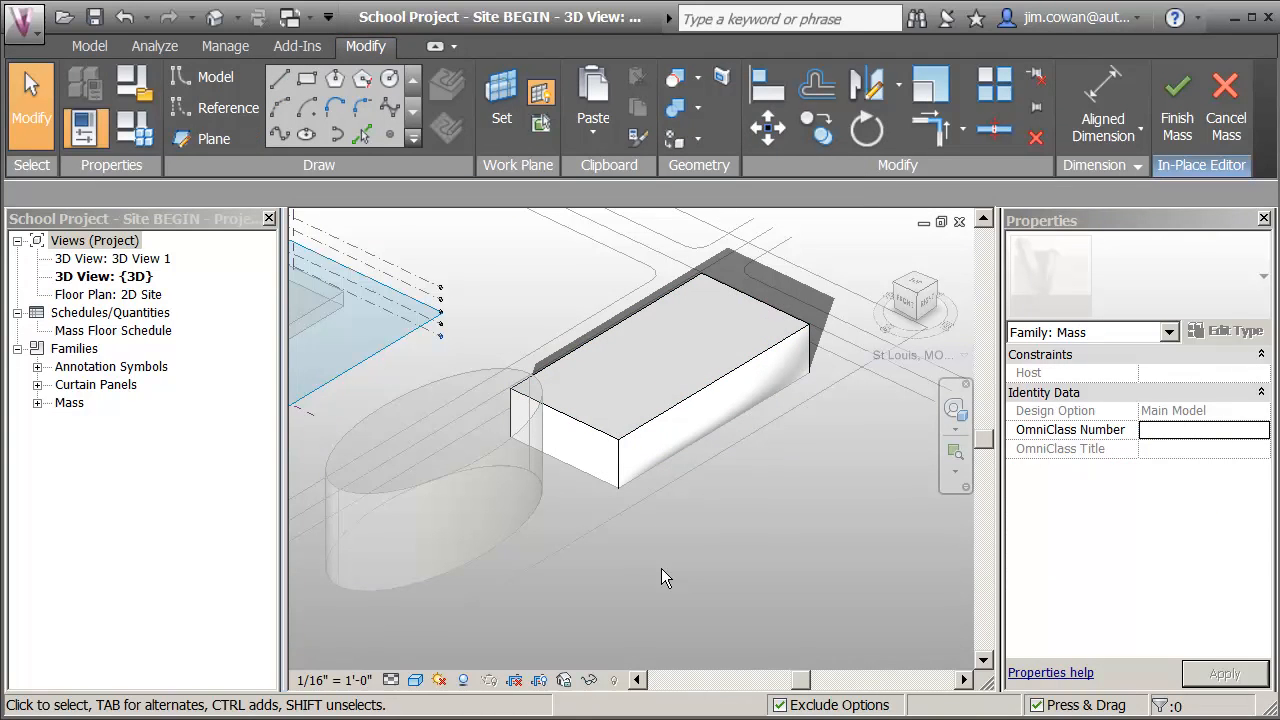
drag(667, 577, 737, 531)
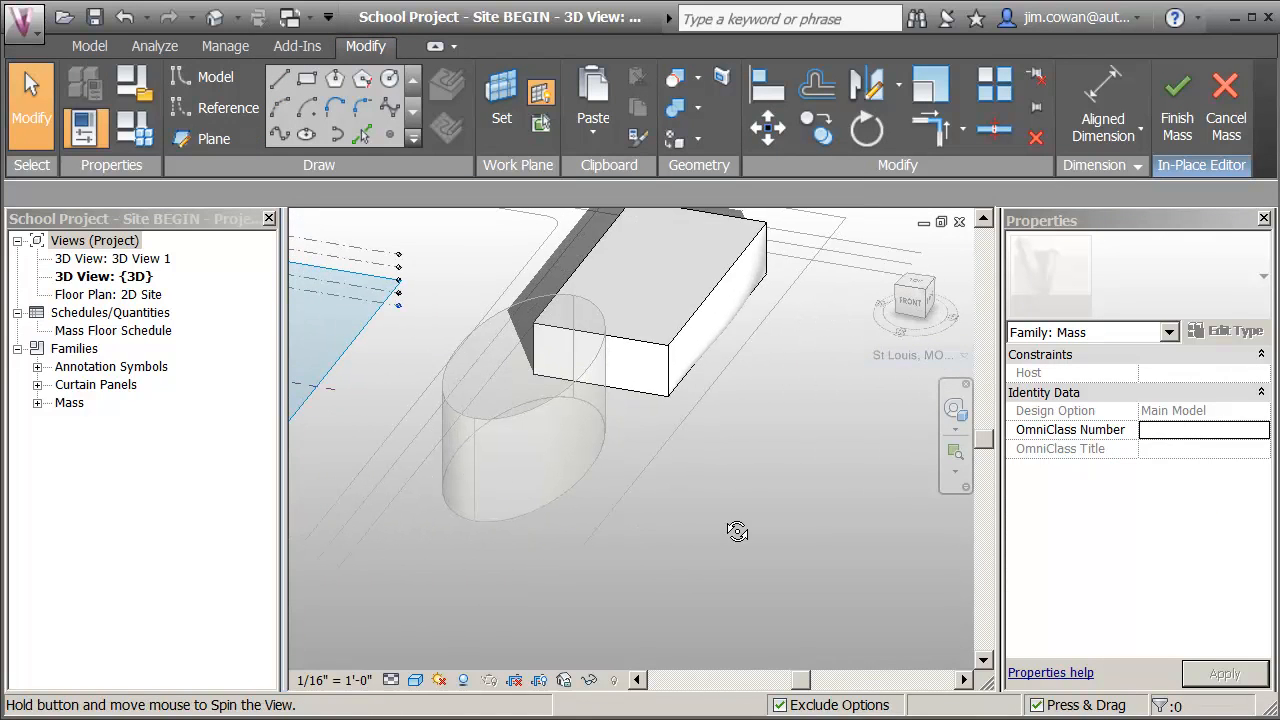
mouse_move(750, 300)
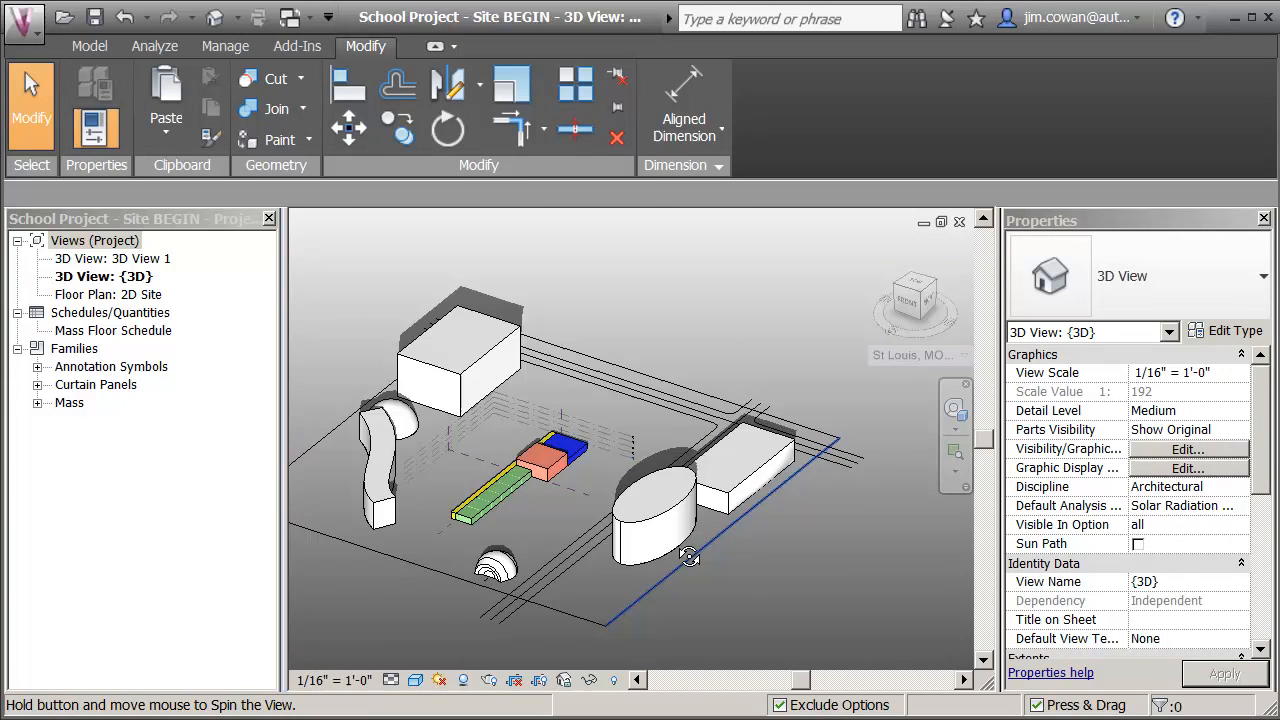
drag(690, 555, 590, 420)
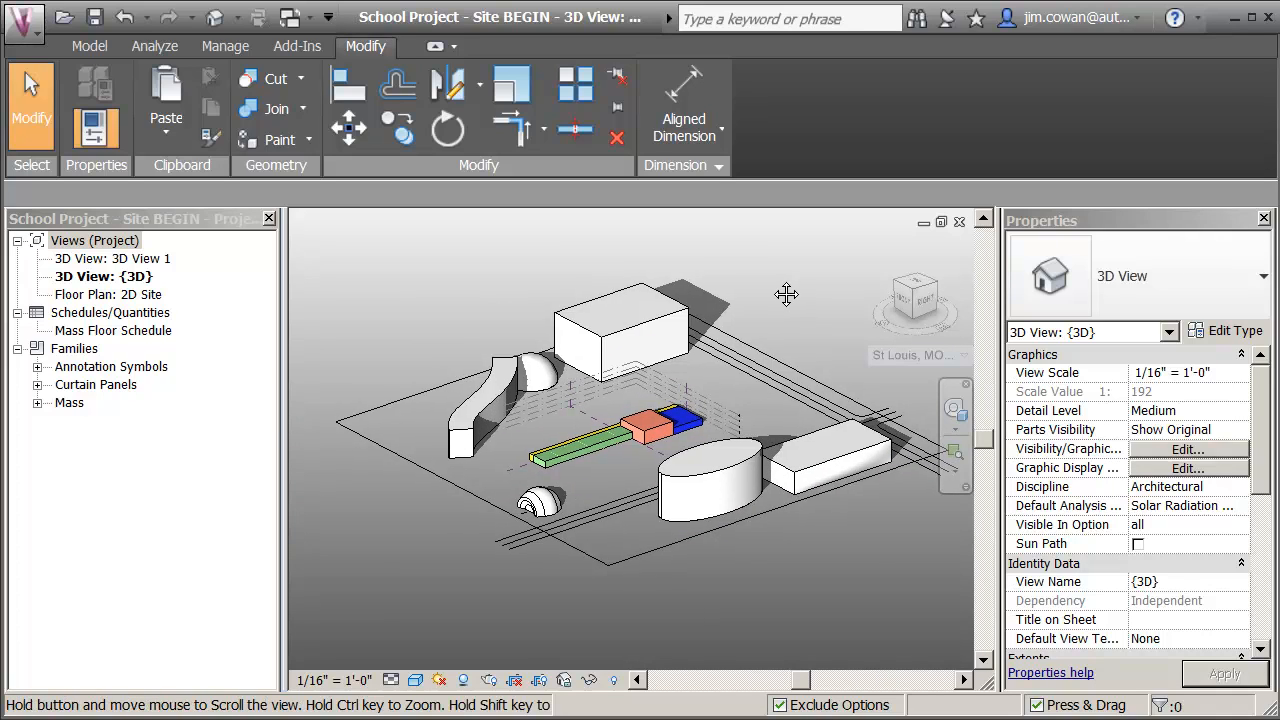
click(89, 46)
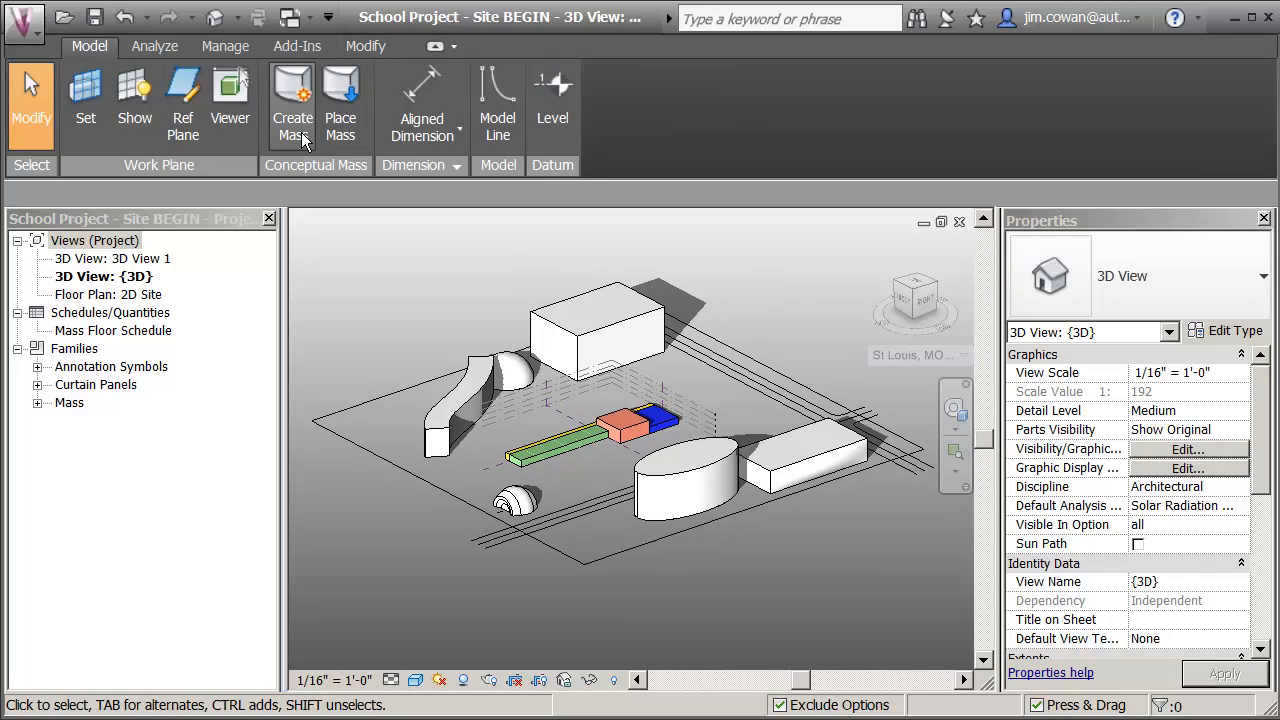
Create an in-place flat surface mass from the closed site boundary loops and finish it.
click(292, 100)
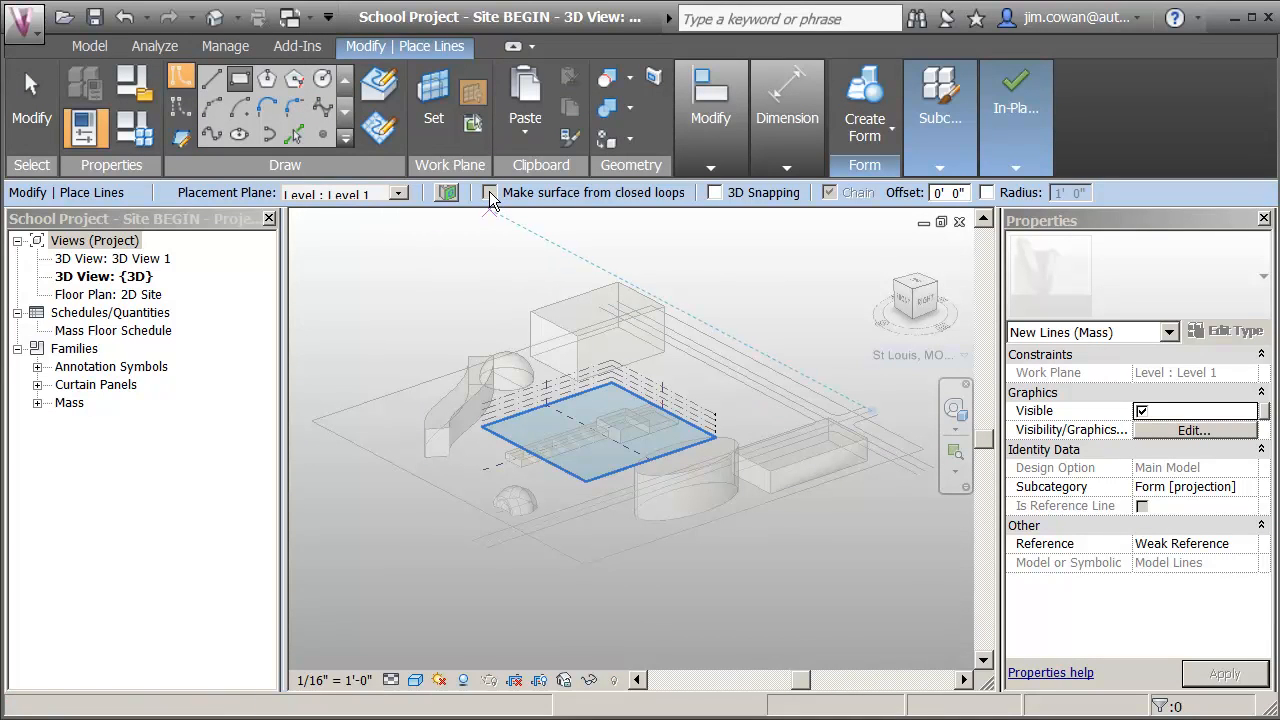
click(489, 192)
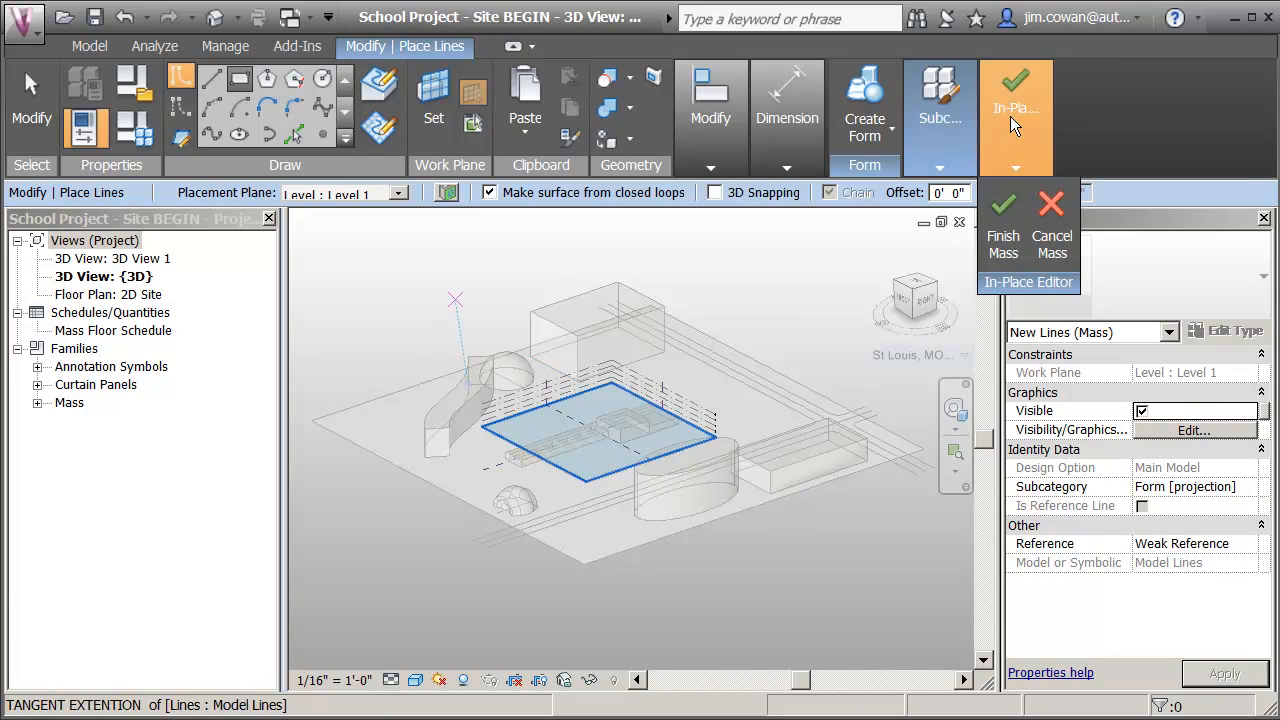
click(1003, 210)
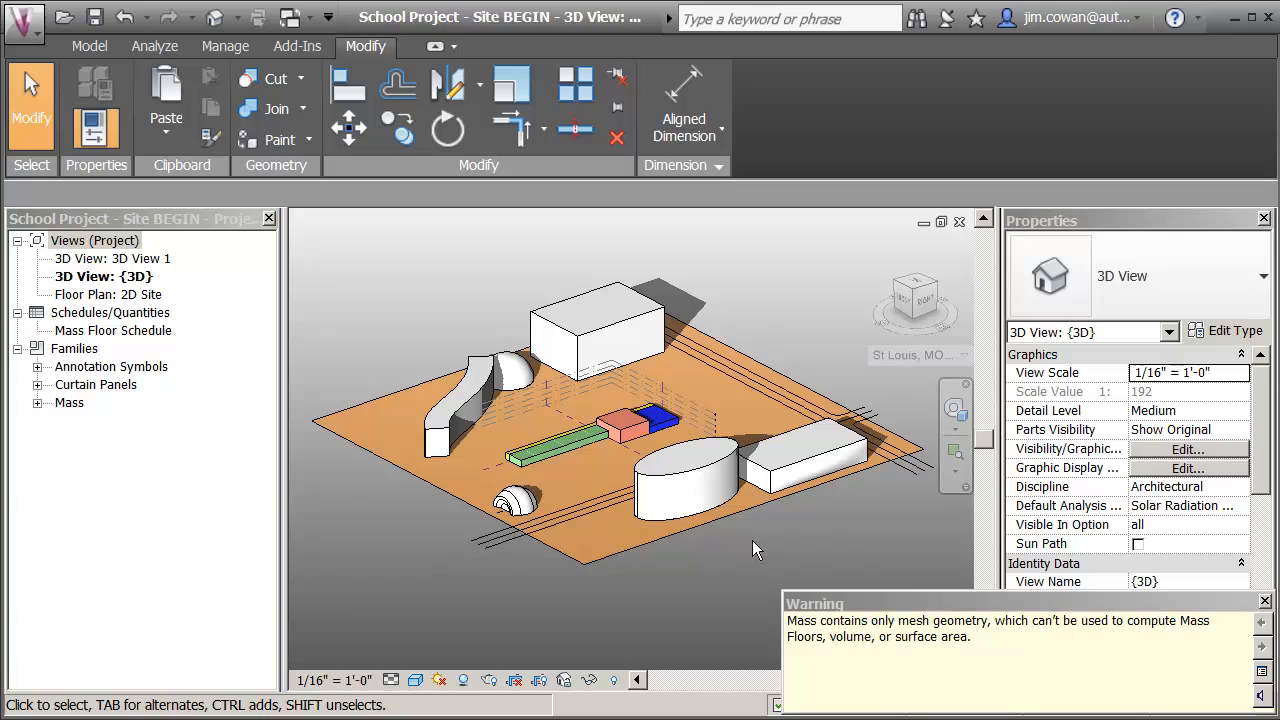
mouse_move(836, 550)
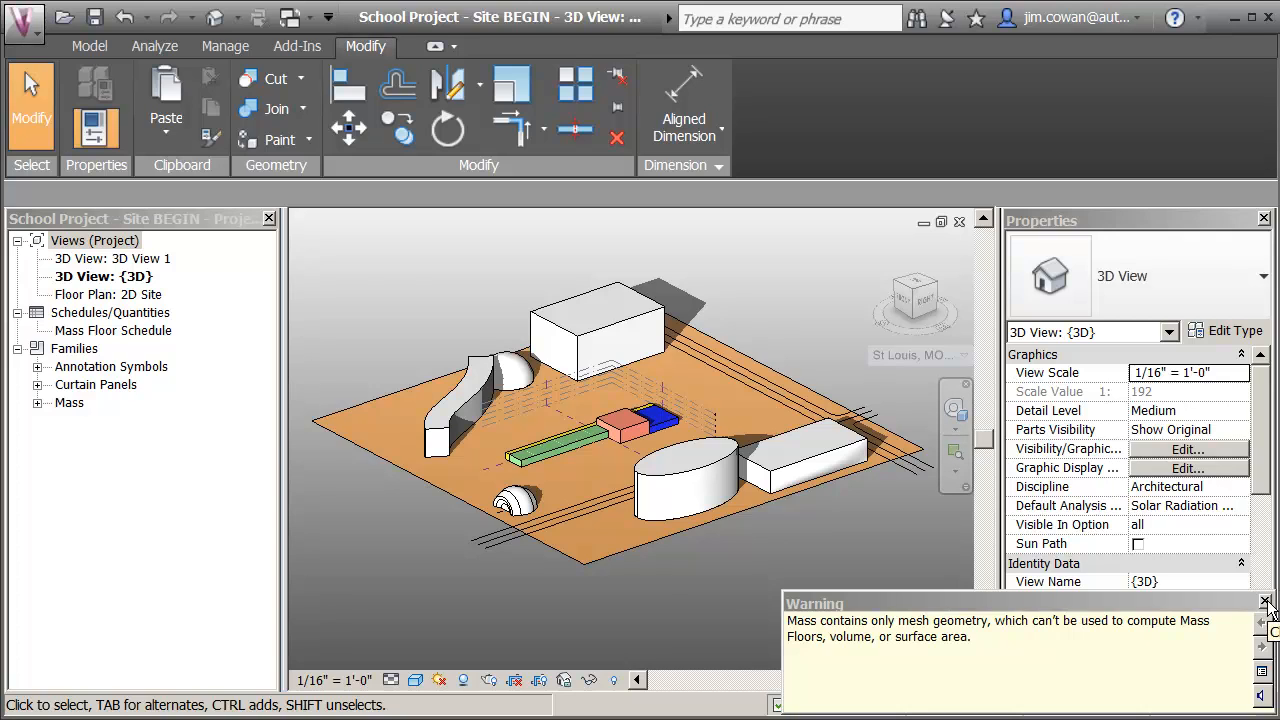
Dismiss the mesh-geometry warning about the new site surface mass.
click(1265, 602)
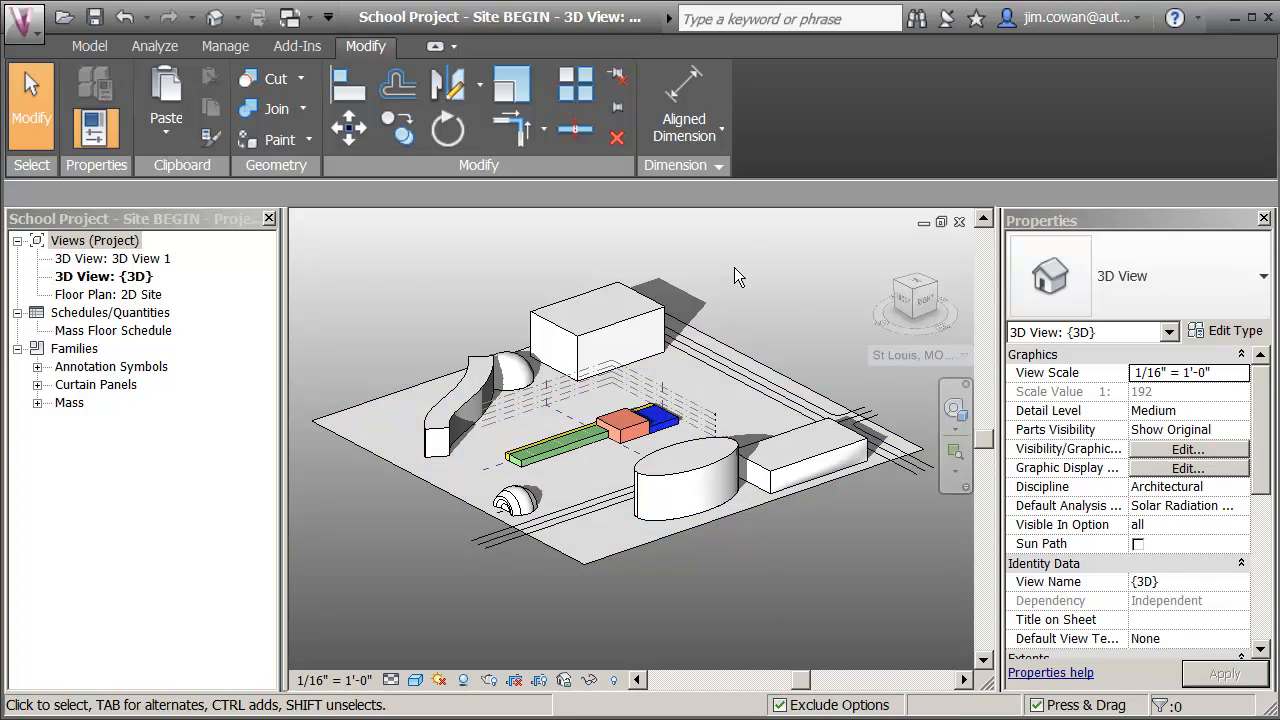
mouse_move(750, 300)
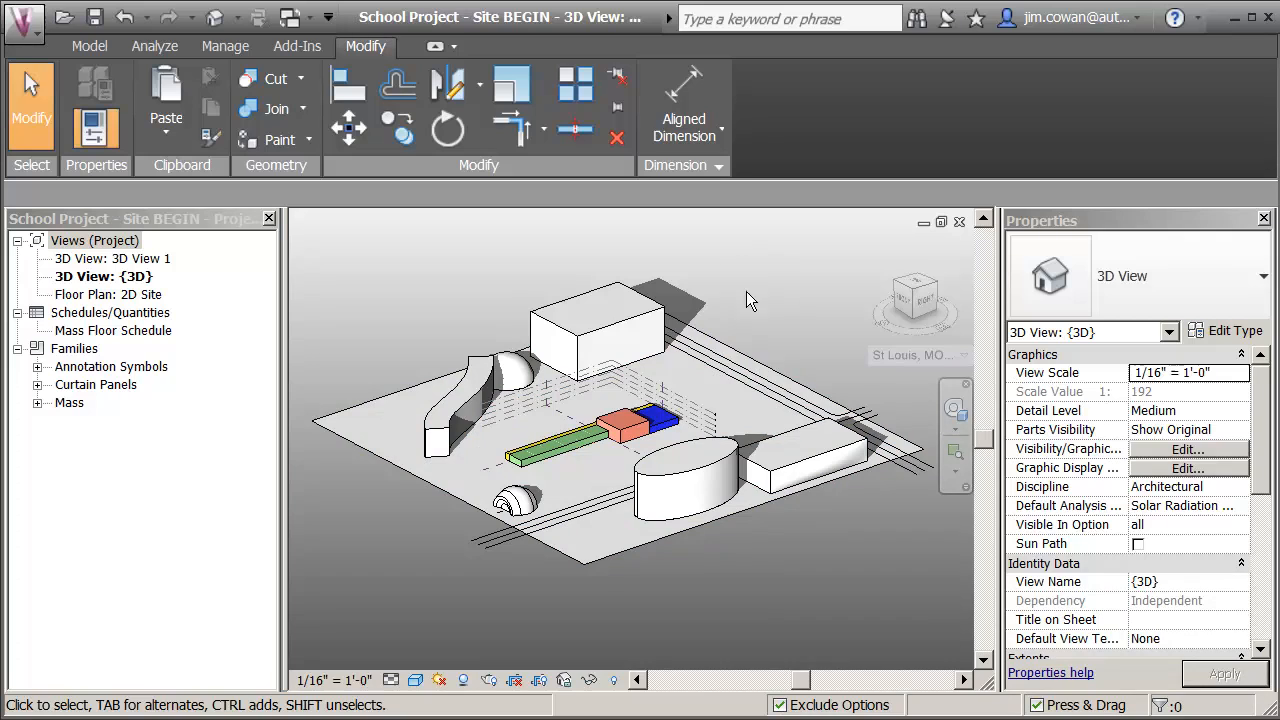
click(685, 375)
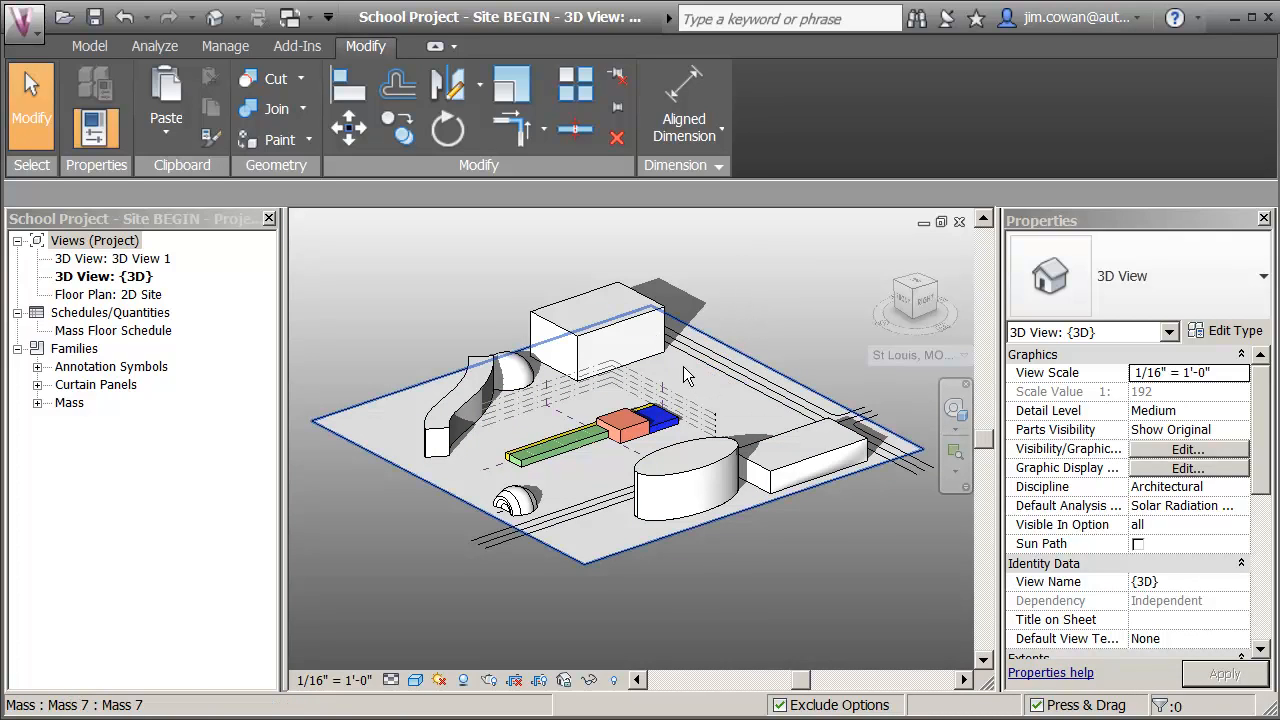